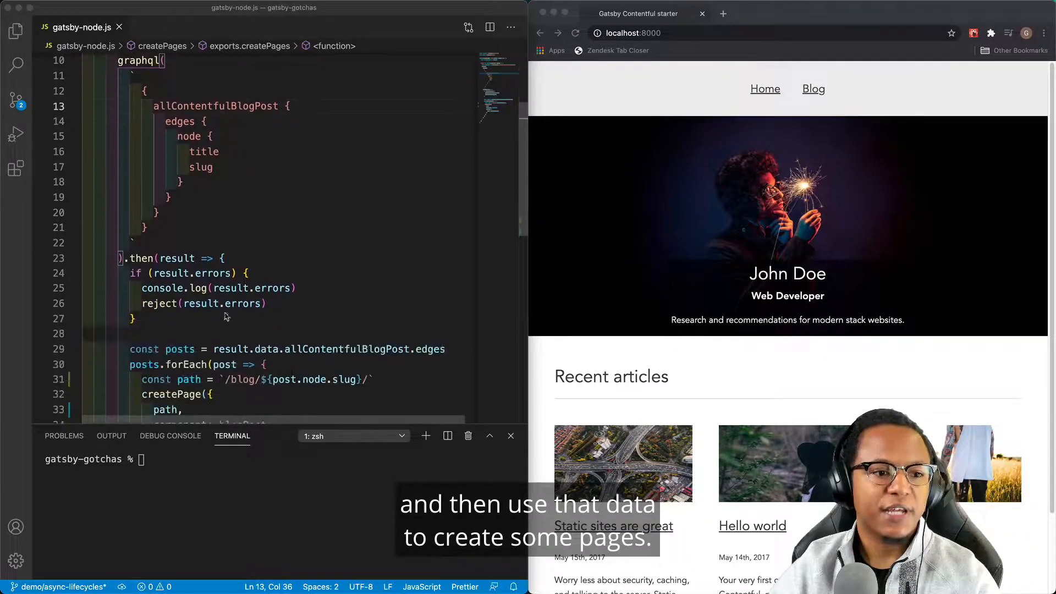
# Log `creating page for path "${path}"` inside posts.forEach in gatsby-node.js.
pyautogui.scroll(-3)
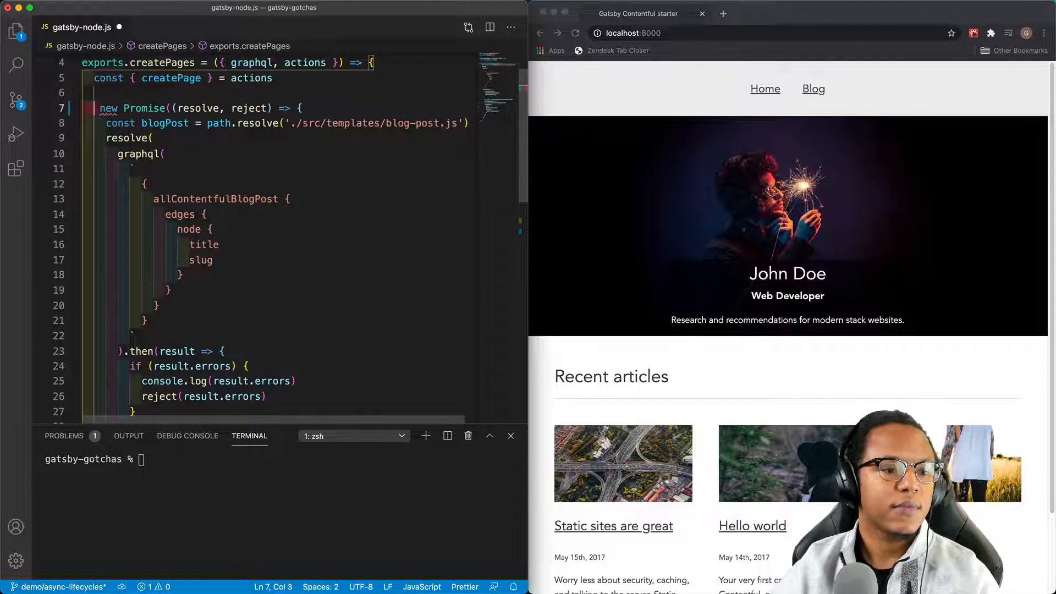
pyautogui.scroll(-3)
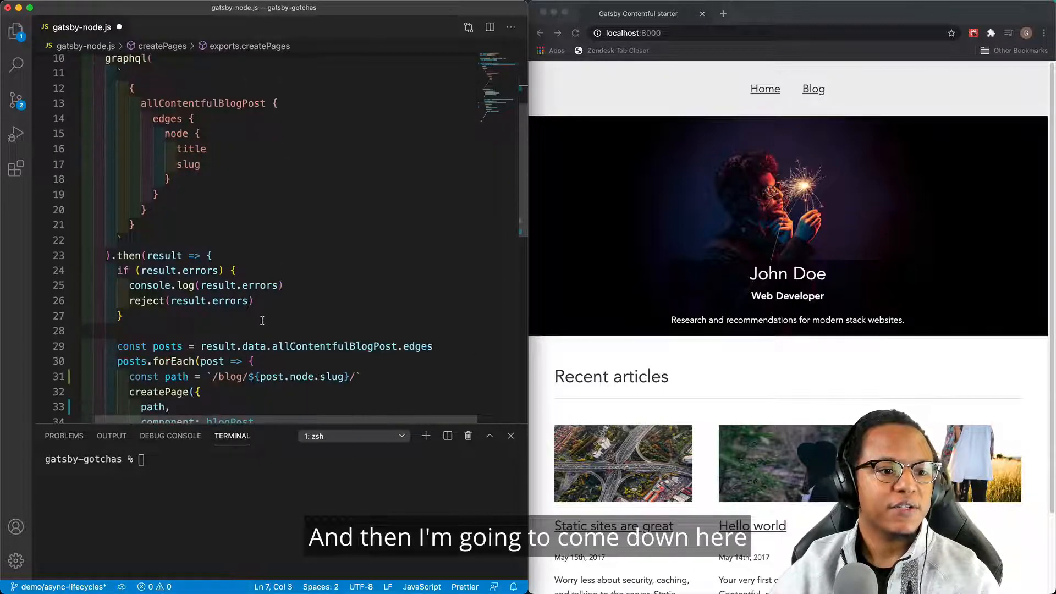
pyautogui.scroll(-3)
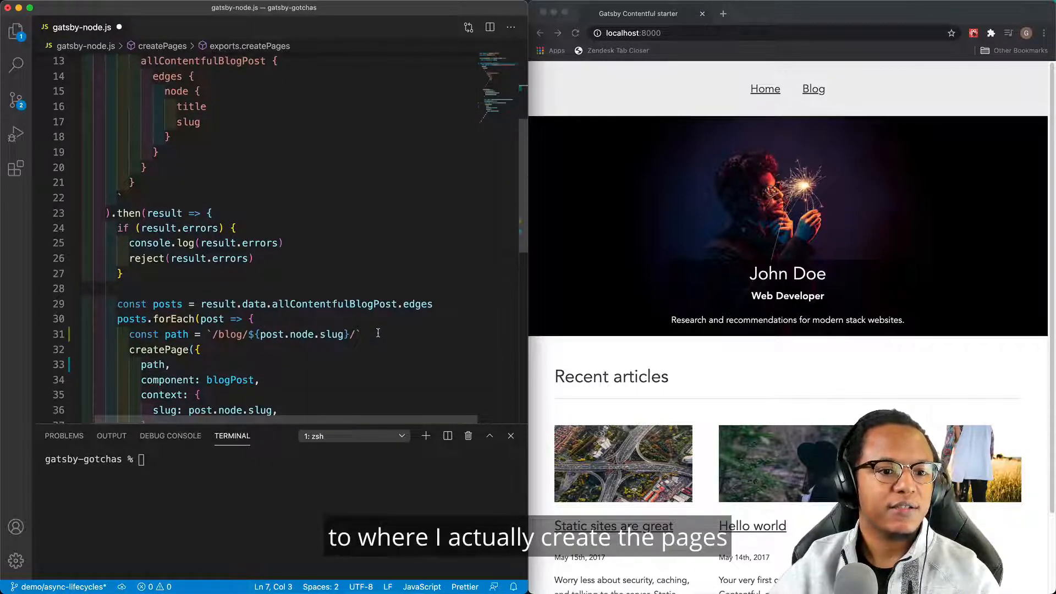
pyautogui.write('c')
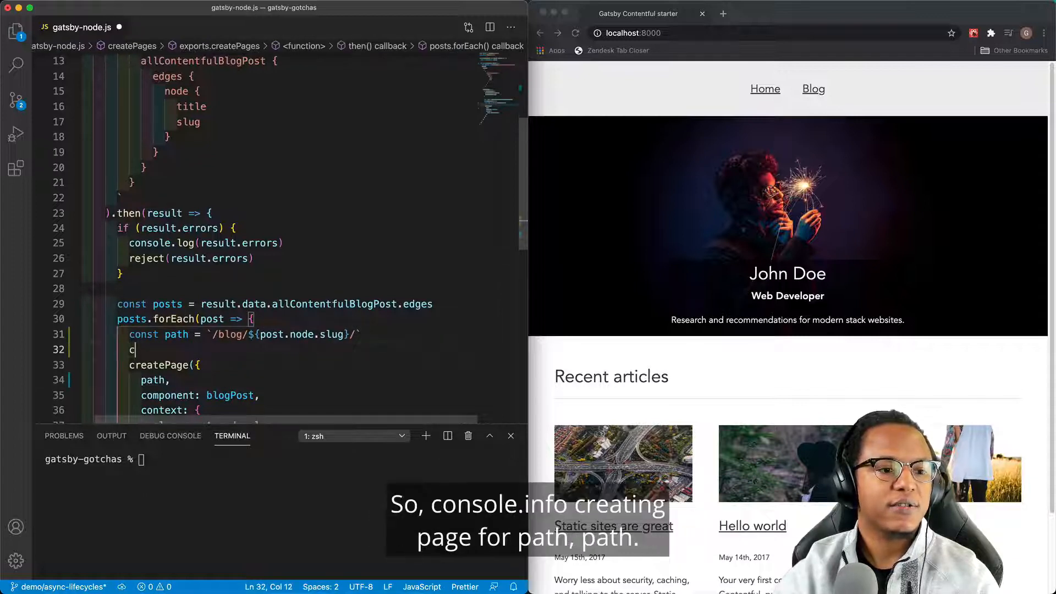
pyautogui.write('onsole.info(`creating page for')
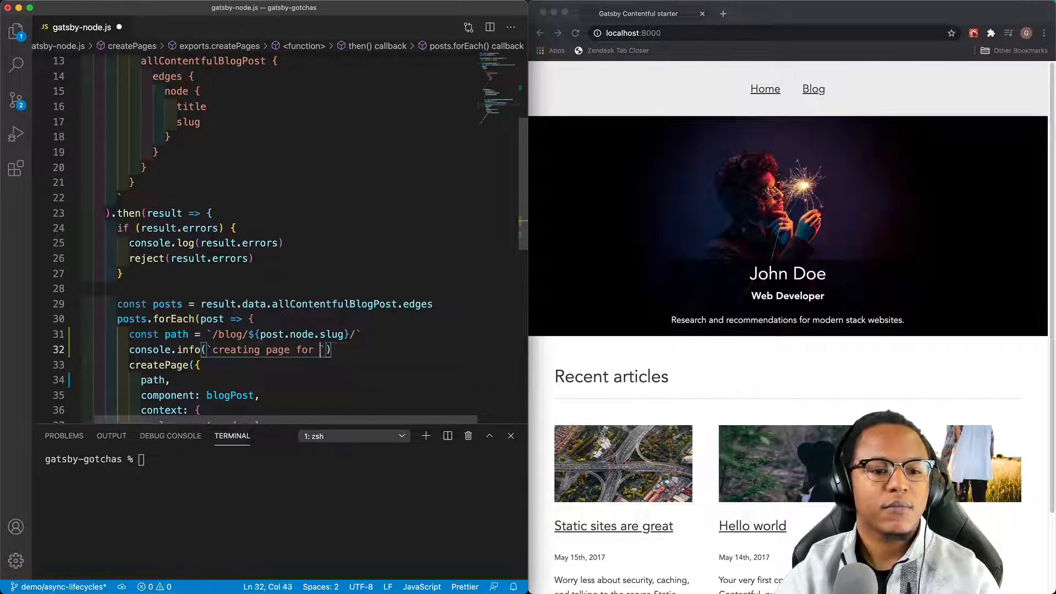
pyautogui.write('path ""')
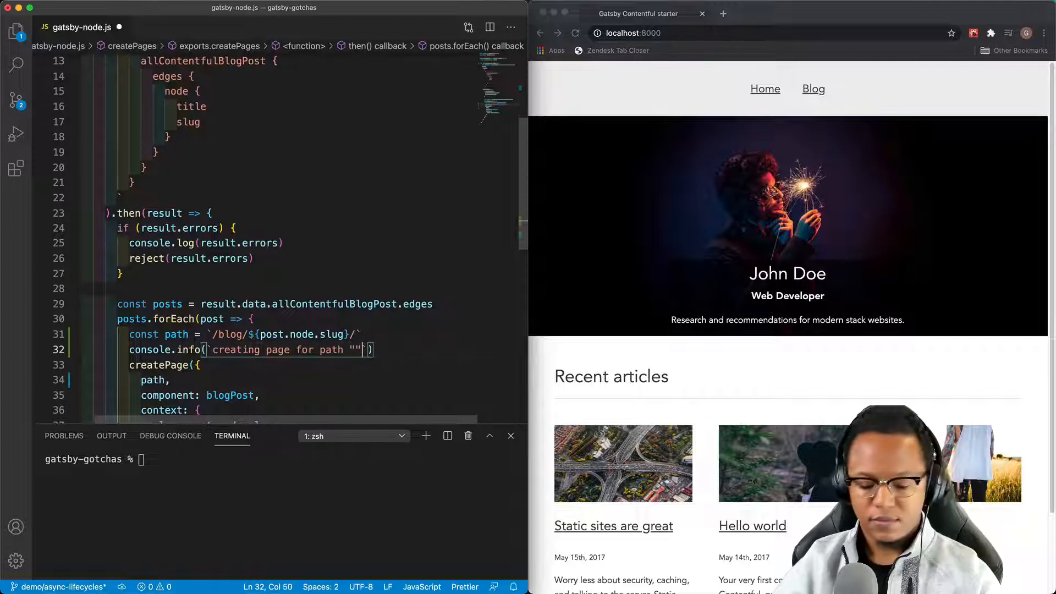
pyautogui.write('${}')
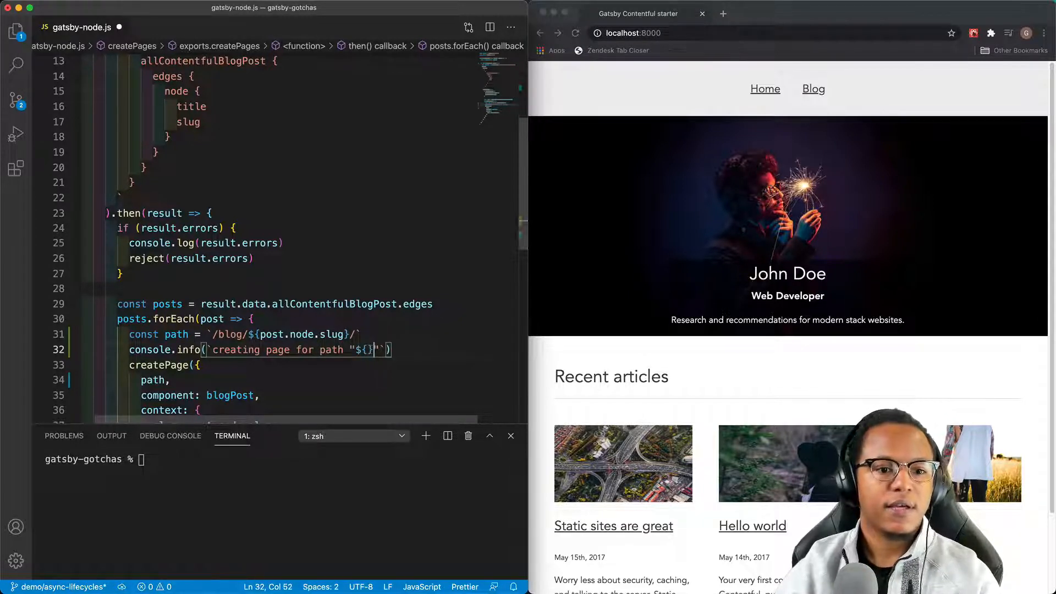
pyautogui.write('pat')
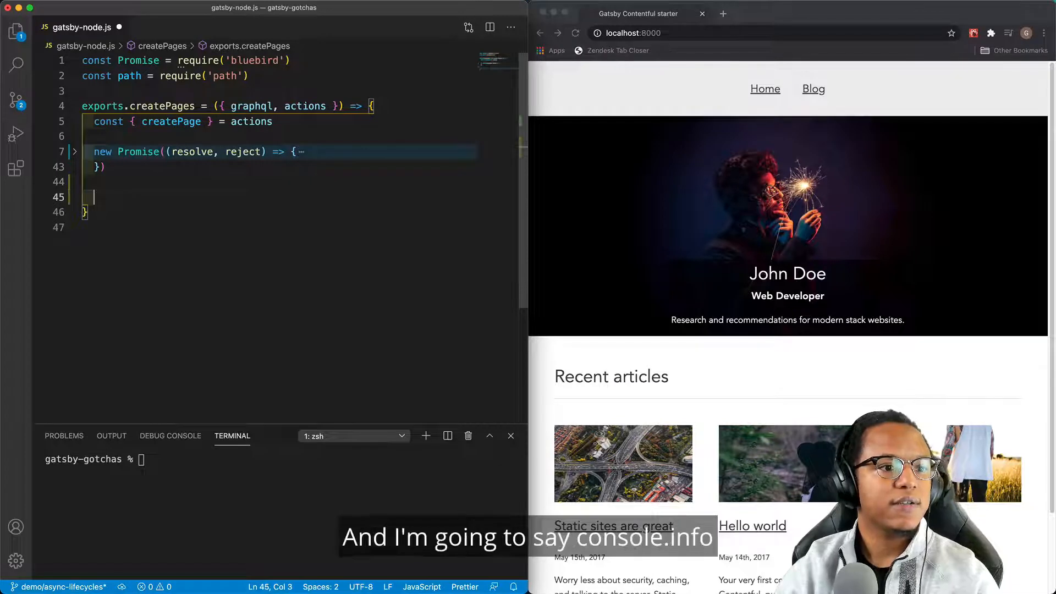
# Begin the console.info call that logs after the Promise block.
pyautogui.write('consolei')
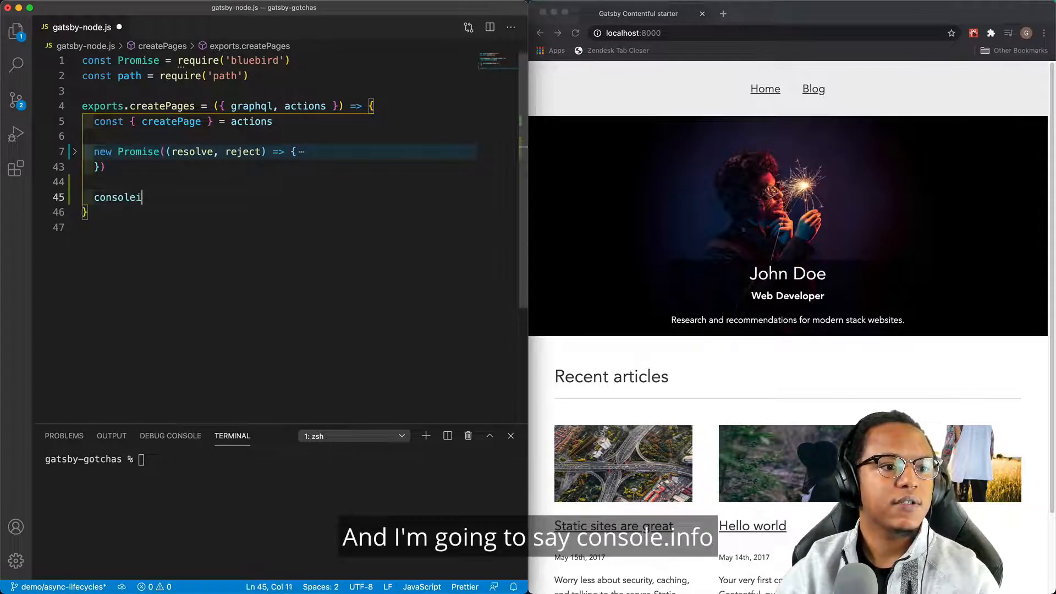
pyautogui.write(".info('done with c")
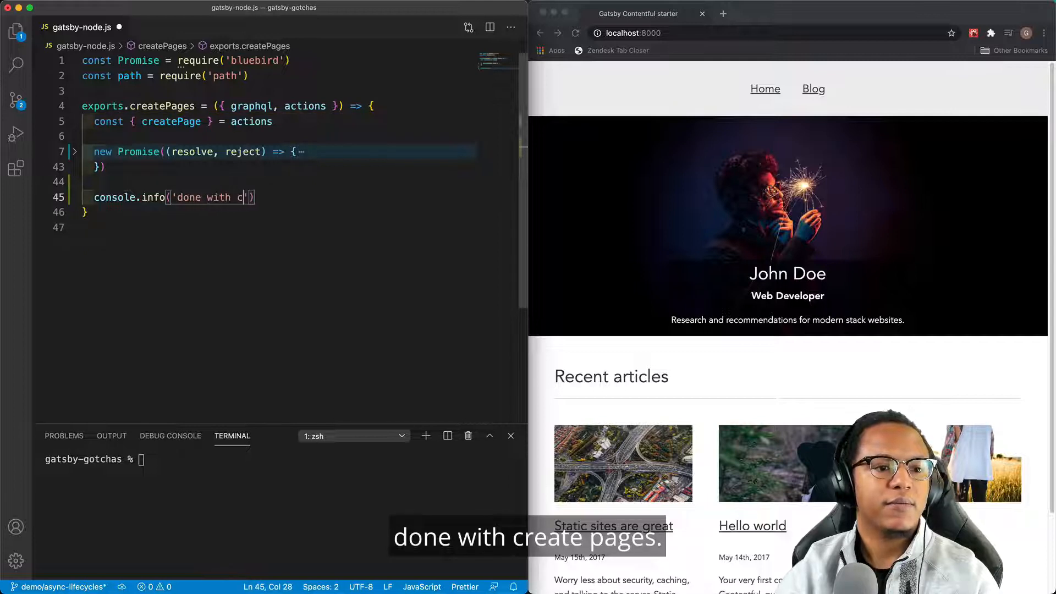
# Finish the 'done with createPages' log, run gatsby develop, and view a blog post in Chrome.
pyautogui.write('reatePages')
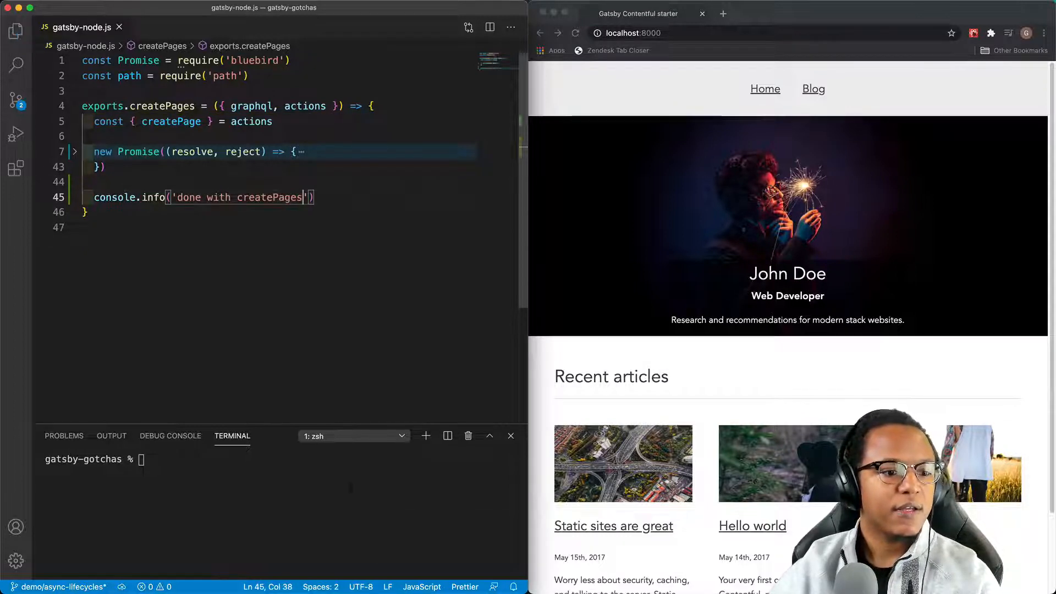
pyautogui.write('gats')
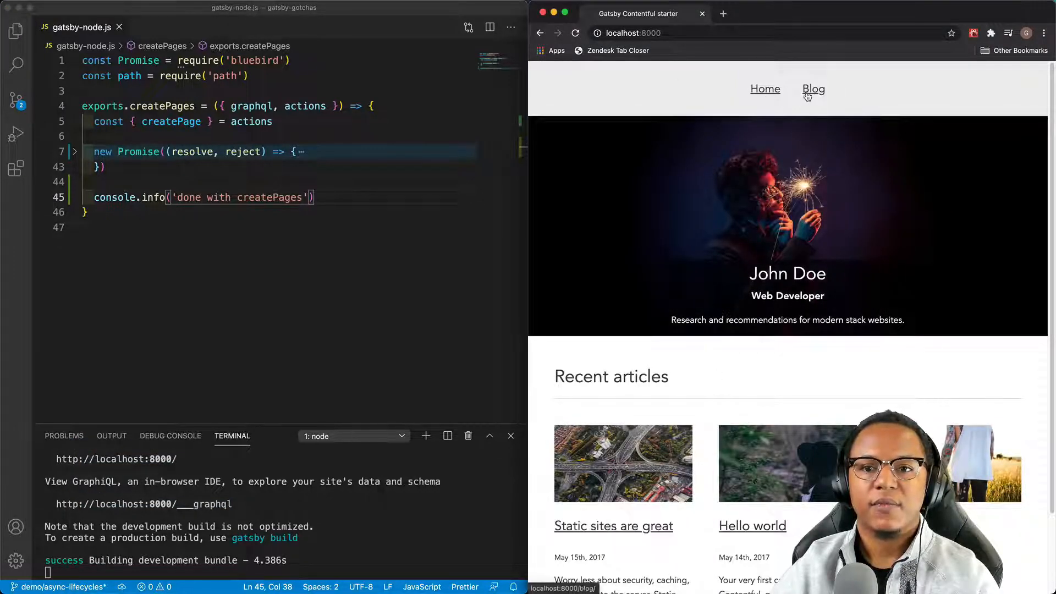
pyautogui.click(613, 525)
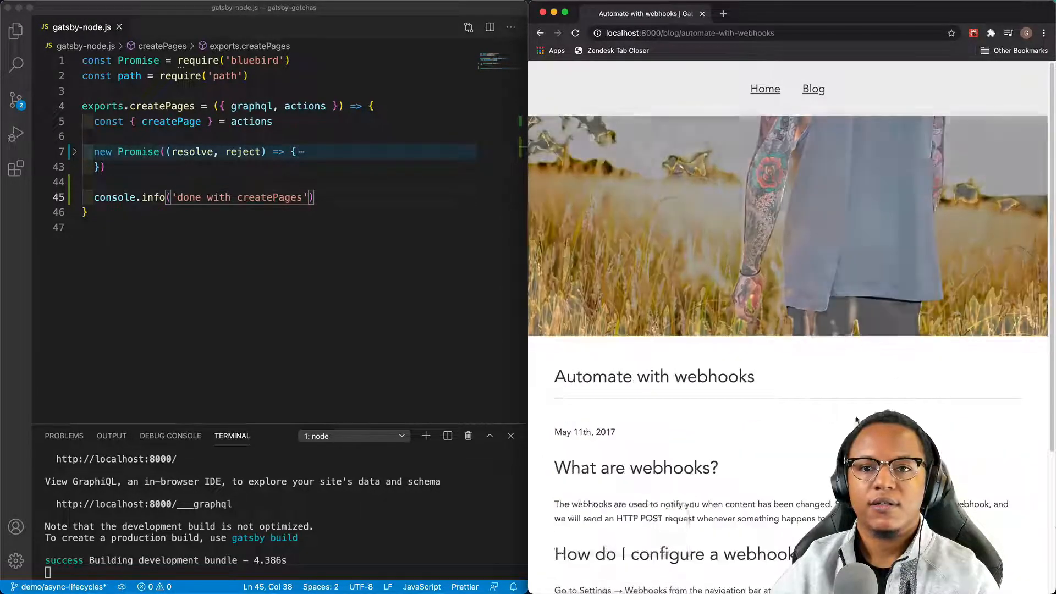
pyautogui.click(765, 88)
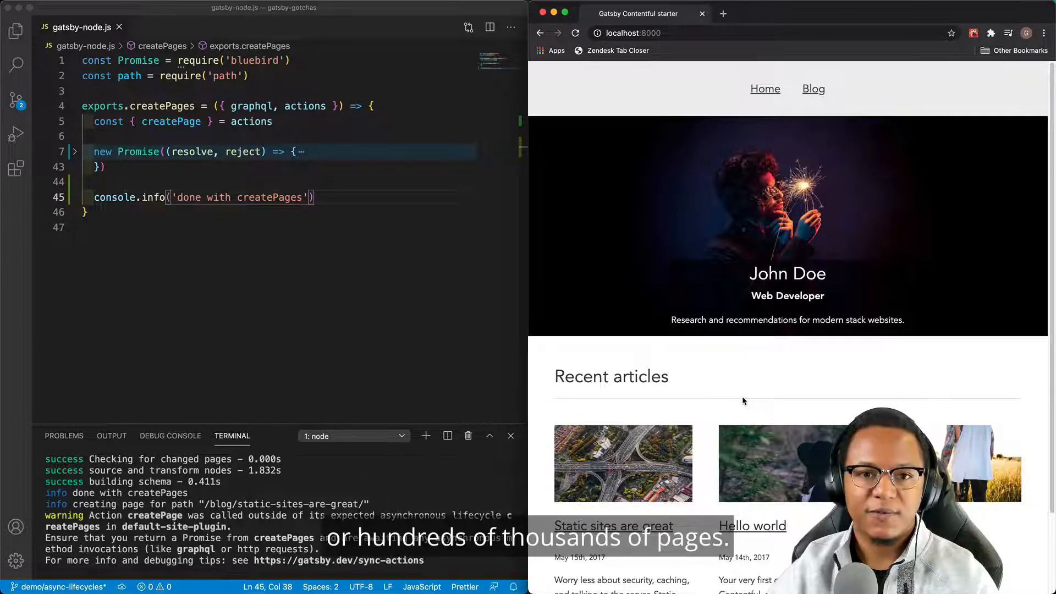
pyautogui.moveTo(714, 400)
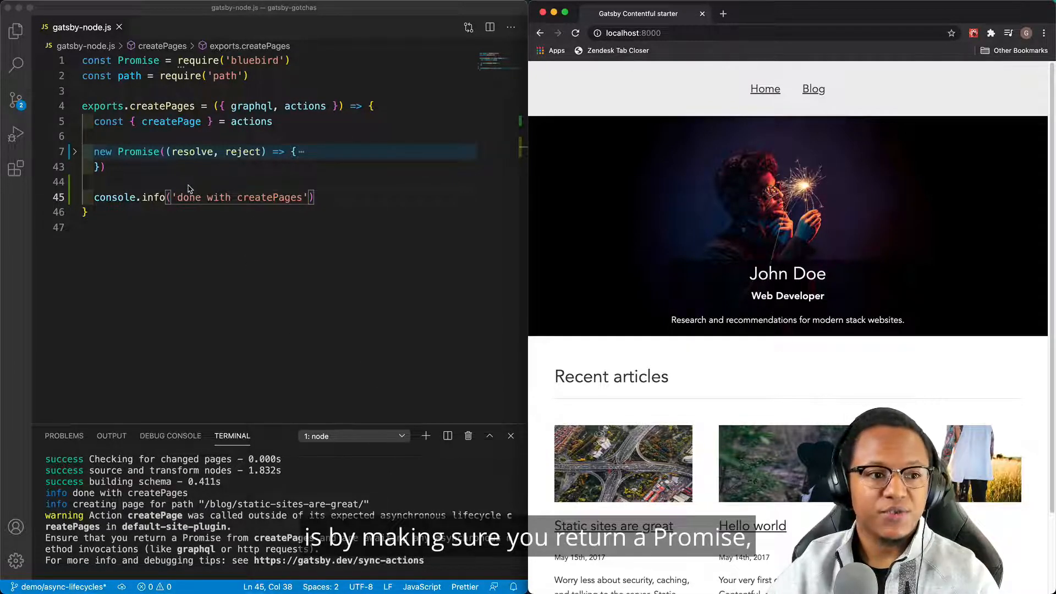
pyautogui.moveTo(120, 185)
pyautogui.write('return ')
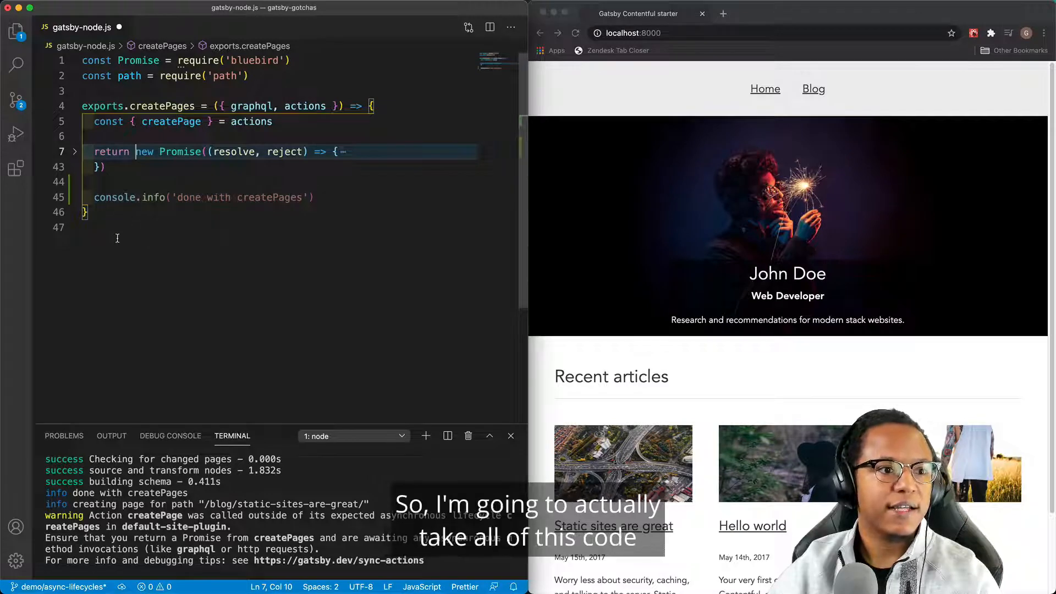
# Swap in the async/await createPages that throws result.errors, and confirm the develop restart.
pyautogui.press('cmd+a')
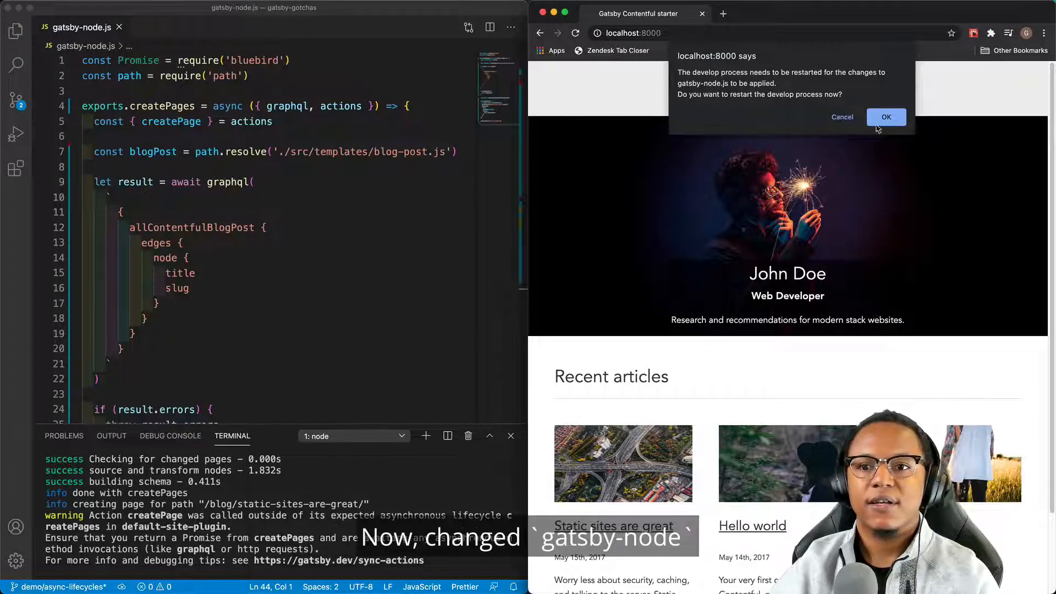
pyautogui.click(885, 116)
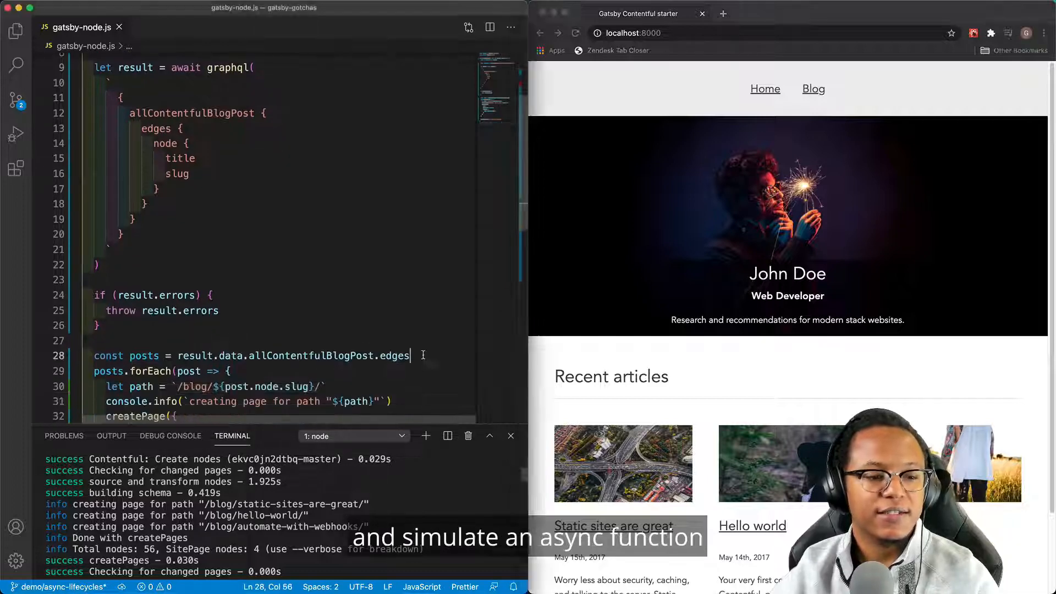
# Insert the doAsyncWork helper, make the callback async and assign let name = doAsyncWork().
pyautogui.press('enter')
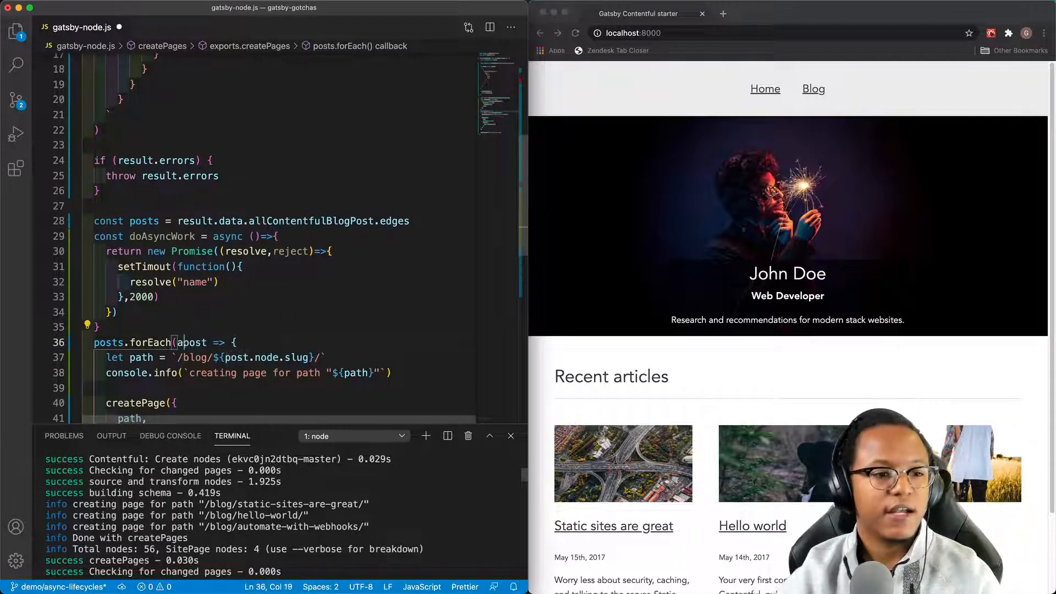
pyautogui.write('async')
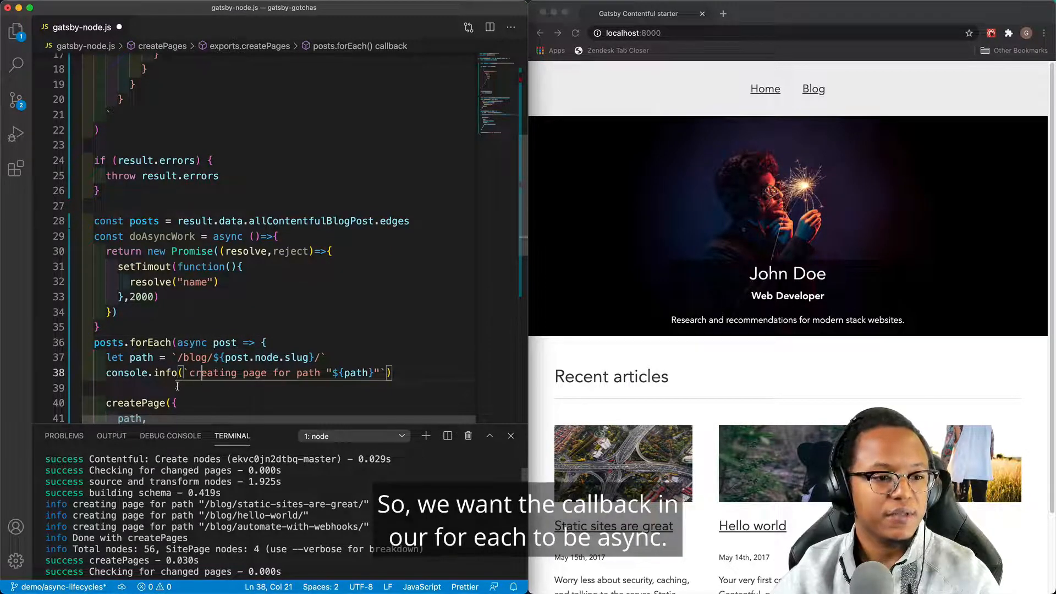
pyautogui.press('enter')
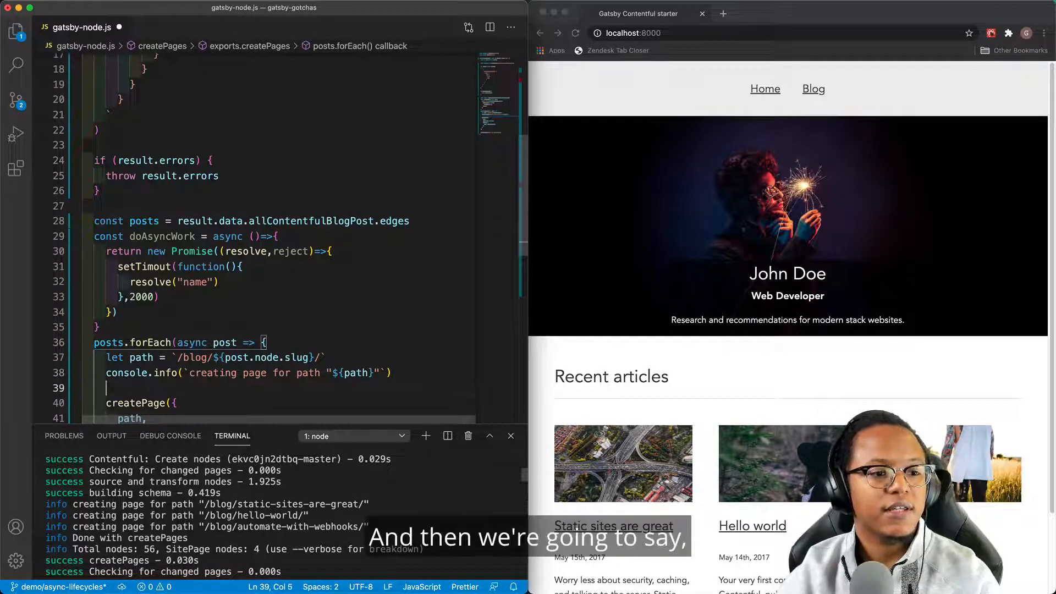
pyautogui.write('let name =')
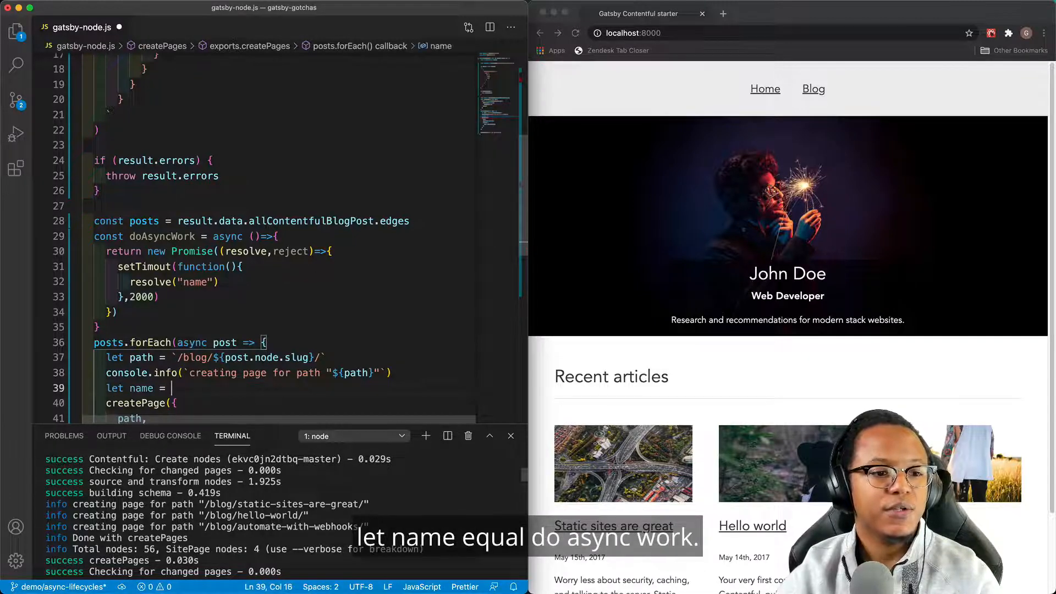
pyautogui.write('doAsyncWork(')
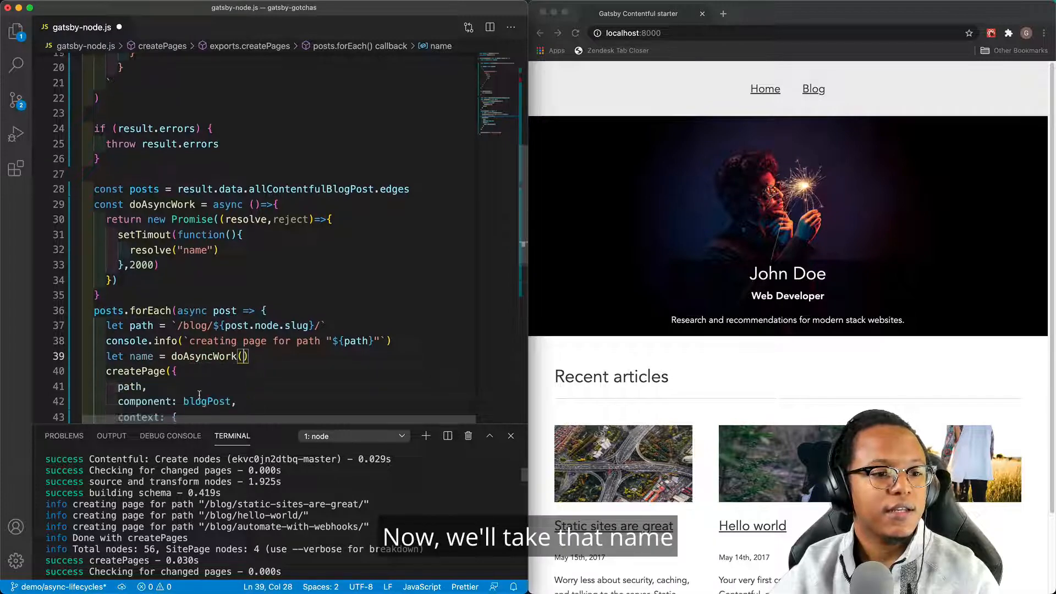
# Pass name alongside slug in each page's context and await the doAsyncWork call.
pyautogui.write('slug: post.node.slug,')
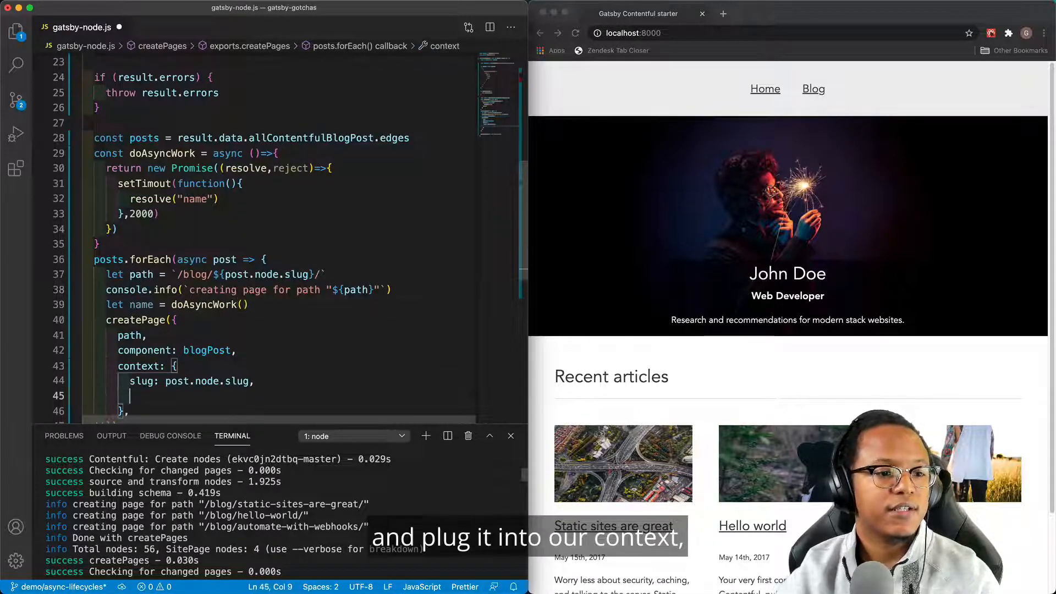
pyautogui.write('name')
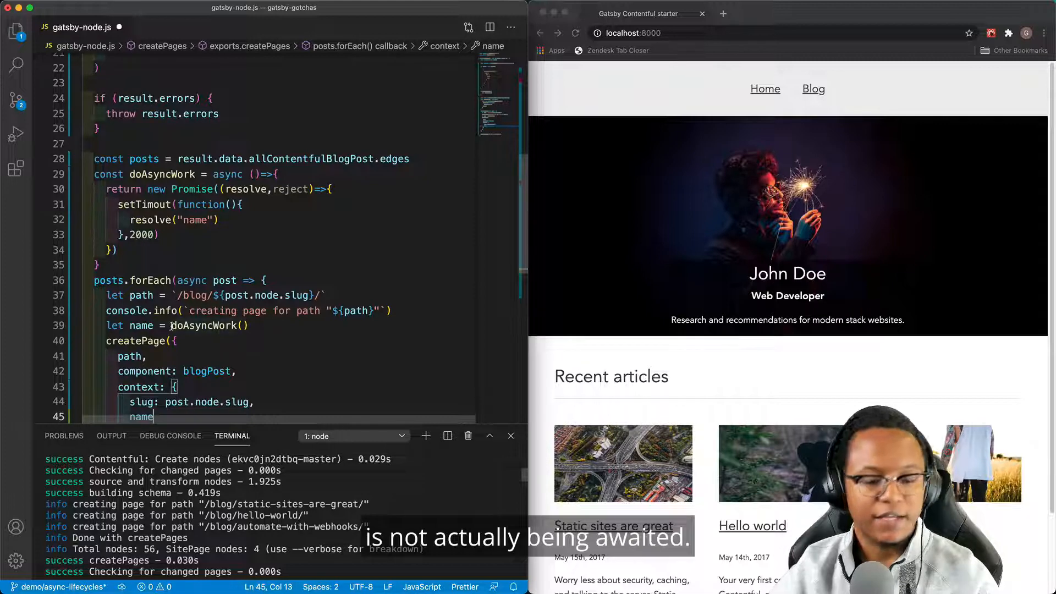
pyautogui.write('await')
pyautogui.click(182, 279)
pyautogui.write('map')
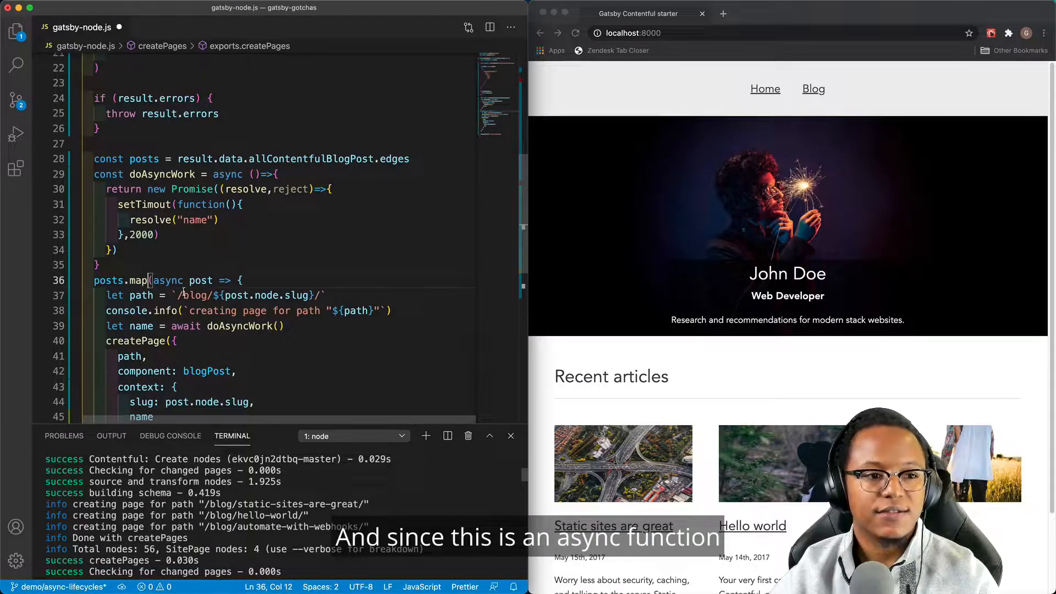
pyautogui.moveTo(200, 280)
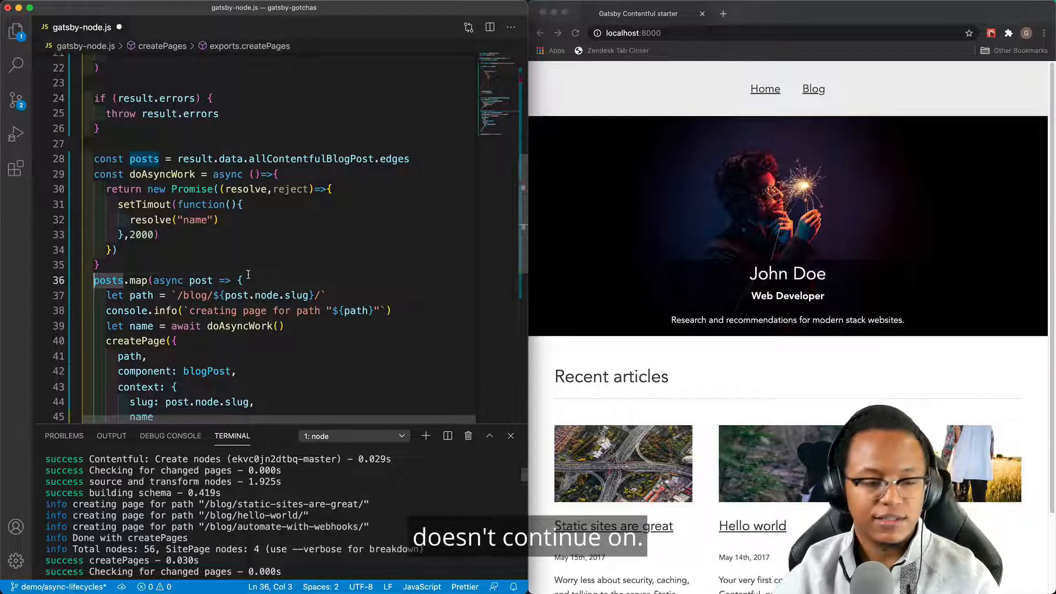
# Assign posts.map to const createdPages and await Promise.all(createdPages) before the done log.
pyautogui.write('const createdPages =')
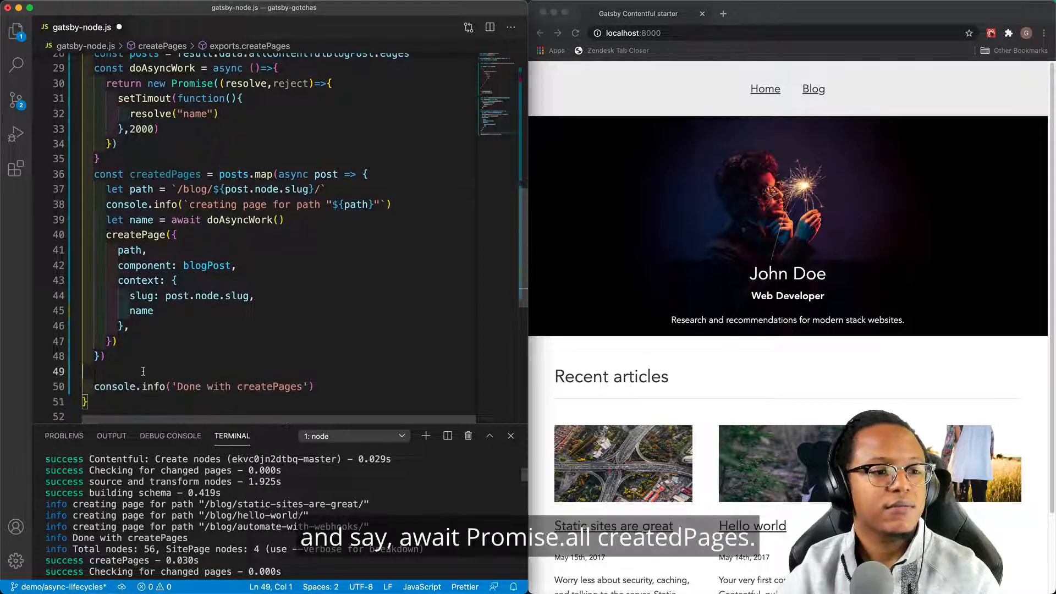
pyautogui.write('await Promise.a')
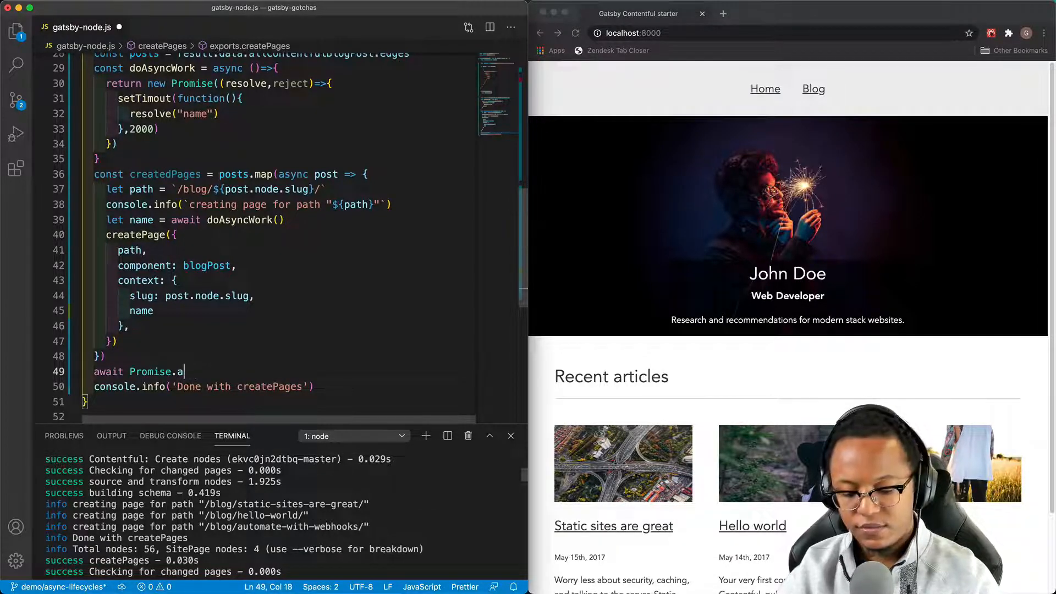
pyautogui.write('ll(createdP')
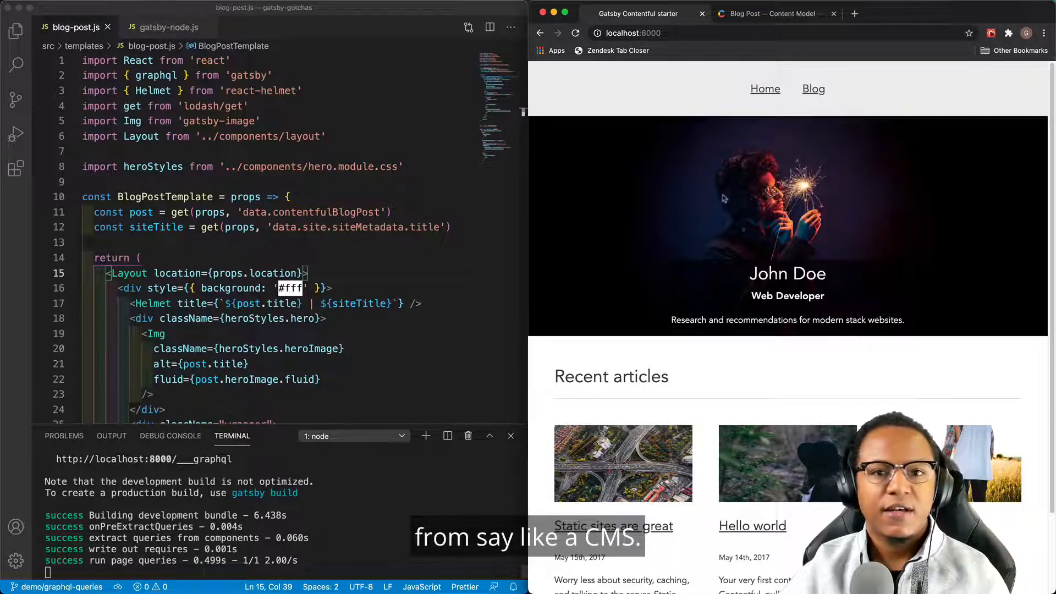
# Check the Blog Post model in Contentful, then read const isFeatured via get(...) in blog-post.js.
pyautogui.click(768, 13)
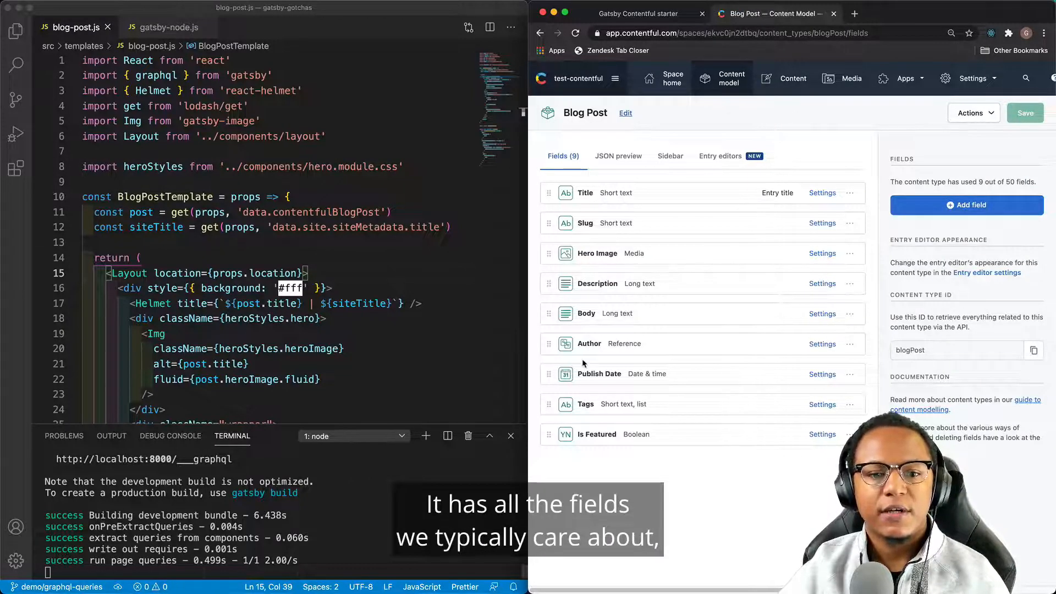
pyautogui.moveTo(605, 439)
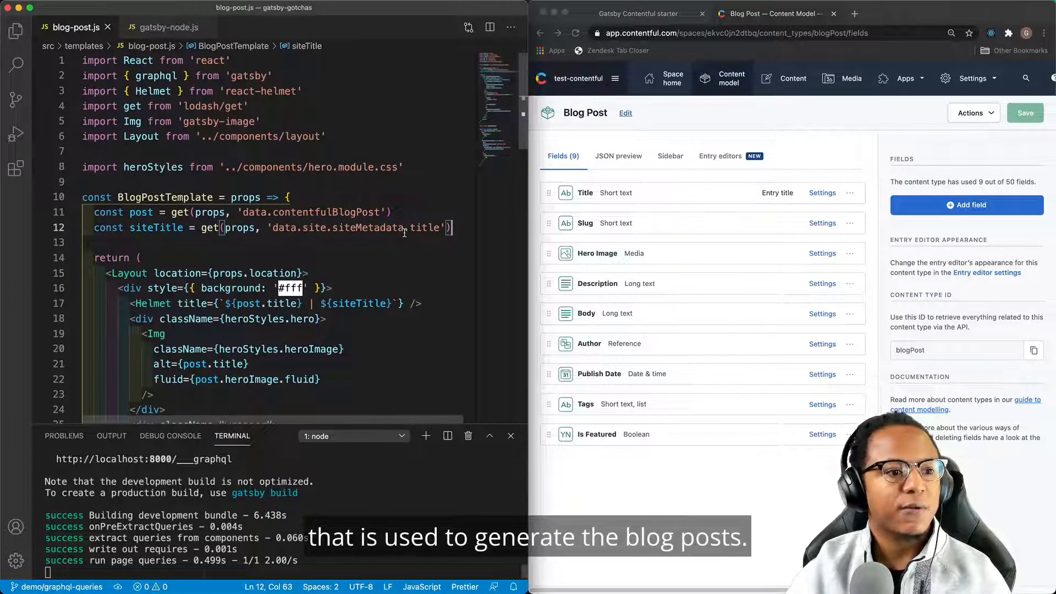
pyautogui.write('const')
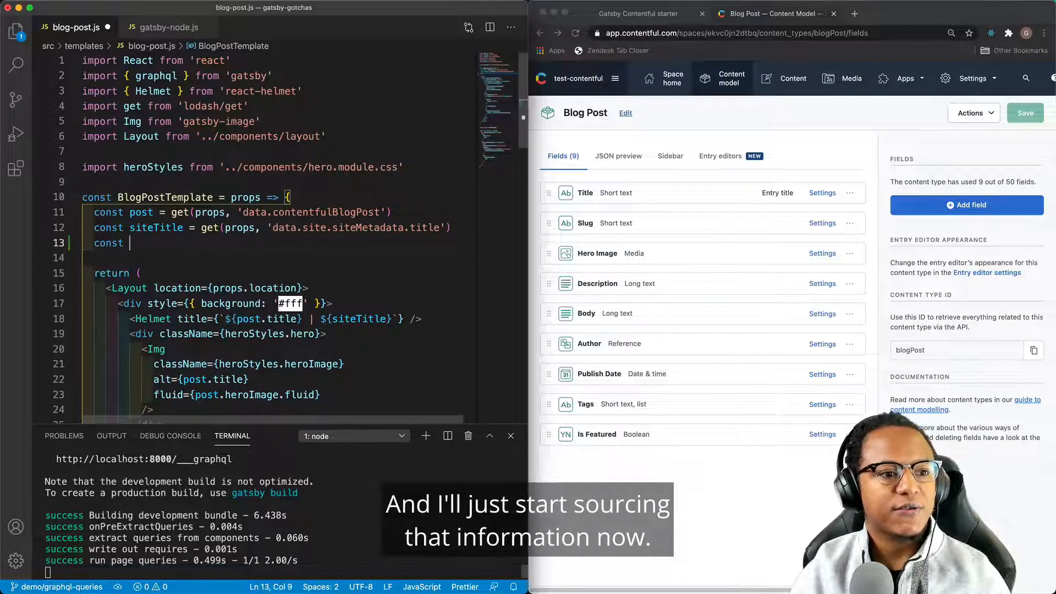
pyautogui.write('isF')
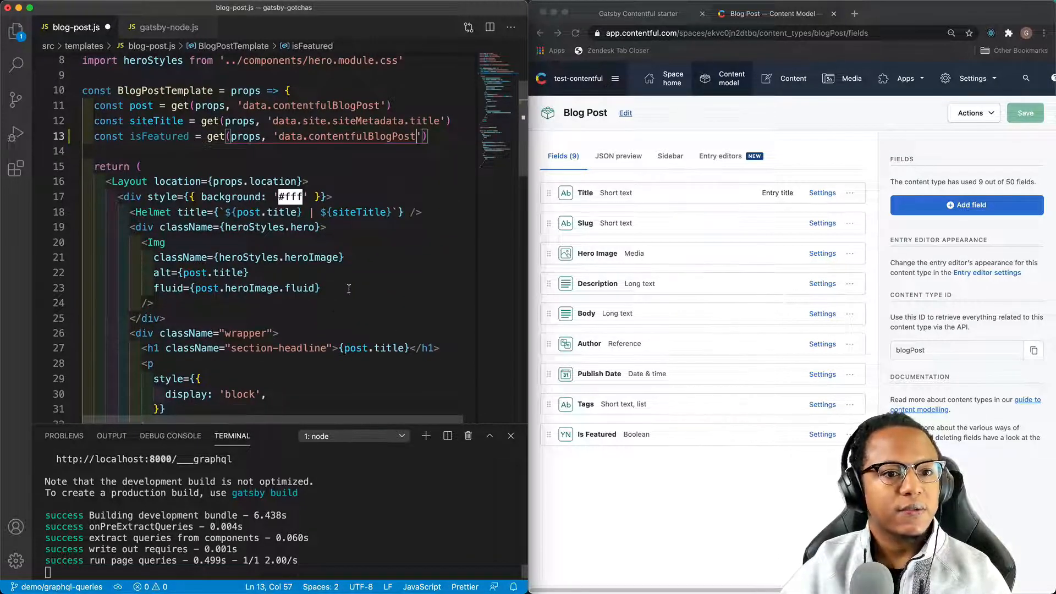
pyautogui.write('.isFeatured')
pyautogui.write('{')
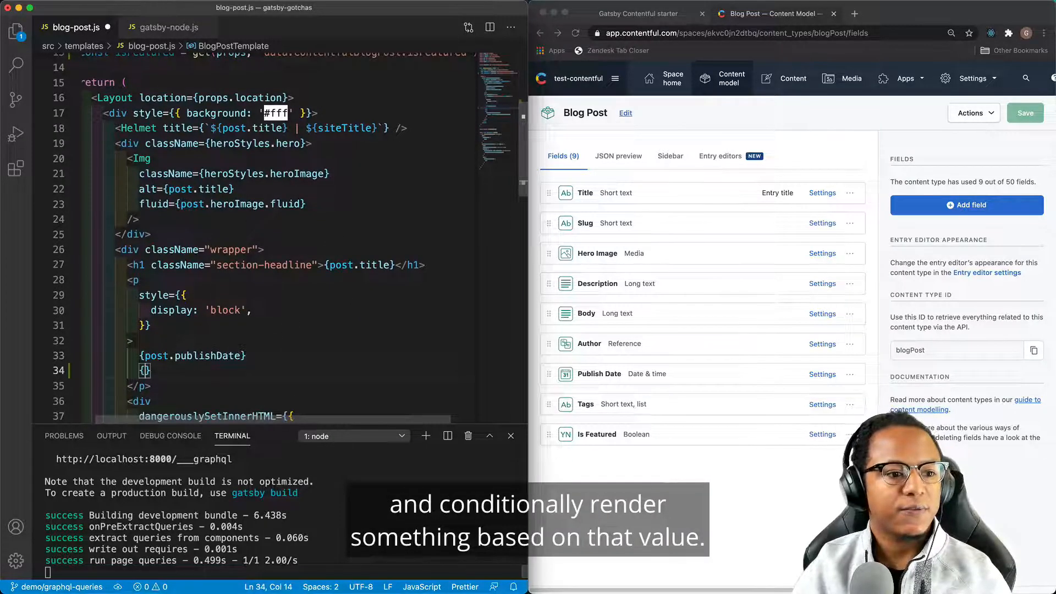
# Render {isFeatured && " - Featured Post"} beside the publish date.
pyautogui.write('isFeatured && " -')
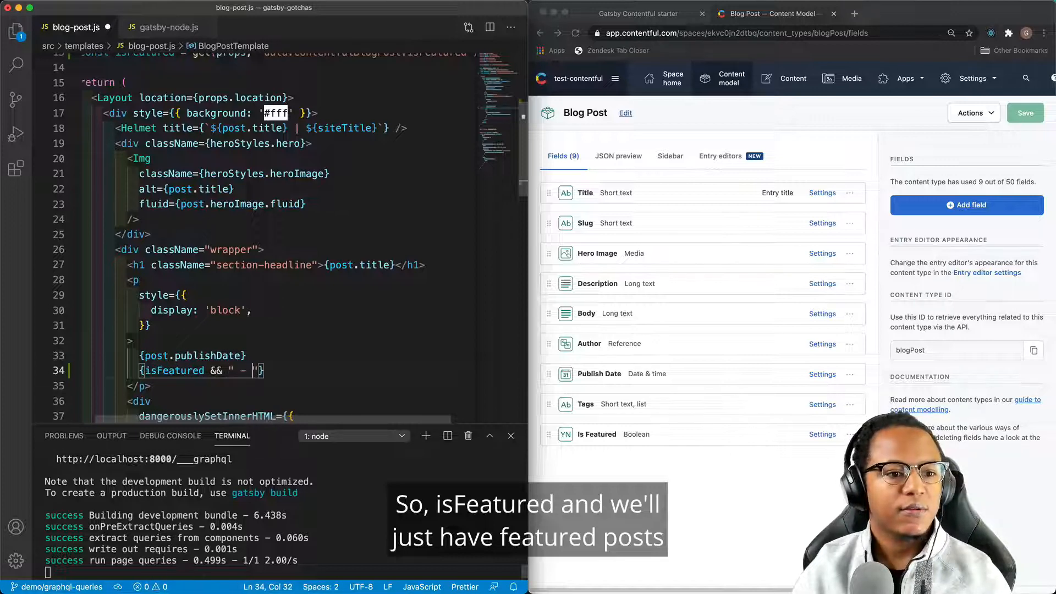
pyautogui.write('Featured Post')
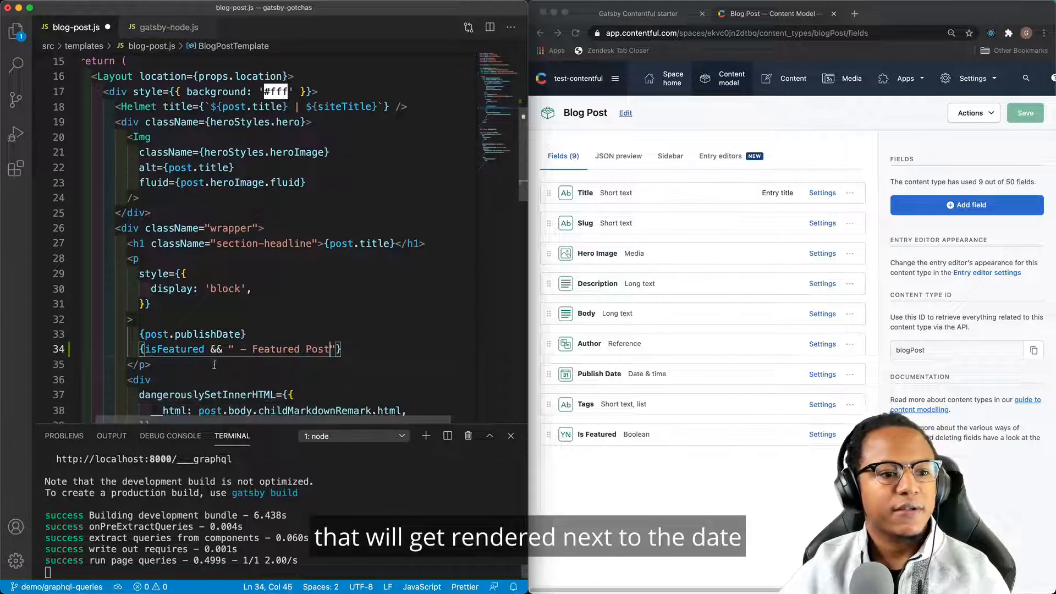
pyautogui.scroll(-3)
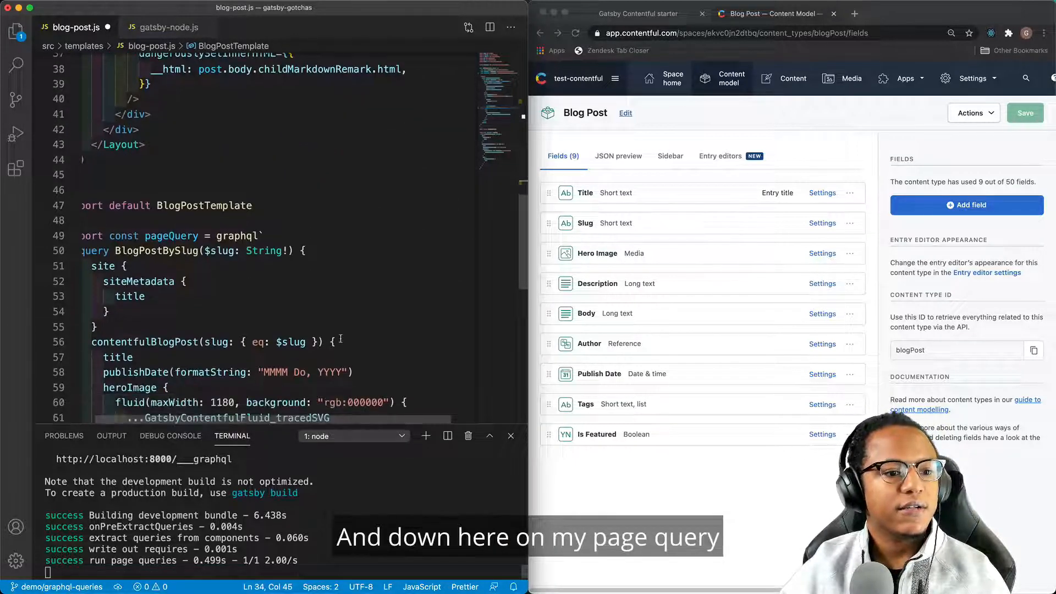
# Request isFeatured in the contentfulBlogPost page query, then view Contentful's Blog Post entries.
pyautogui.write('isFE')
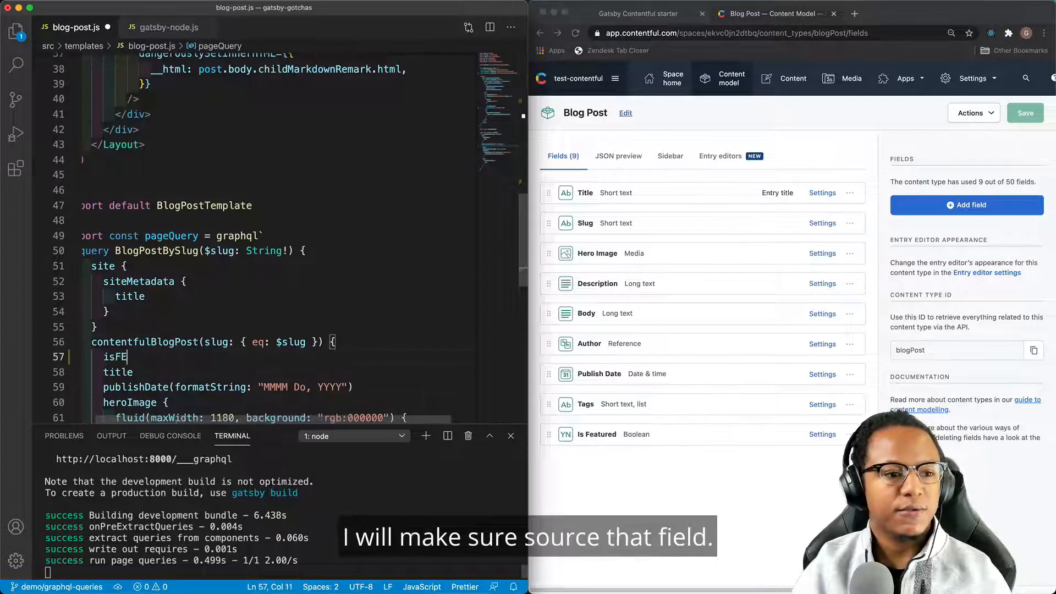
pyautogui.write('ature')
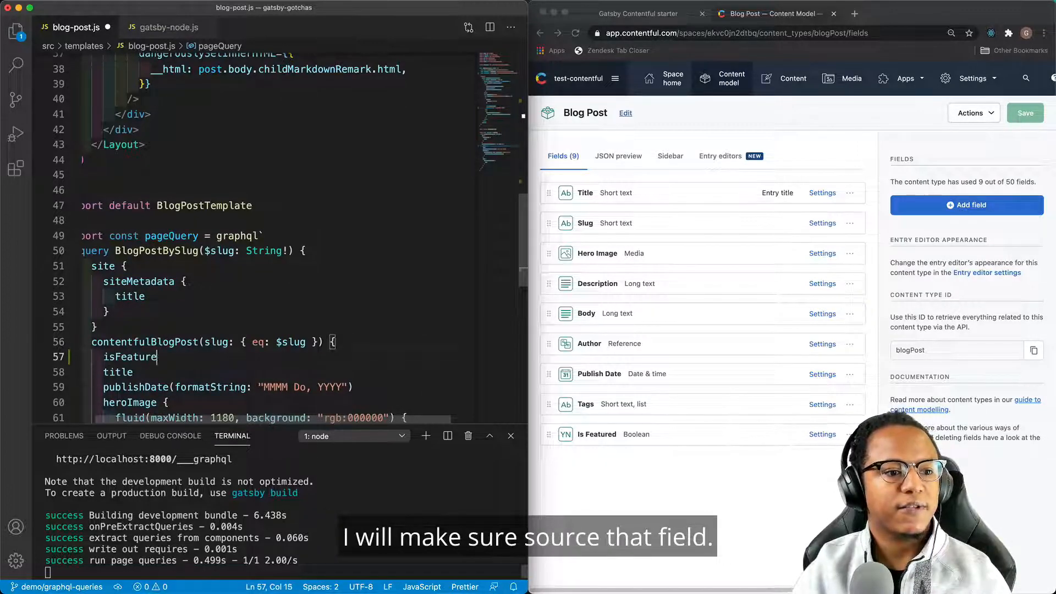
pyautogui.write('d')
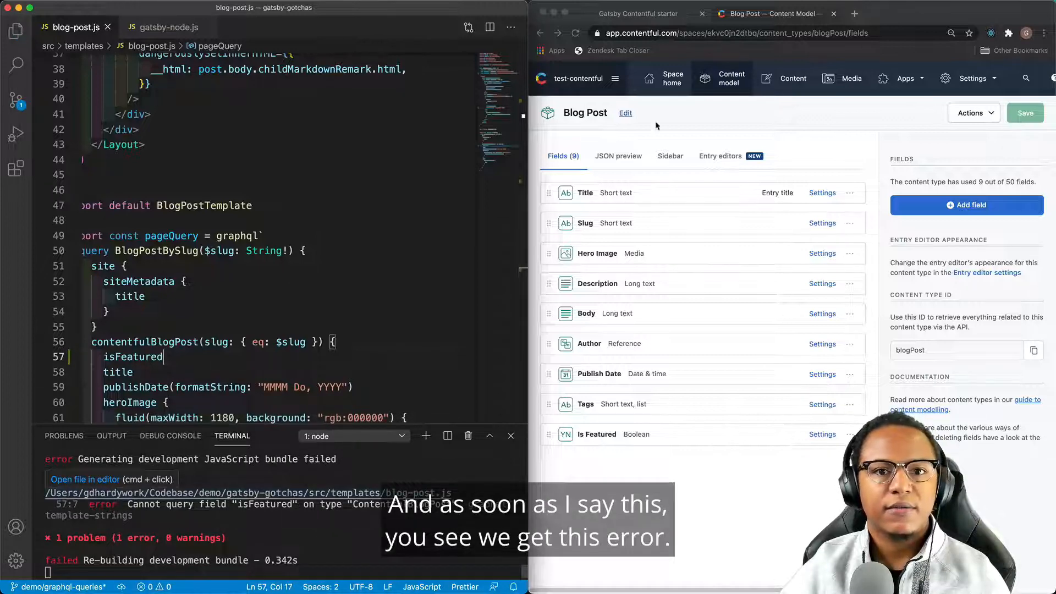
pyautogui.click(637, 13)
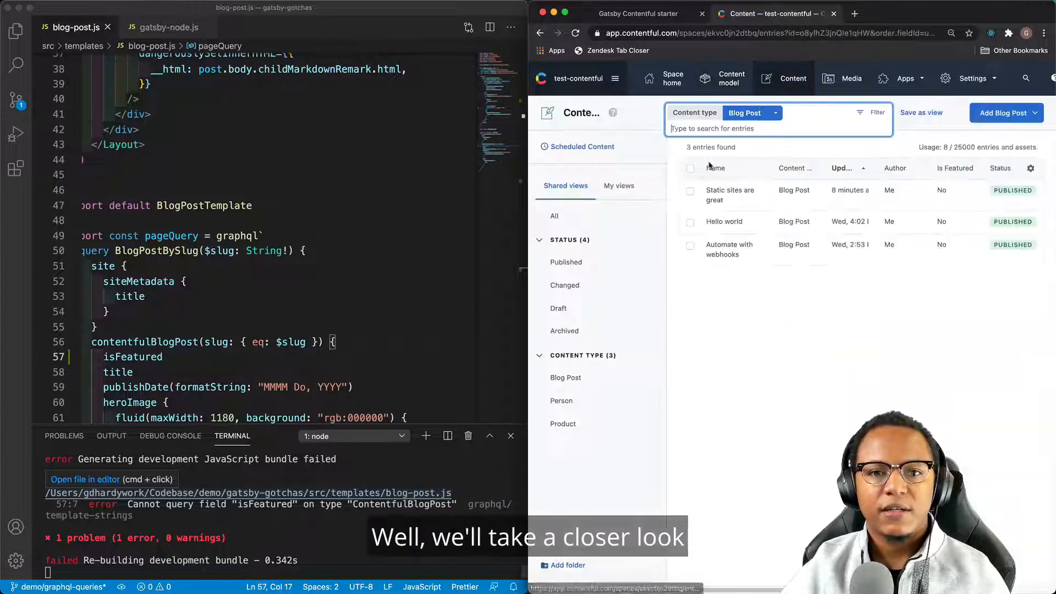
# Review the fields of the 'Static sites are great' entry in Contentful.
pyautogui.click(729, 195)
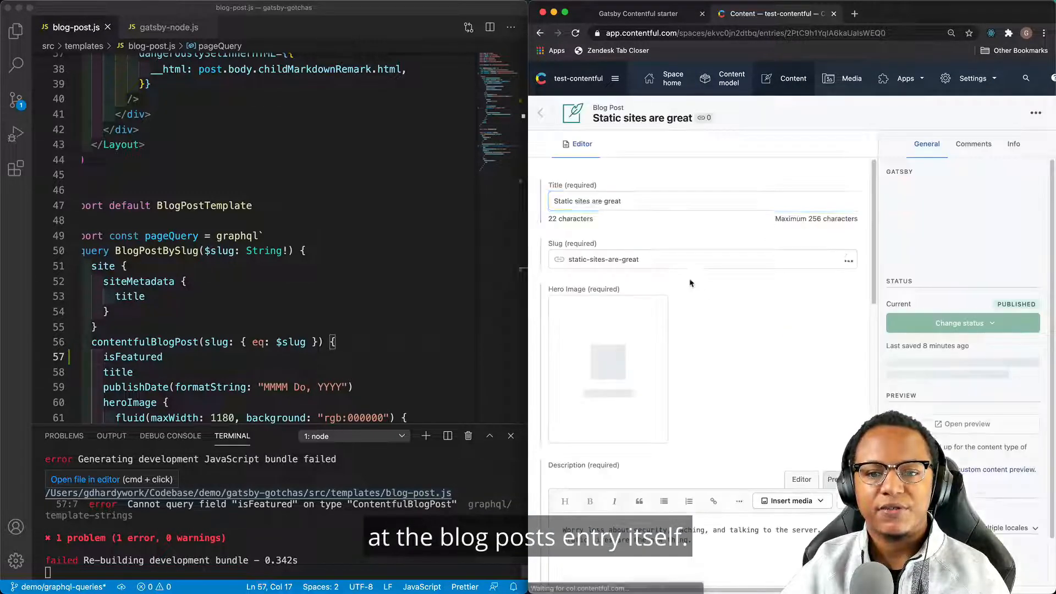
pyautogui.scroll(-3)
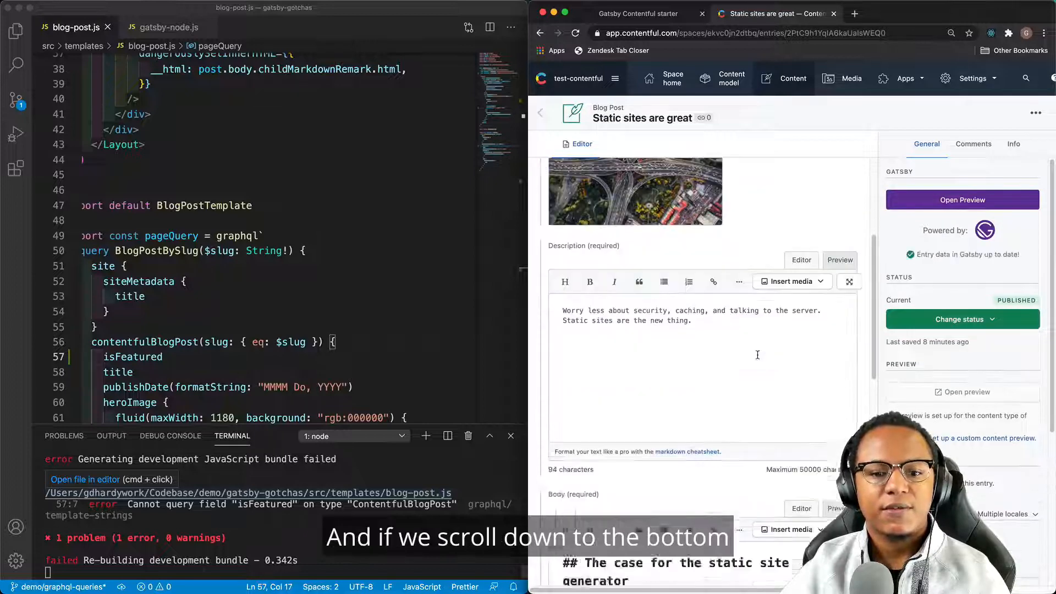
pyautogui.scroll(-3)
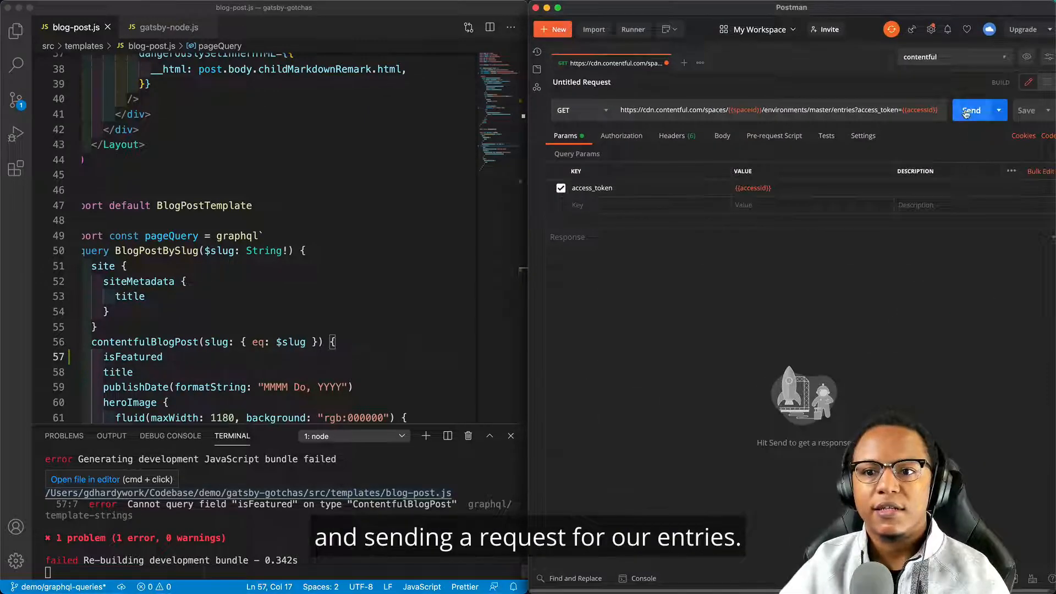
# Send the entries request, search the response for isFeatured, and return to the unset Is Featured field.
pyautogui.click(971, 110)
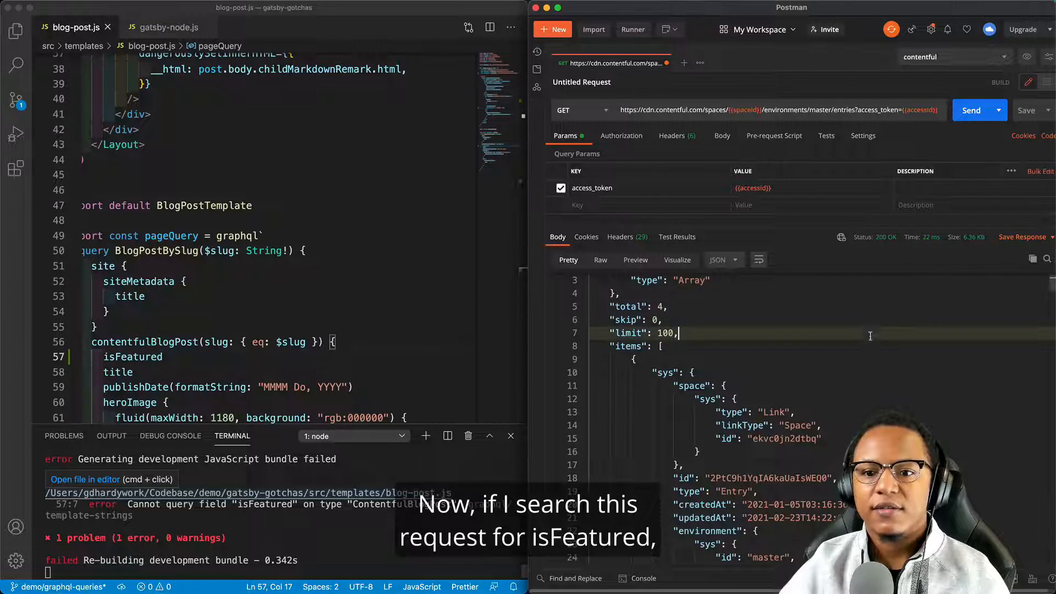
pyautogui.write('isFeatured')
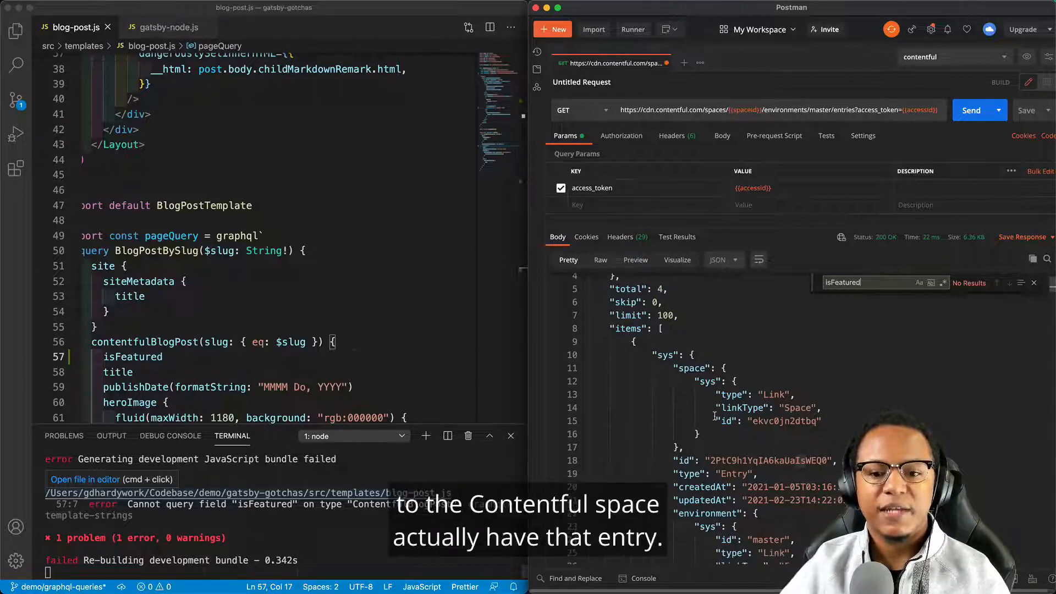
pyautogui.scroll(-3)
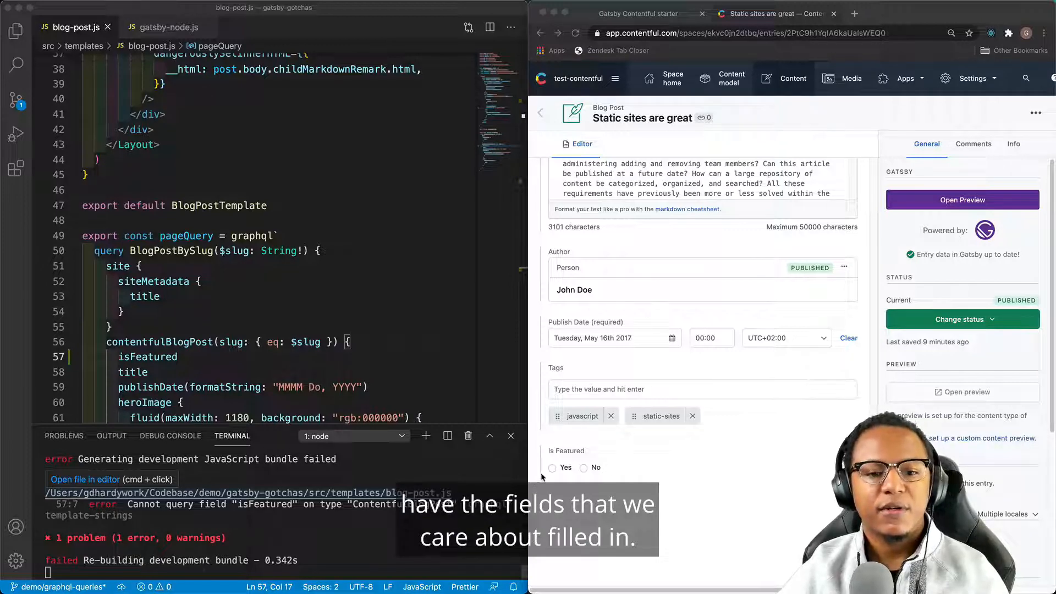
# Set Is Featured to Yes, publish the entry, and restart gatsby develop.
pyautogui.click(552, 468)
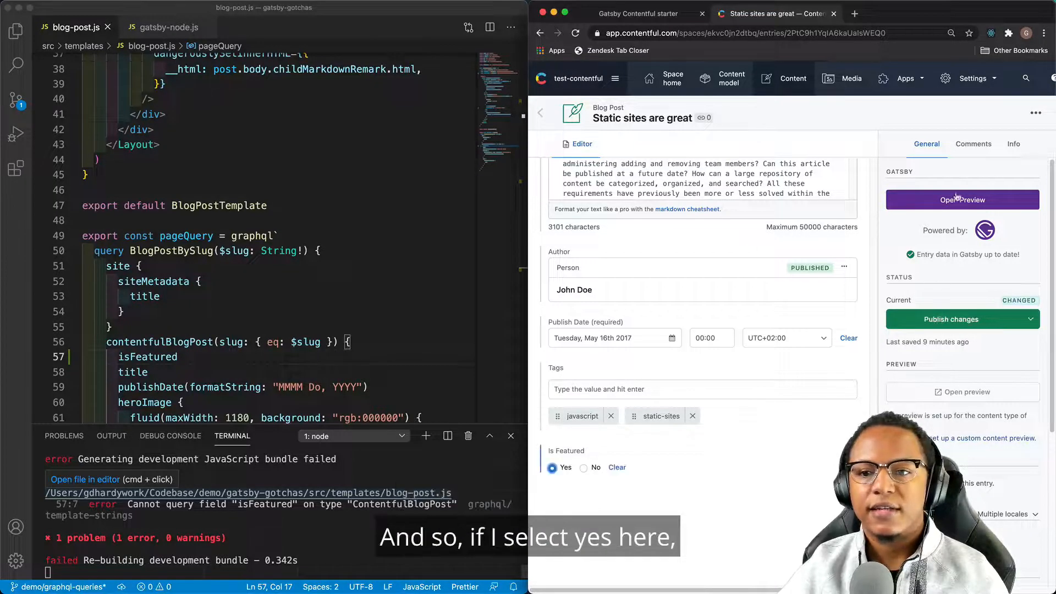
pyautogui.click(962, 319)
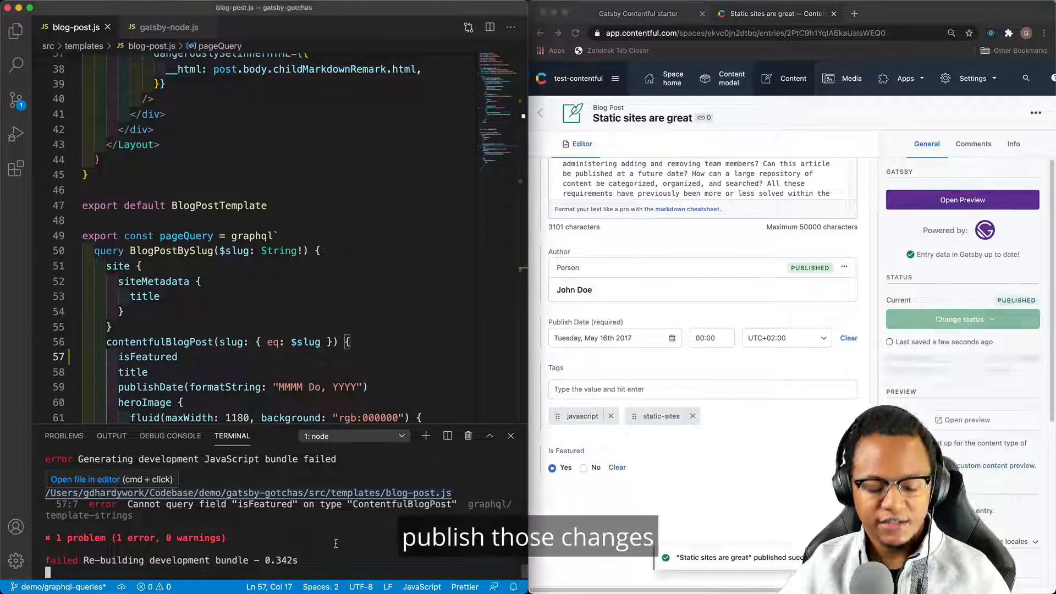
pyautogui.press('ctrl+c')
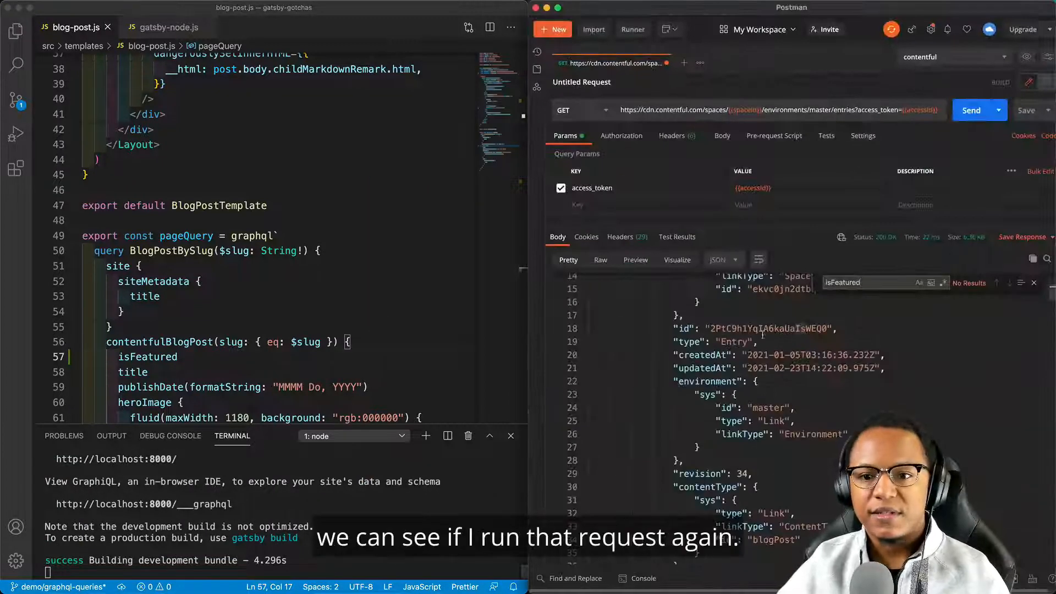
# Resend the entries request in Postman now that the post is published.
pyautogui.click(972, 110)
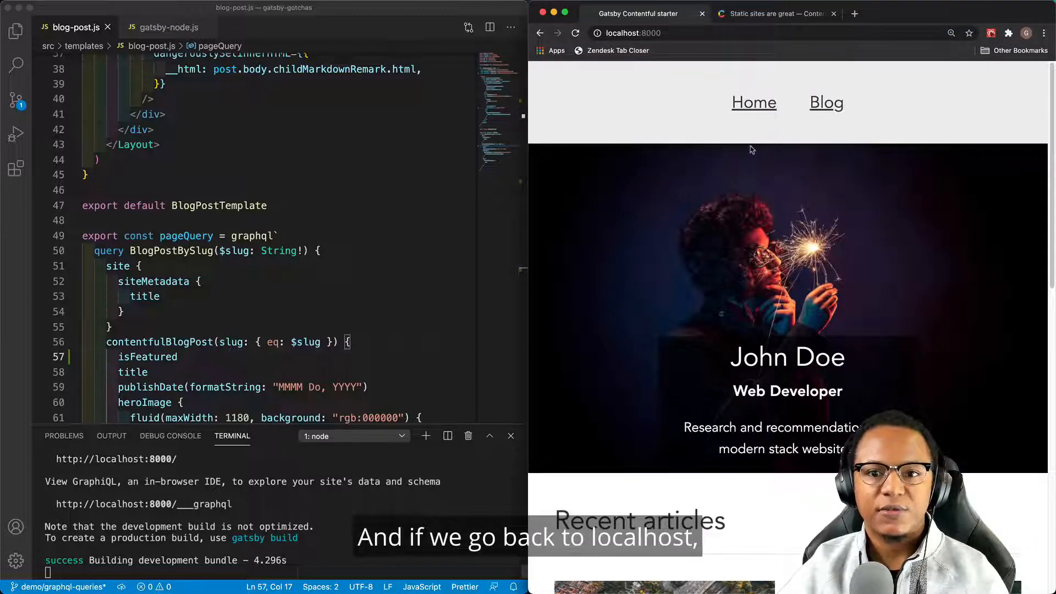
# View the Static sites are great article, then bring up its Contentful entry.
pyautogui.scroll(-3)
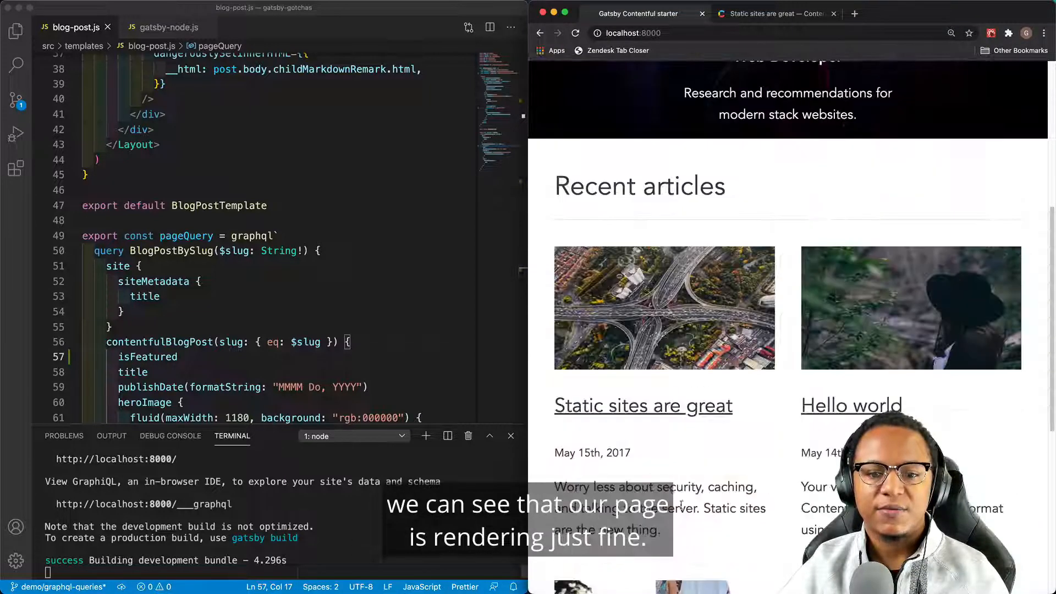
pyautogui.click(642, 406)
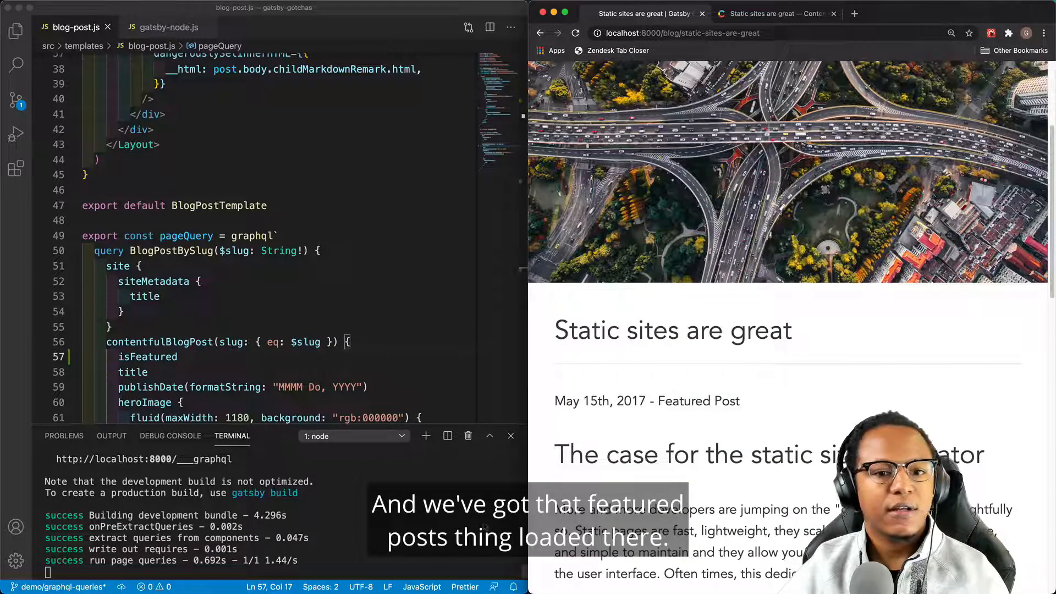
pyautogui.click(775, 13)
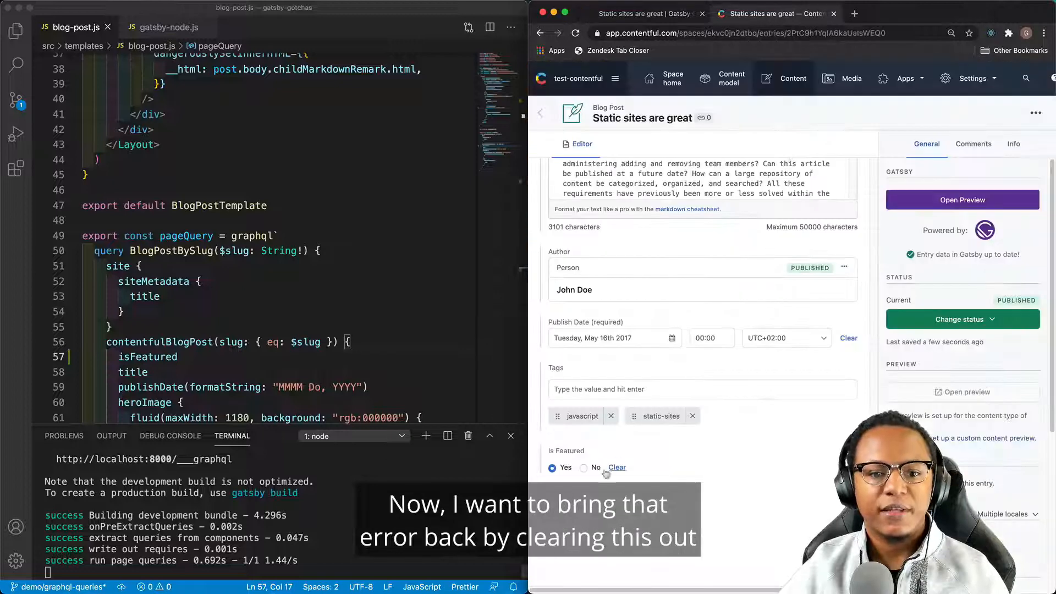
# Clear the Is Featured value, publish the entry, and return to gatsby-node.js.
pyautogui.click(616, 468)
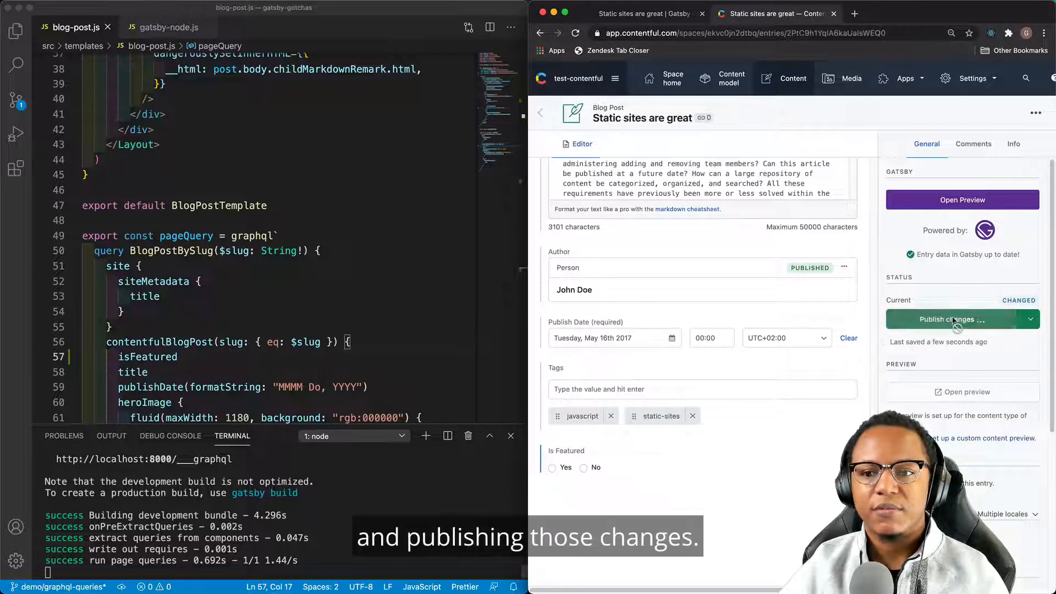
pyautogui.click(957, 319)
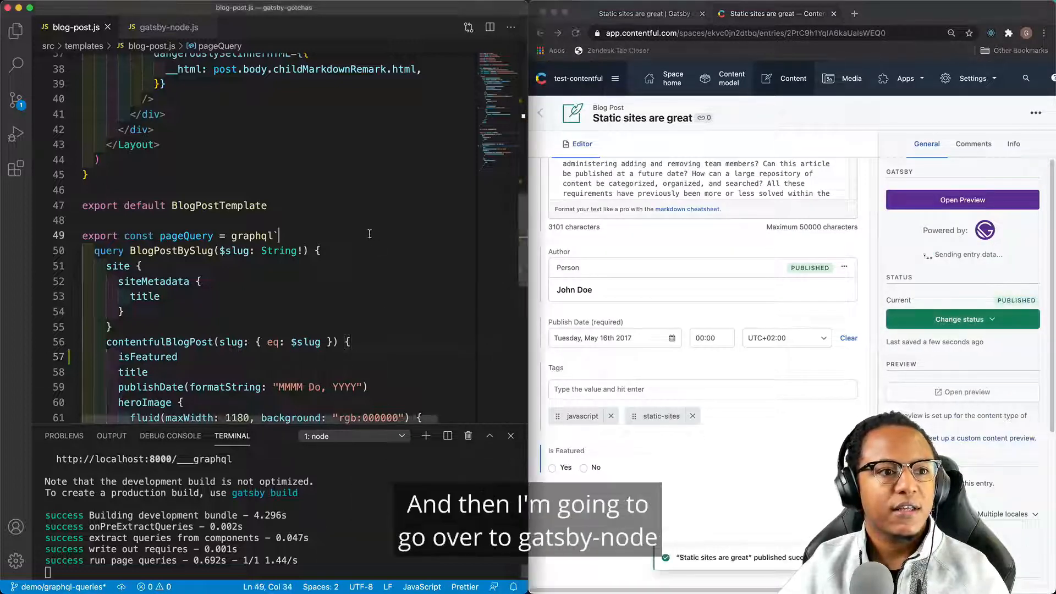
pyautogui.click(166, 27)
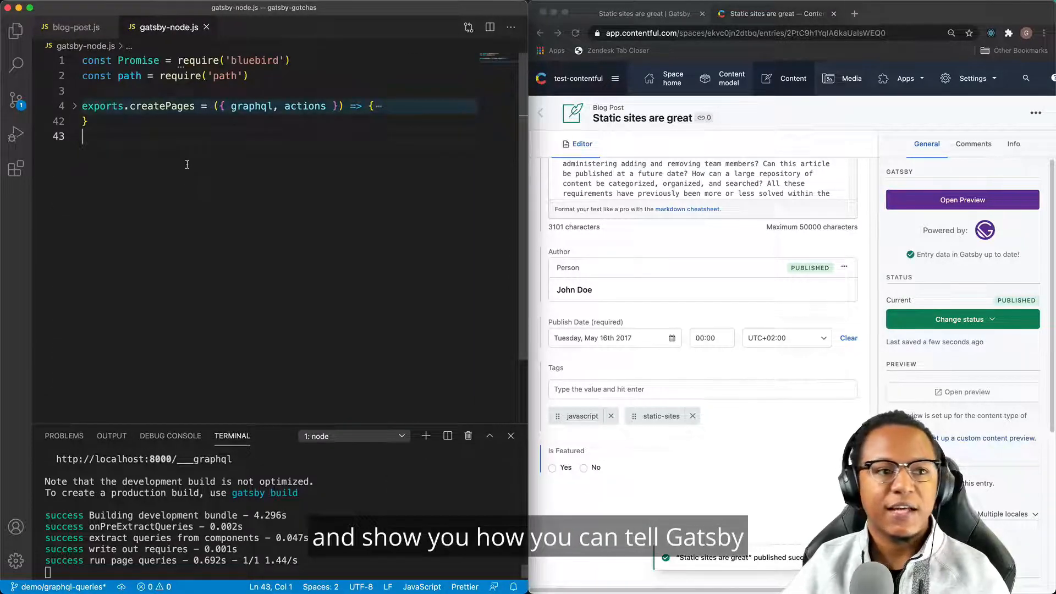
# Declare exports.createSchemaCustomization destructuring createTypes from actions.
pyautogui.write('exports.')
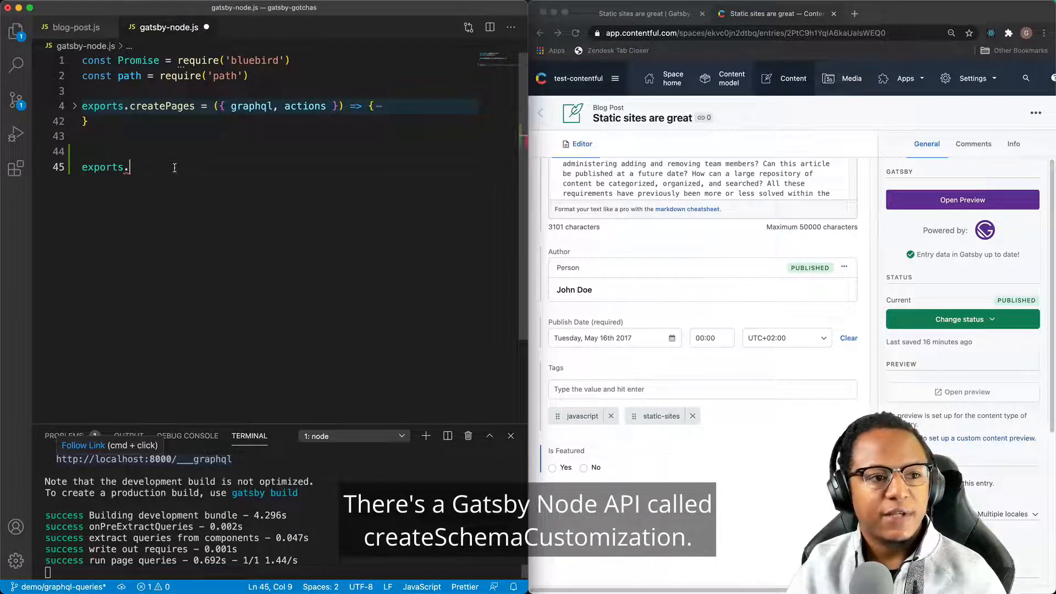
pyautogui.write('createSchemaCustomiza')
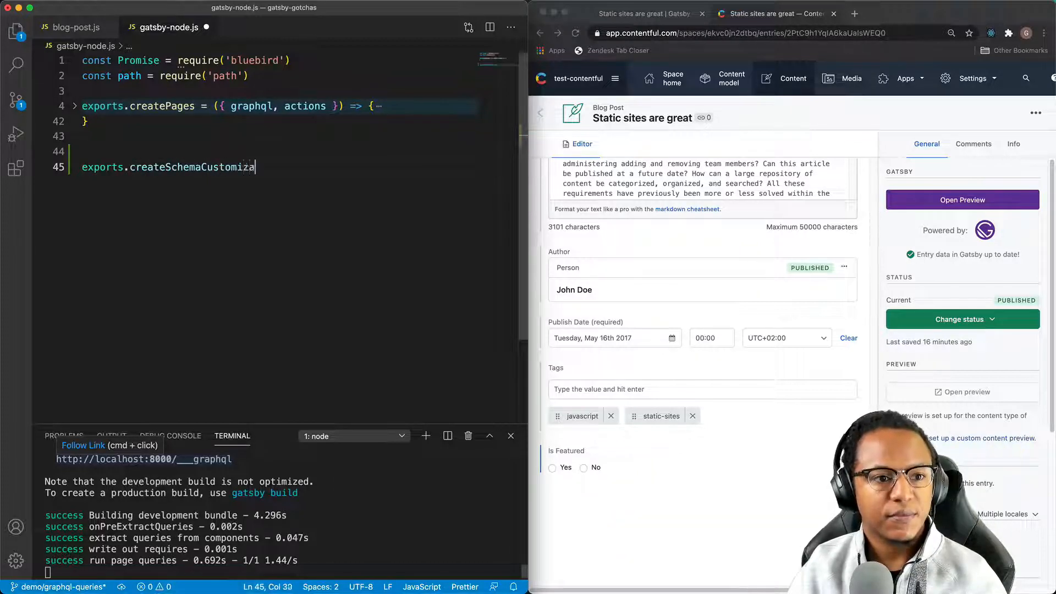
pyautogui.write('tion = ({})')
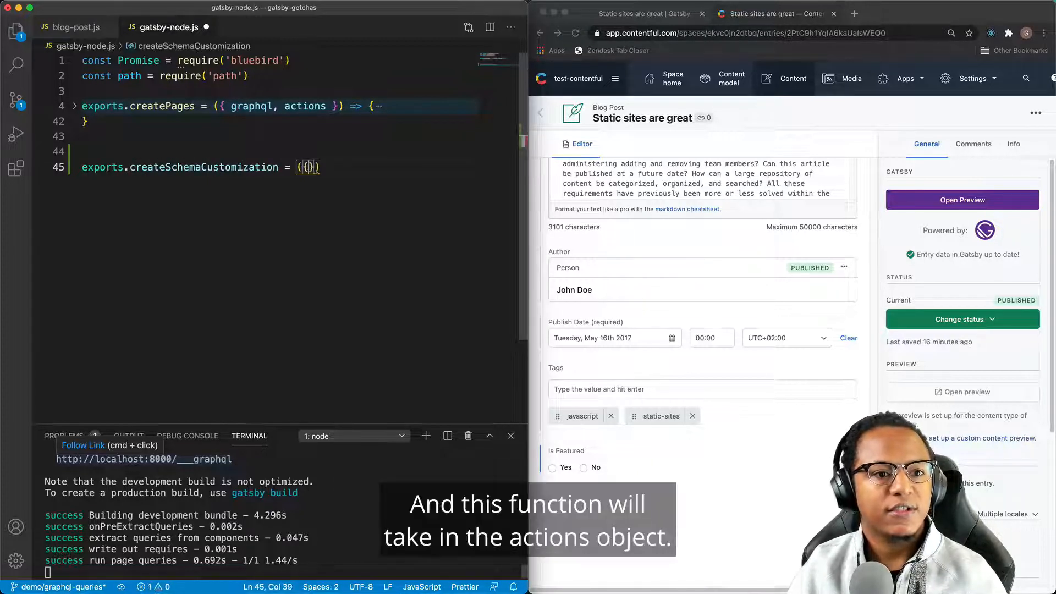
pyautogui.write('actions')
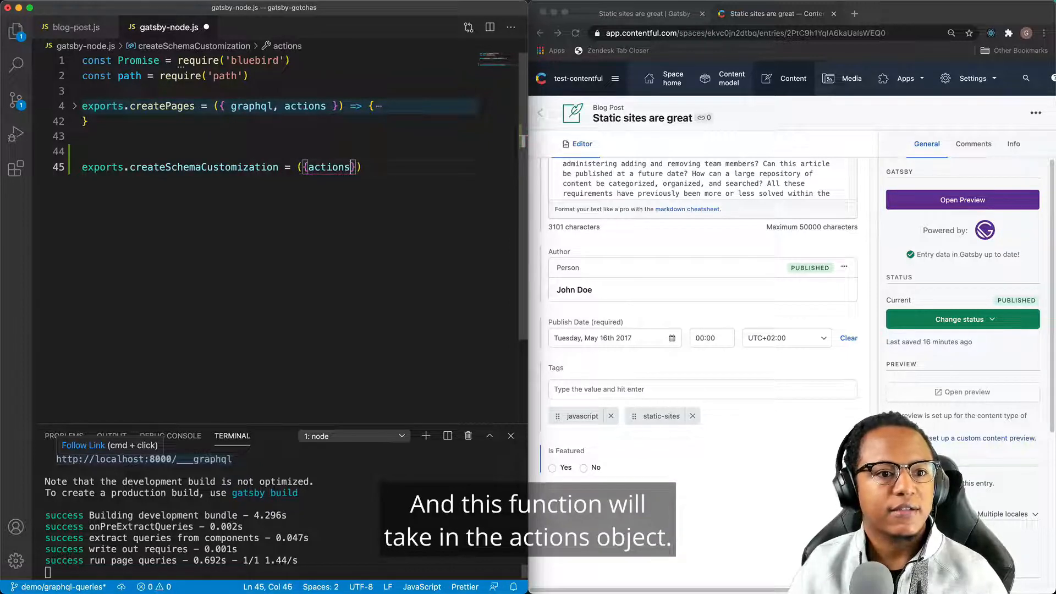
pyautogui.write('=>')
pyautogui.write('const')
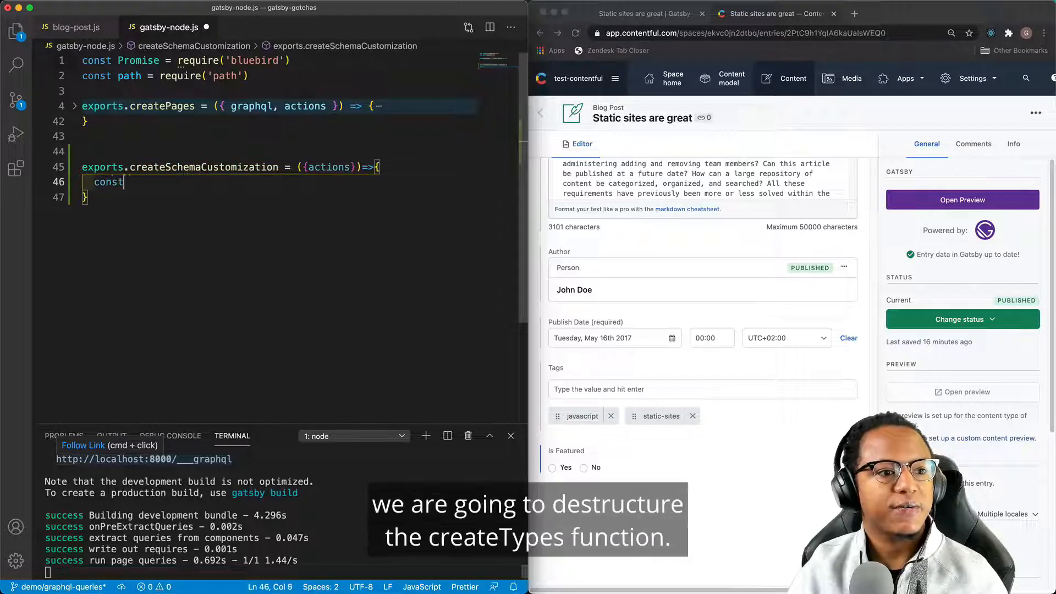
pyautogui.write('{}')
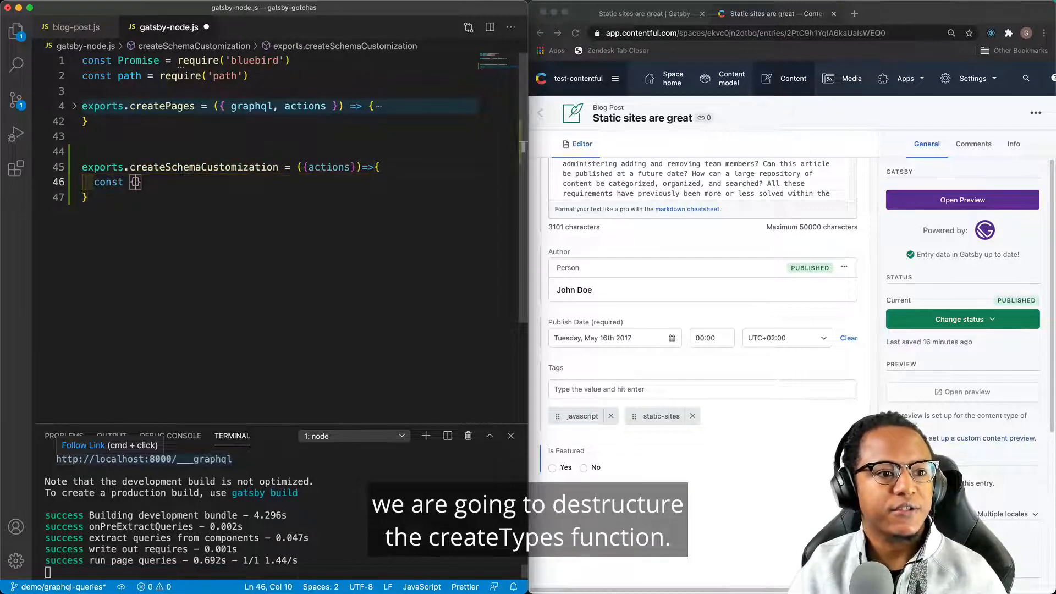
pyautogui.write('createTypes')
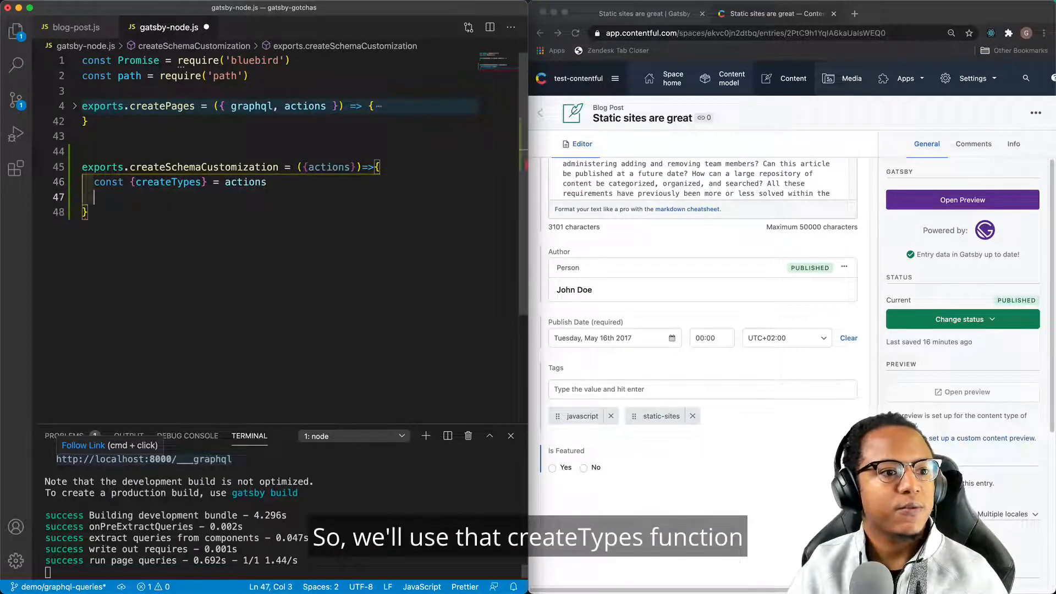
# Define typeDefs with type ContentfulBlogPost implements Node having isFeatured: Boolean.
pyautogui.write('const')
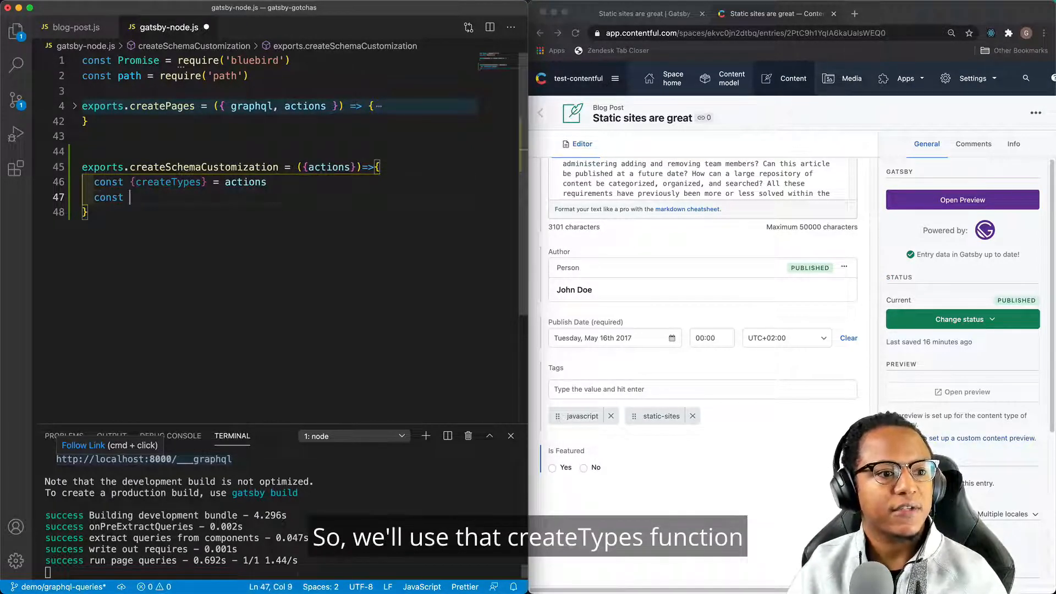
pyautogui.write('typeD')
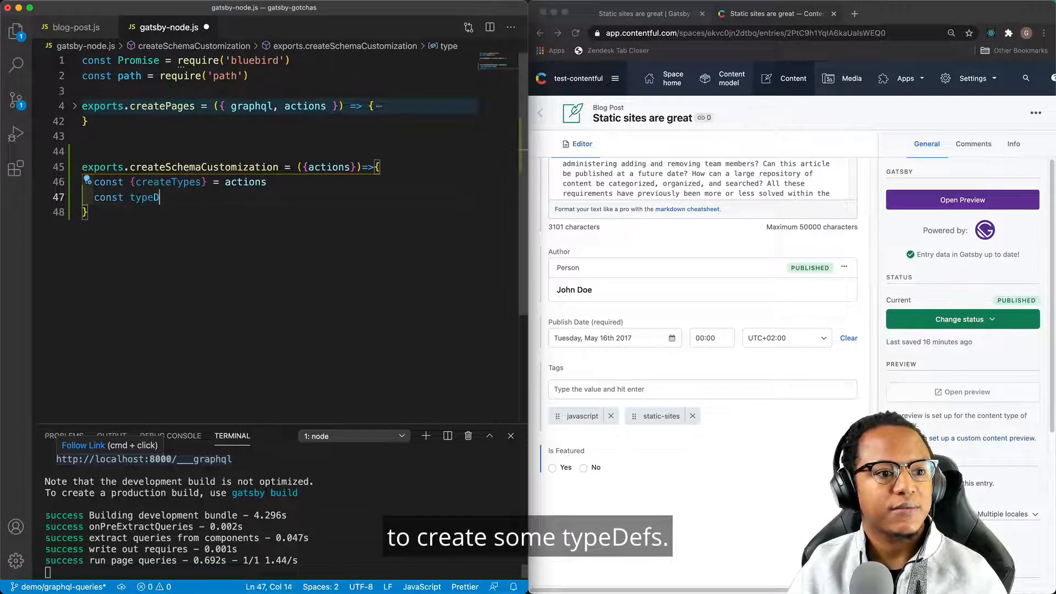
pyautogui.write('efs = `')
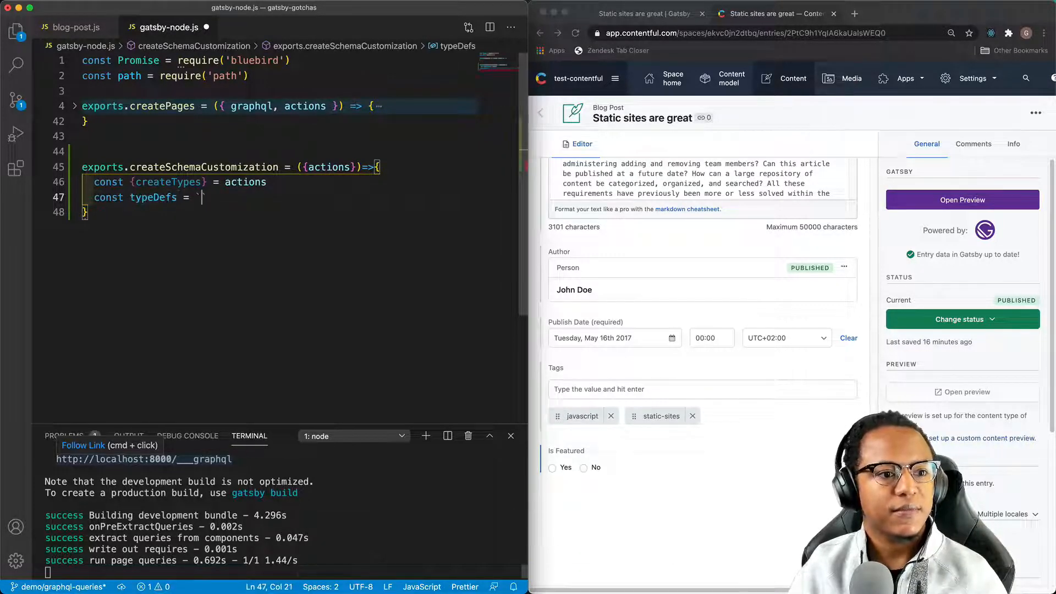
pyautogui.press('enter')
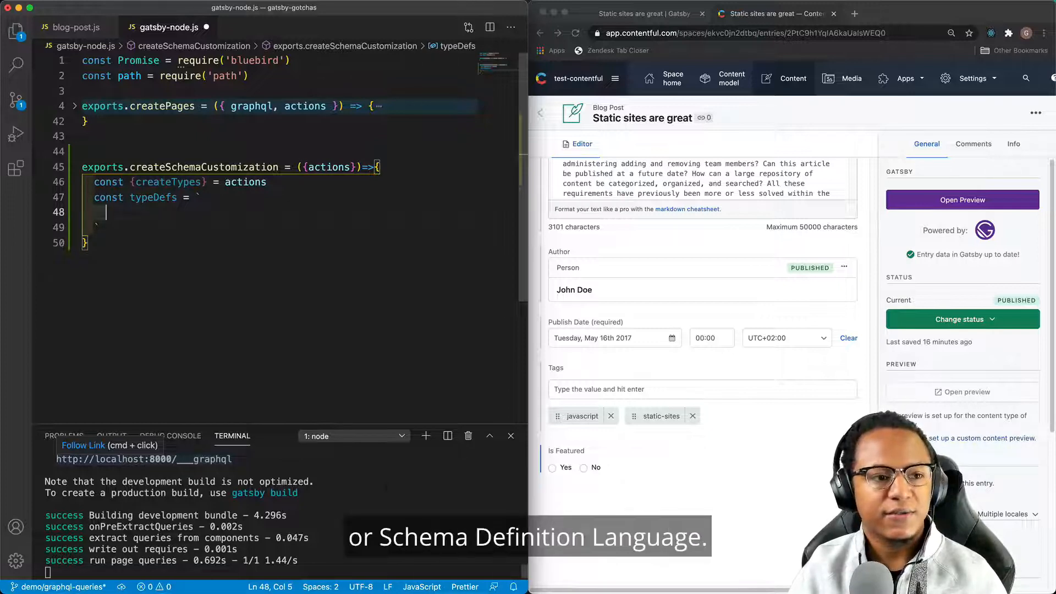
pyautogui.write('t')
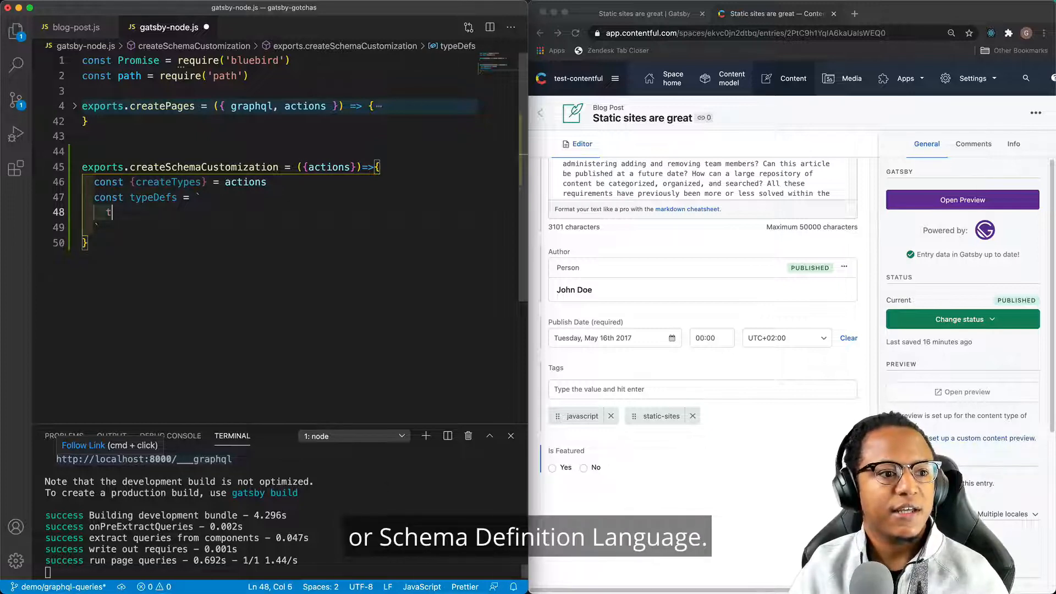
pyautogui.write('ype')
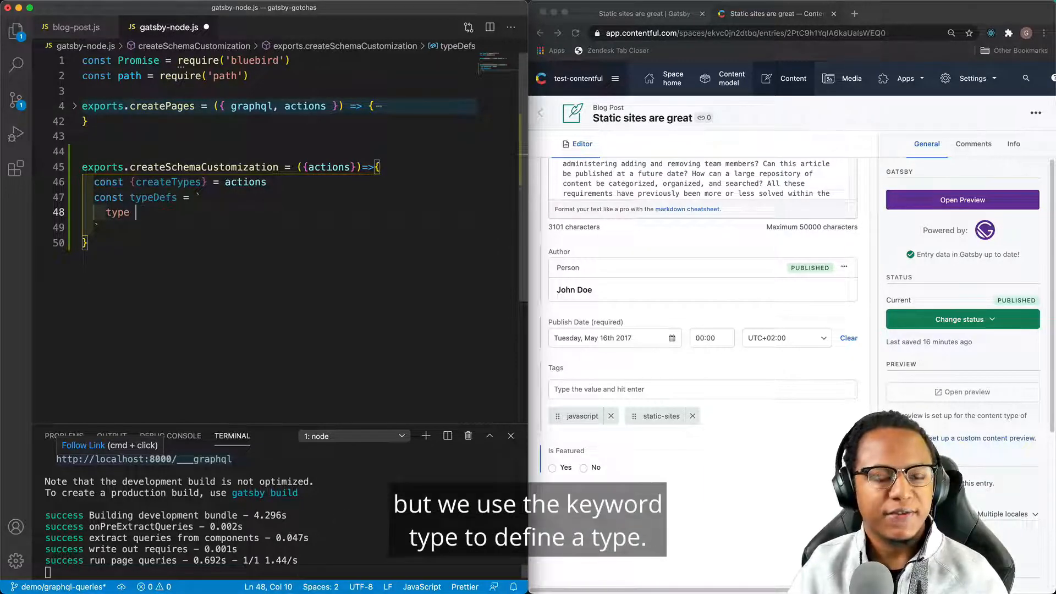
pyautogui.write('Conten')
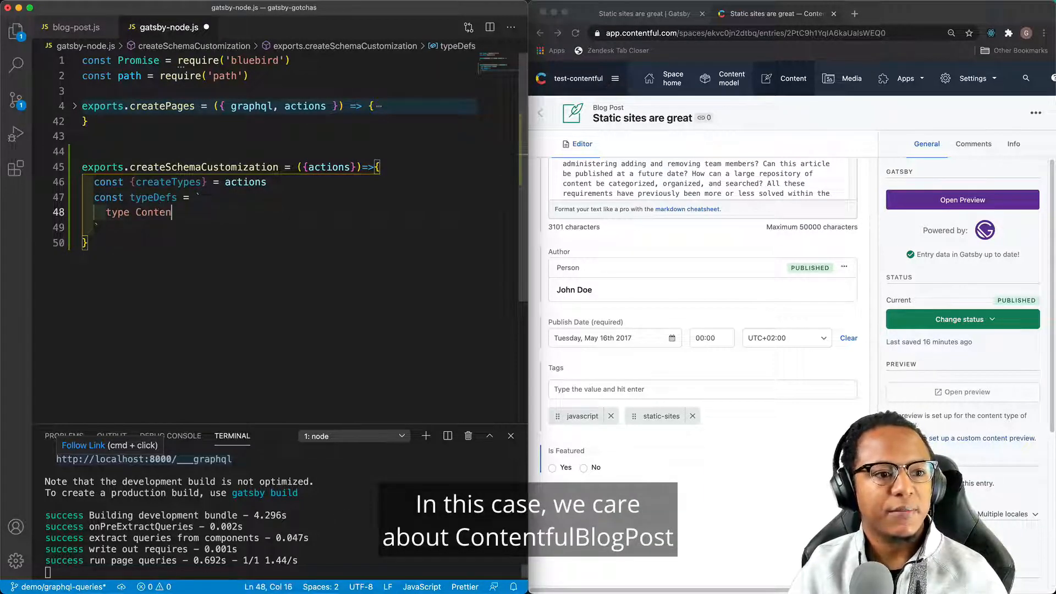
pyautogui.write('tfulBlogPost')
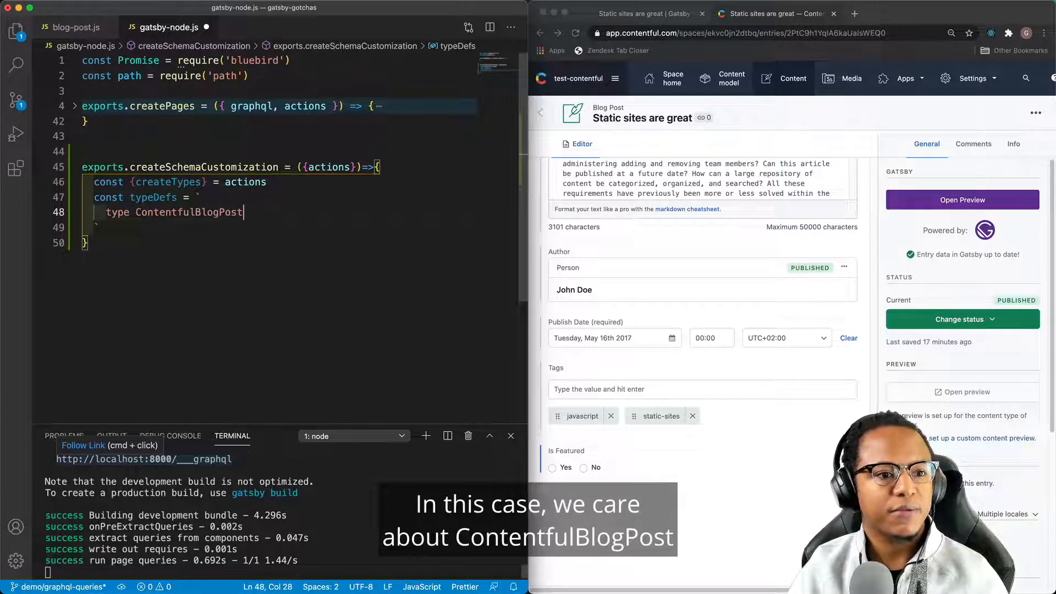
pyautogui.write('implements')
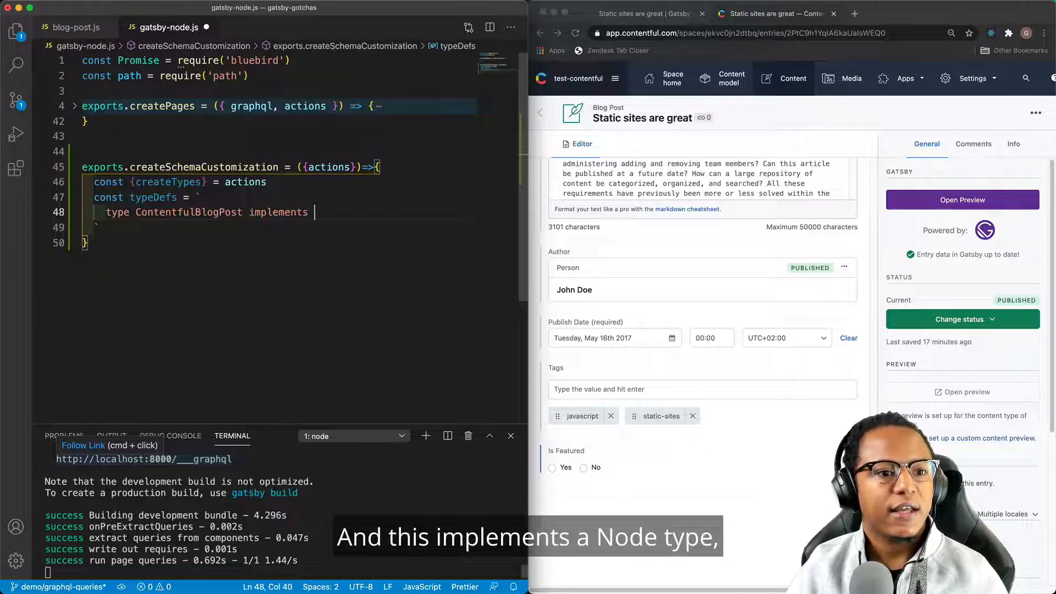
pyautogui.write('Node{')
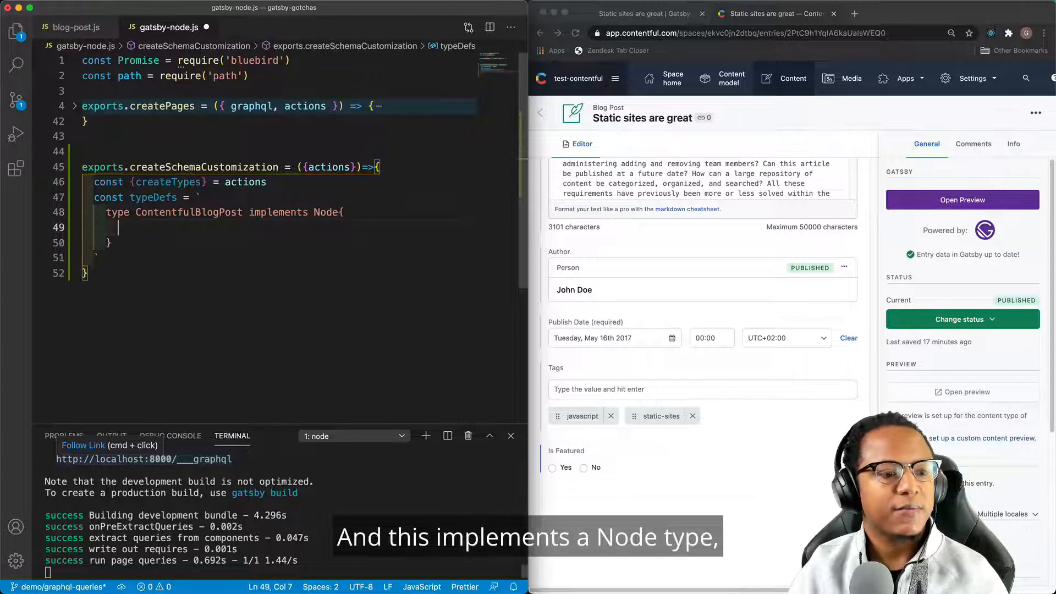
pyautogui.write('isFeatured: B')
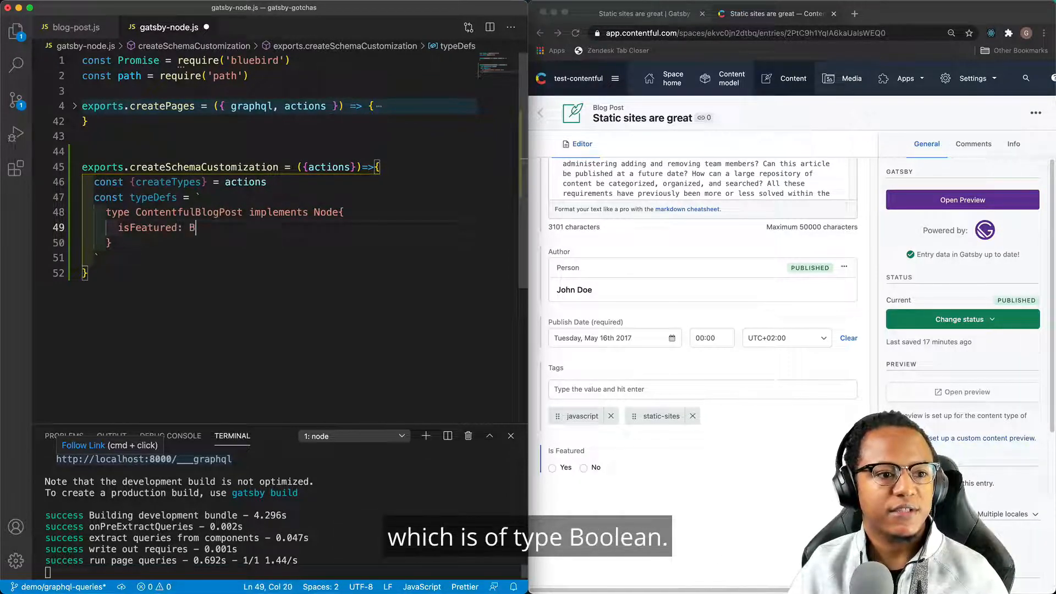
pyautogui.write('oolean')
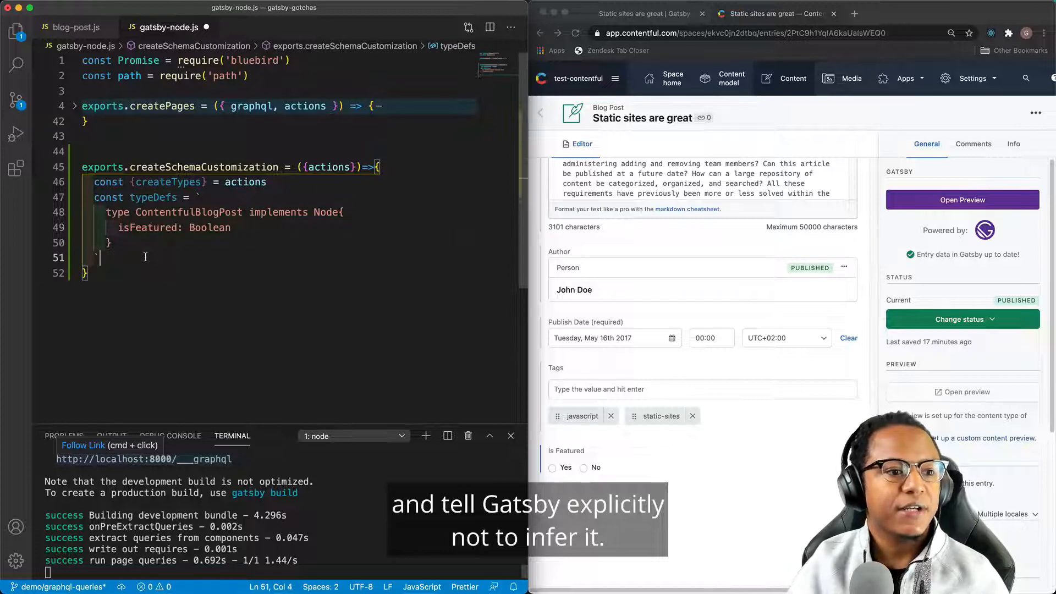
# Pass the typeDefs to createTypes.
pyautogui.press('enter')
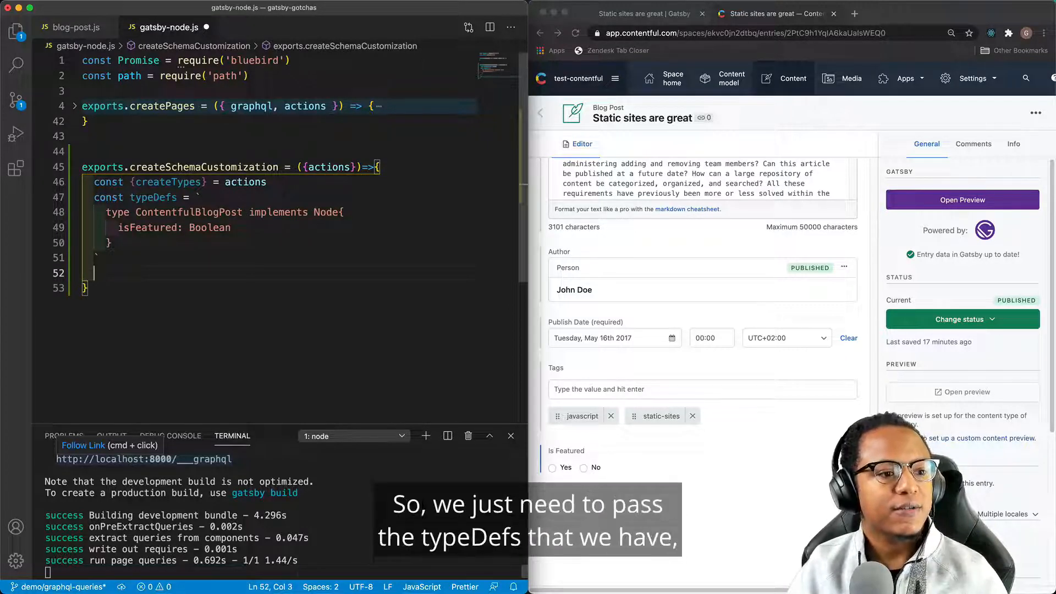
pyautogui.write('creat')
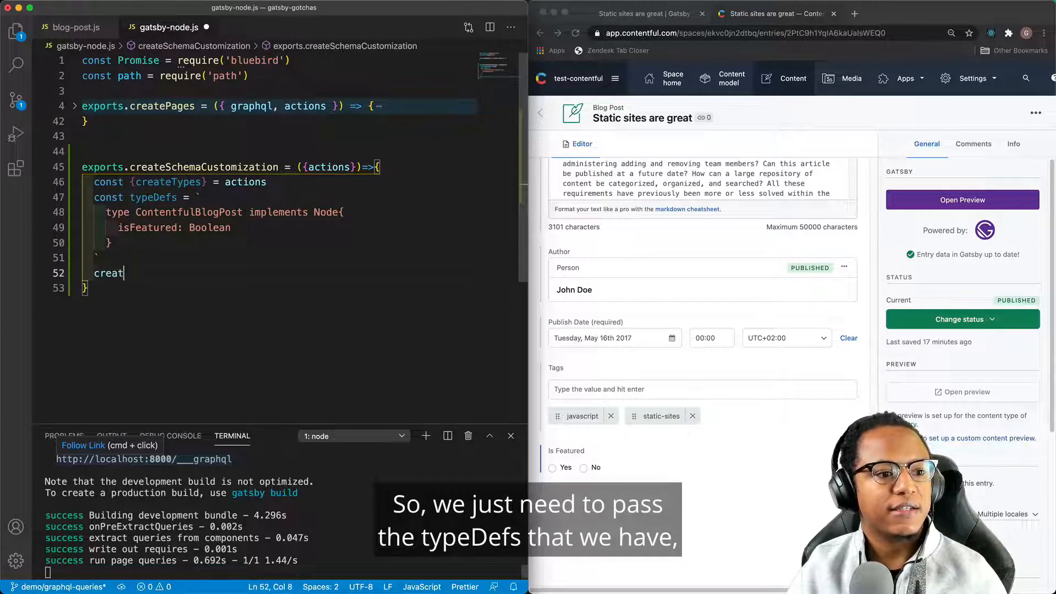
pyautogui.write('eT')
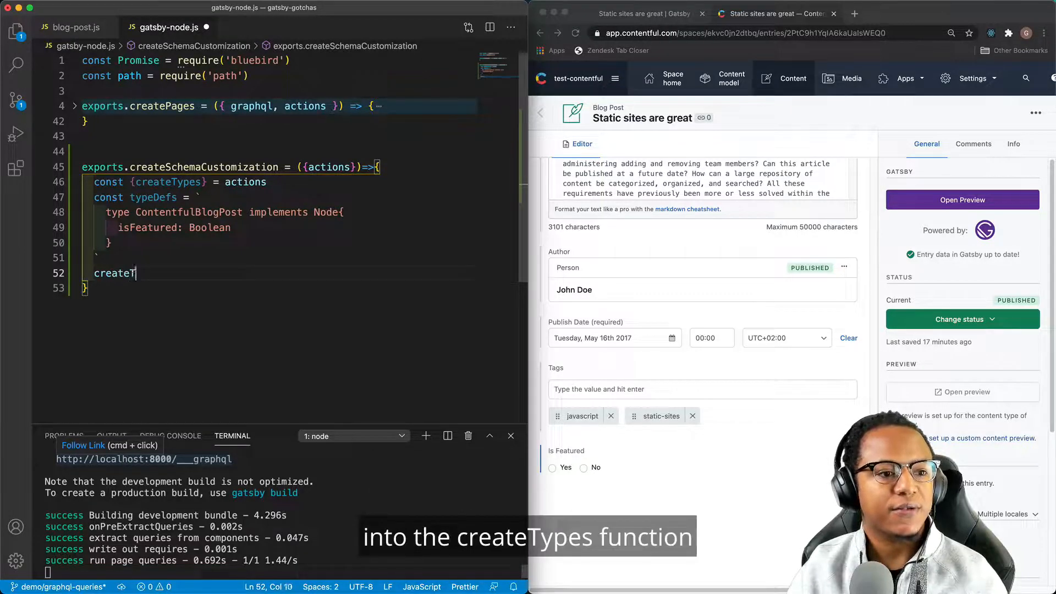
pyautogui.write('ypes({typeDefs')
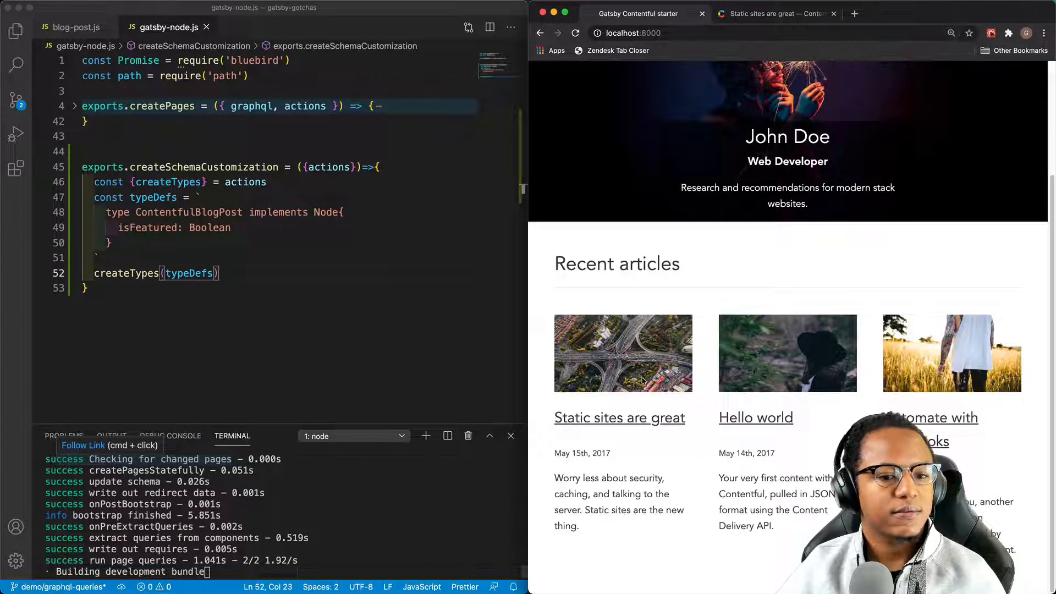
# View the Static sites are great article and switch to blog-post.js on the html-builds branch.
pyautogui.click(619, 418)
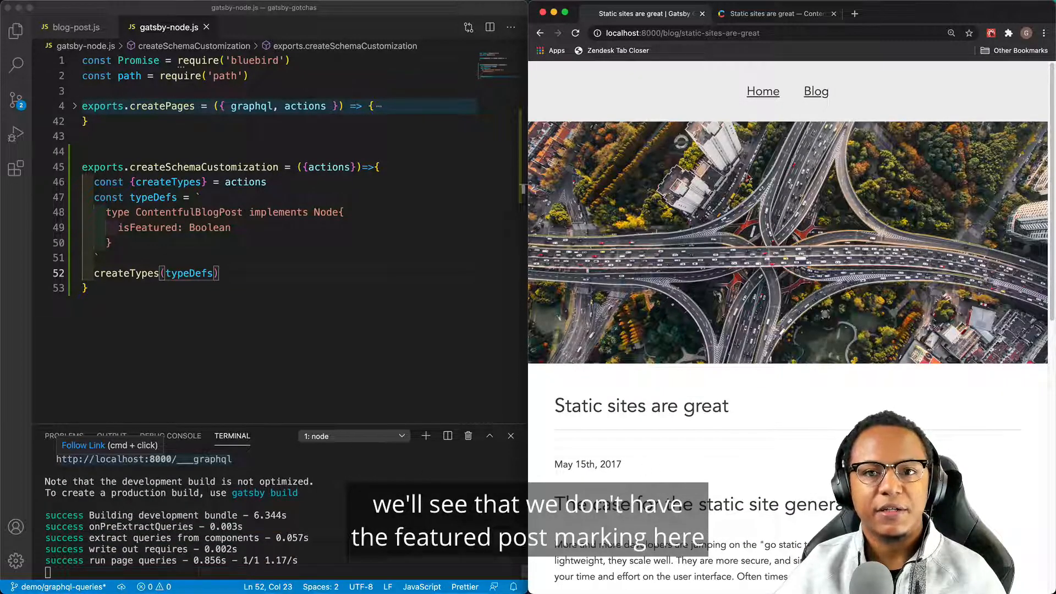
pyautogui.click(776, 13)
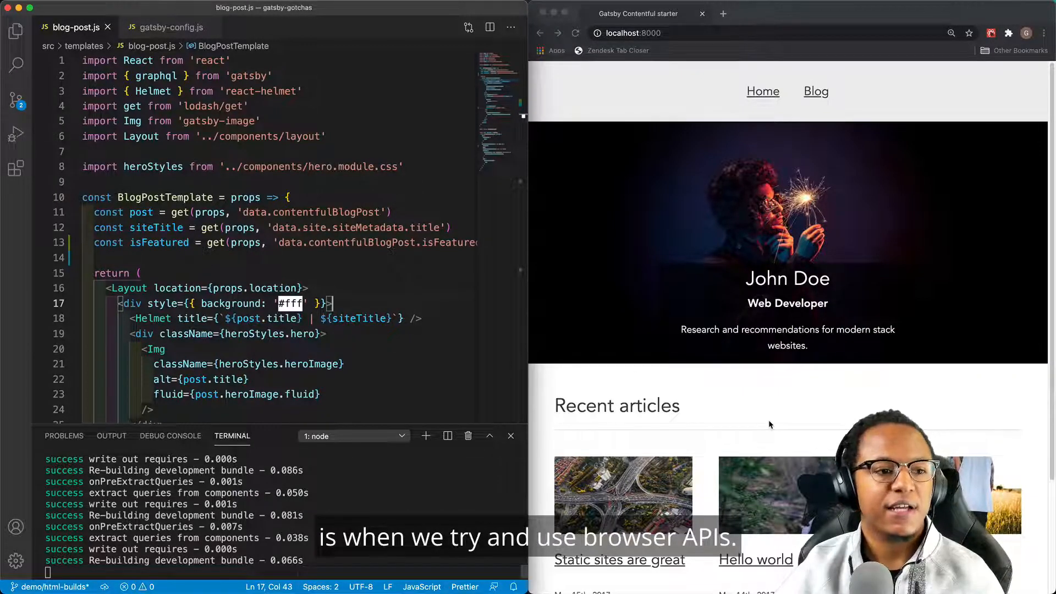
# Add a <div>{document.URL}</div> under the post's h1 title and check the article page.
pyautogui.scroll(-3)
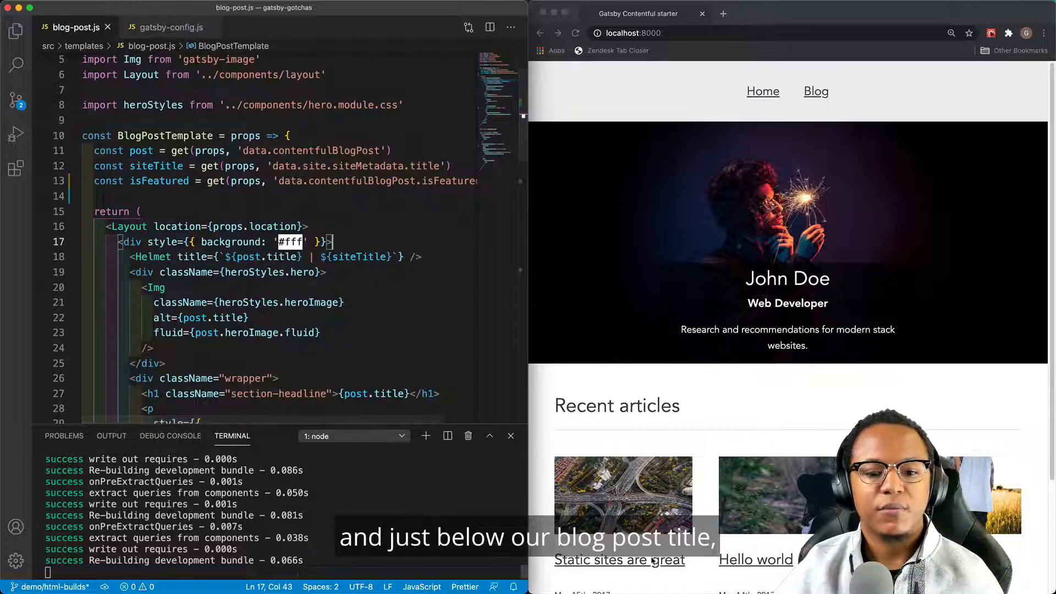
pyautogui.click(618, 560)
pyautogui.write('<div>{</div>')
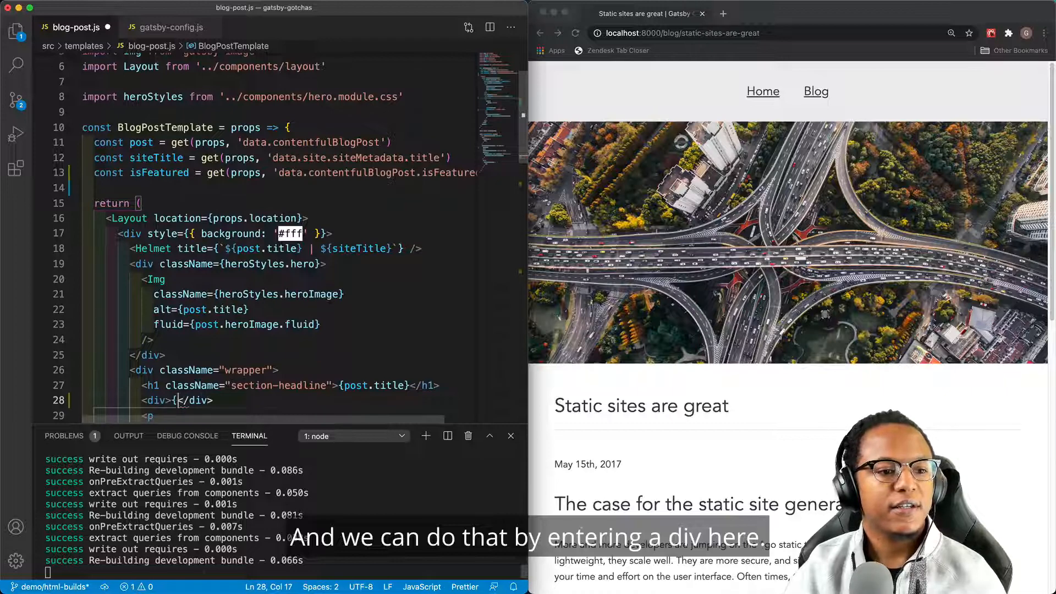
pyautogui.write('documnet')
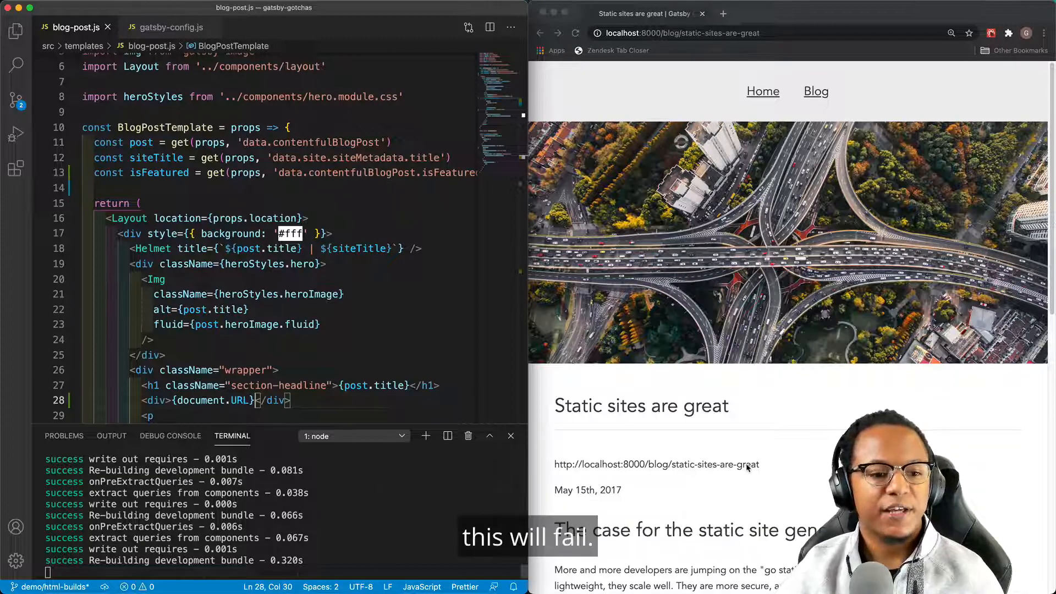
pyautogui.click(403, 435)
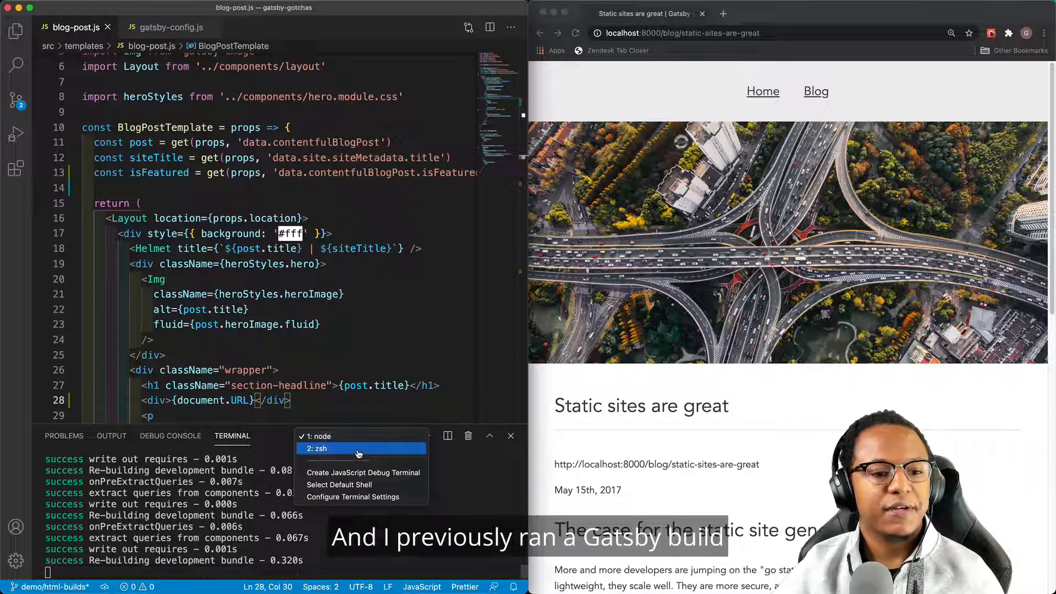
# Show the zsh build output with the document is not defined error, then go to gatsby-config.js.
pyautogui.click(317, 448)
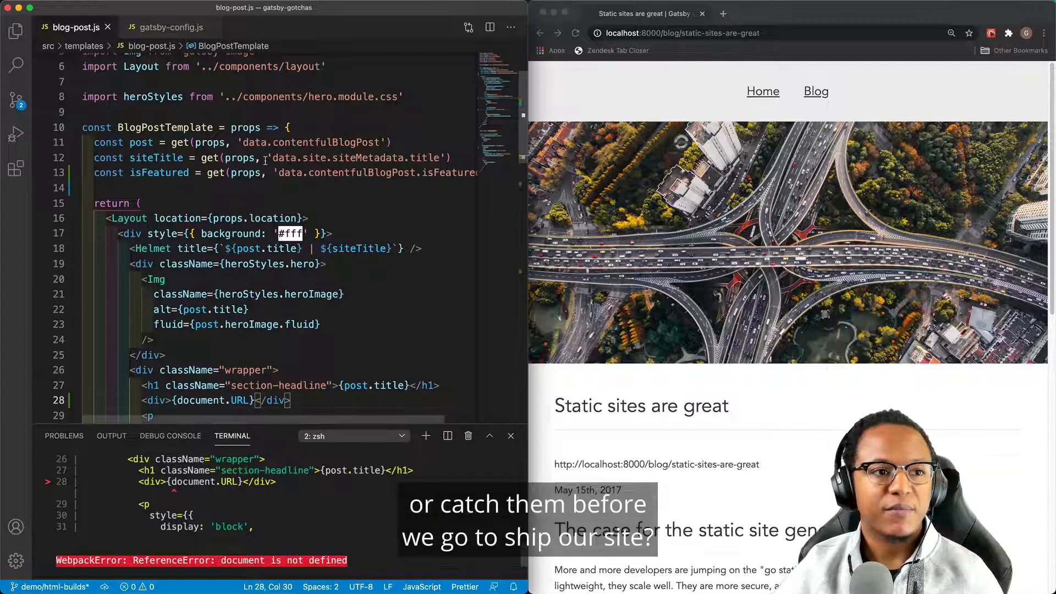
pyautogui.click(169, 27)
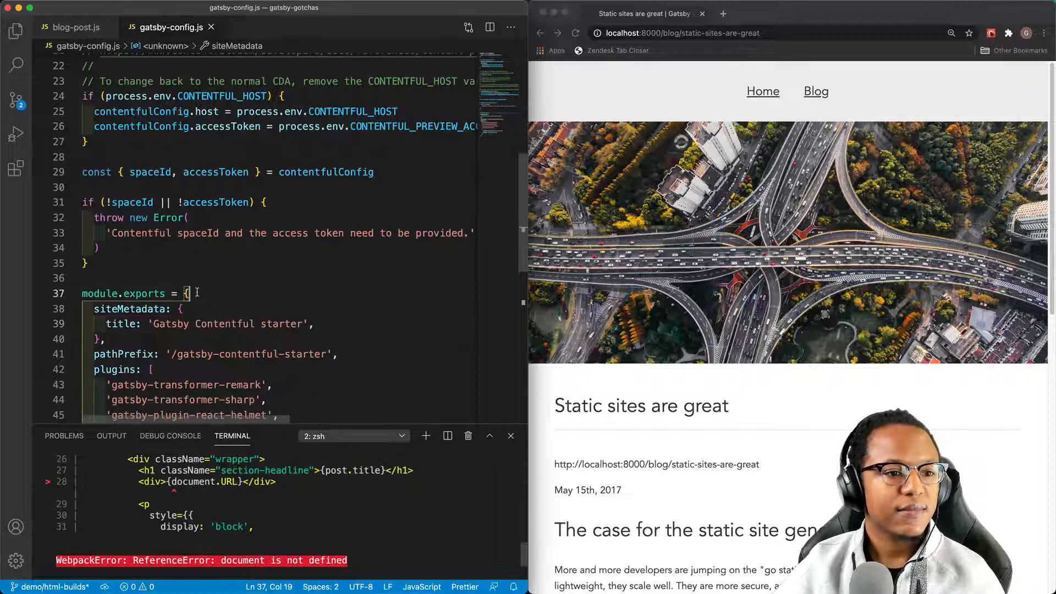
# Add flags: { DEV_SSR: true } to module.exports and restart develop.
pyautogui.write('flags')
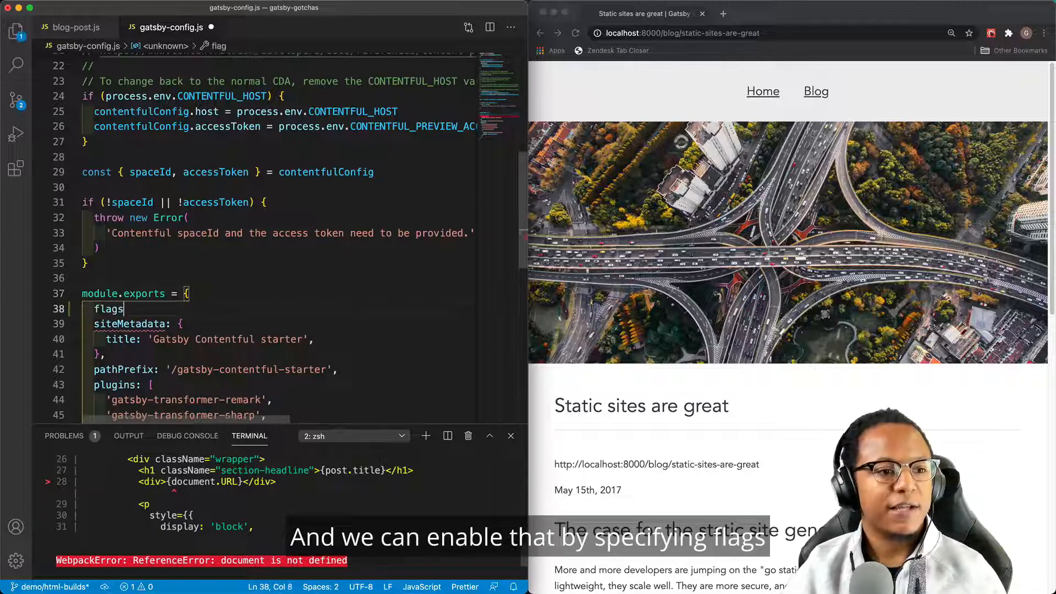
pyautogui.write(':{')
pyautogui.write('D')
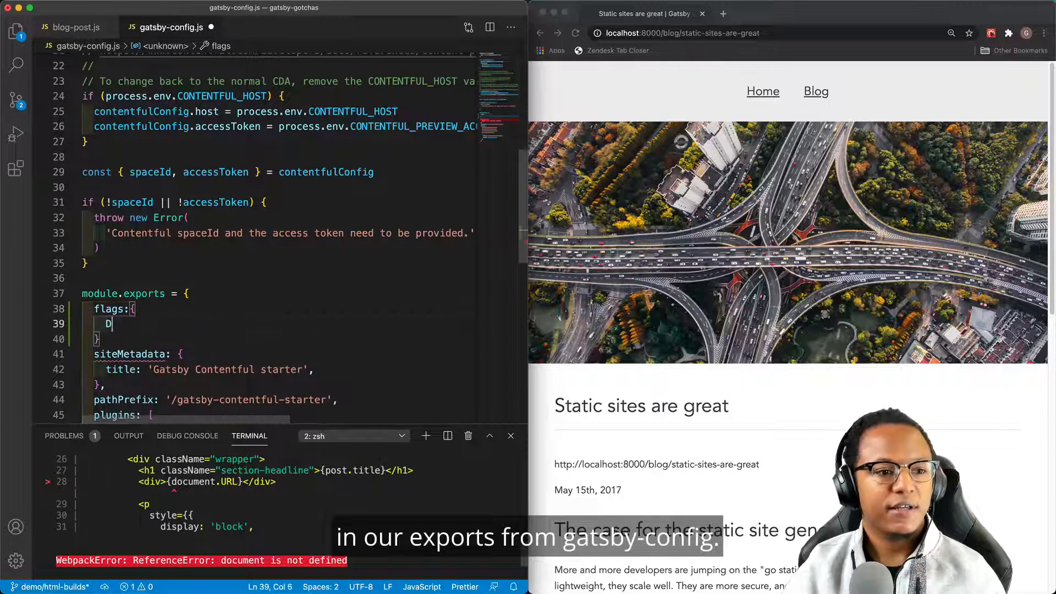
pyautogui.write('EV_SSR')
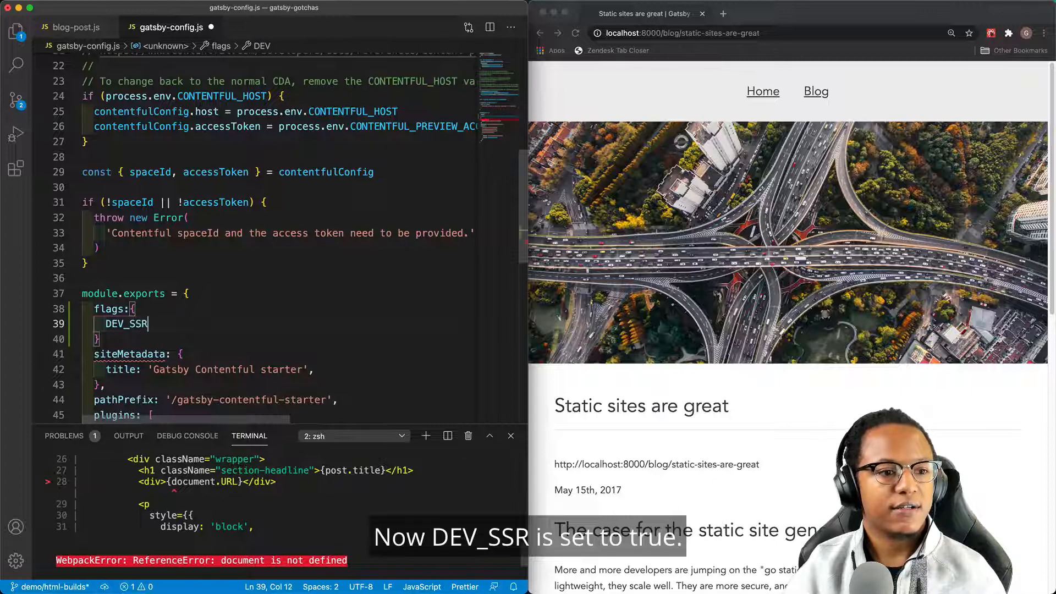
pyautogui.write(':true')
pyautogui.click(280, 339)
pyautogui.write(',')
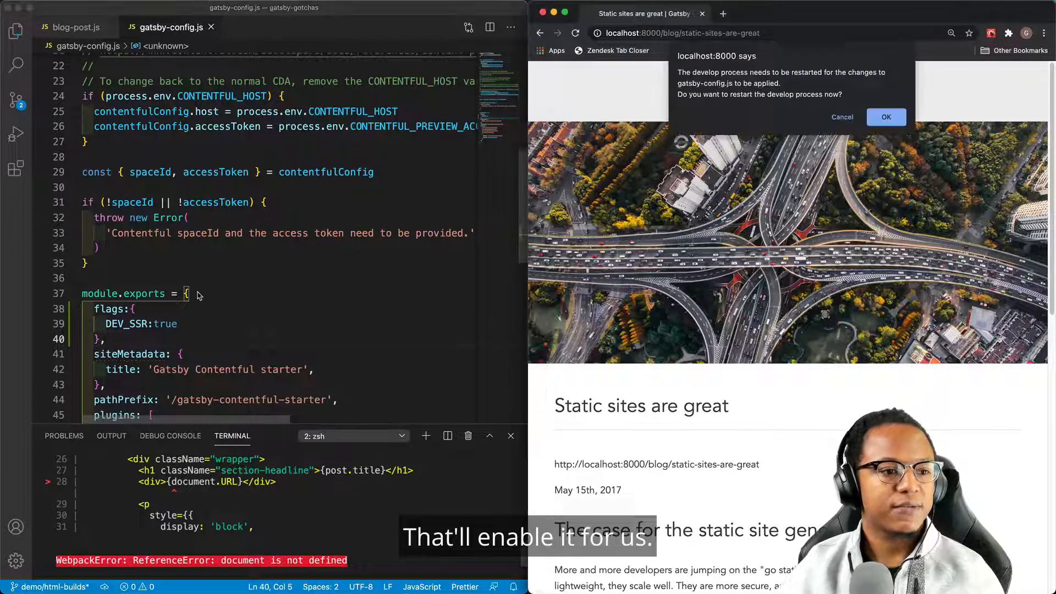
pyautogui.click(886, 117)
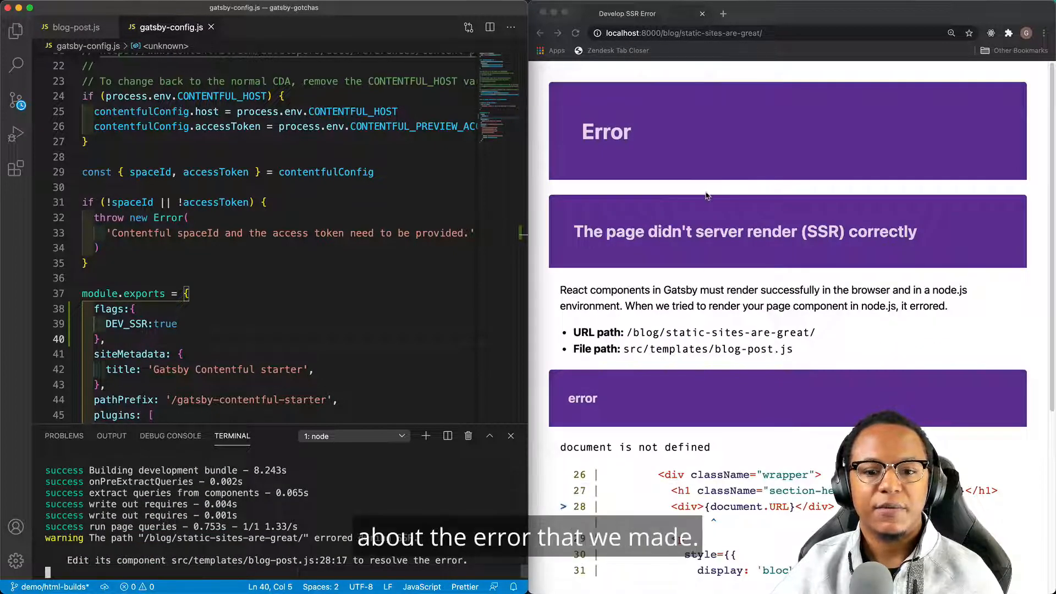
pyautogui.scroll(-3)
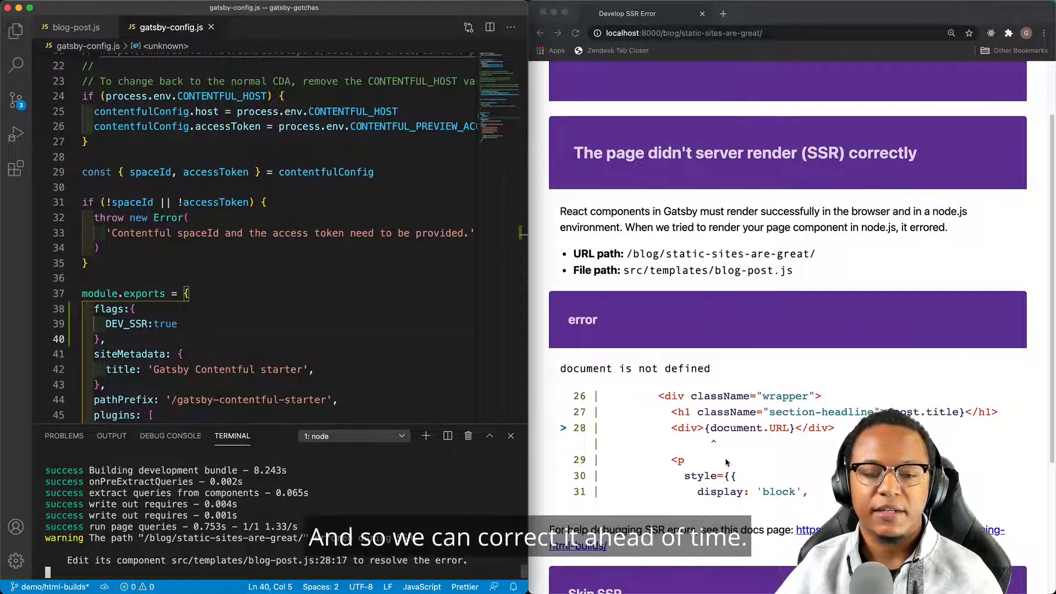
pyautogui.scroll(-3)
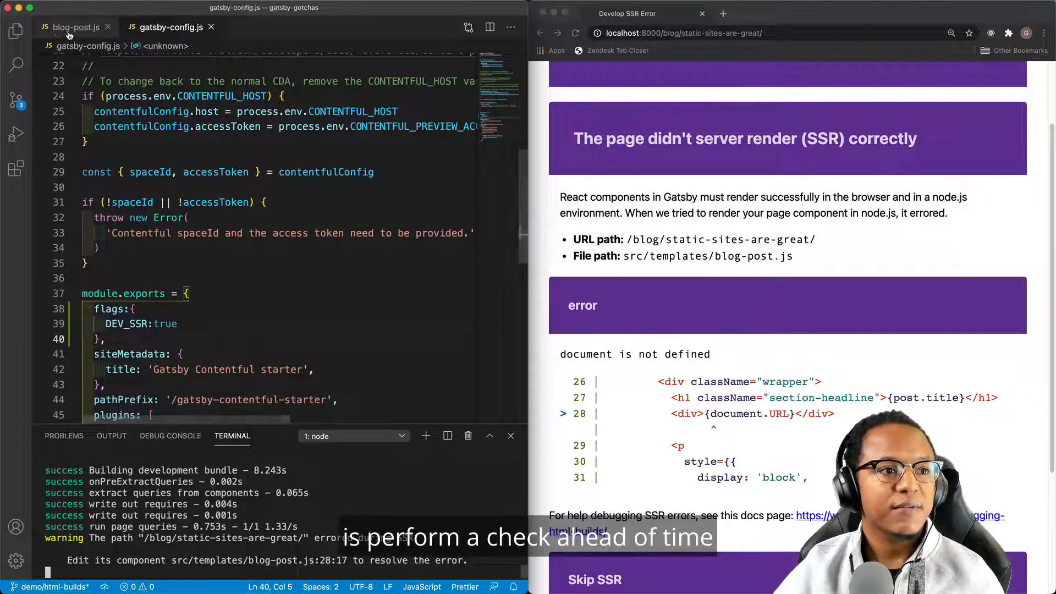
# Write const shouldRender = 'undefined' !== typeof window ? true : false in blog-post.js.
pyautogui.click(74, 27)
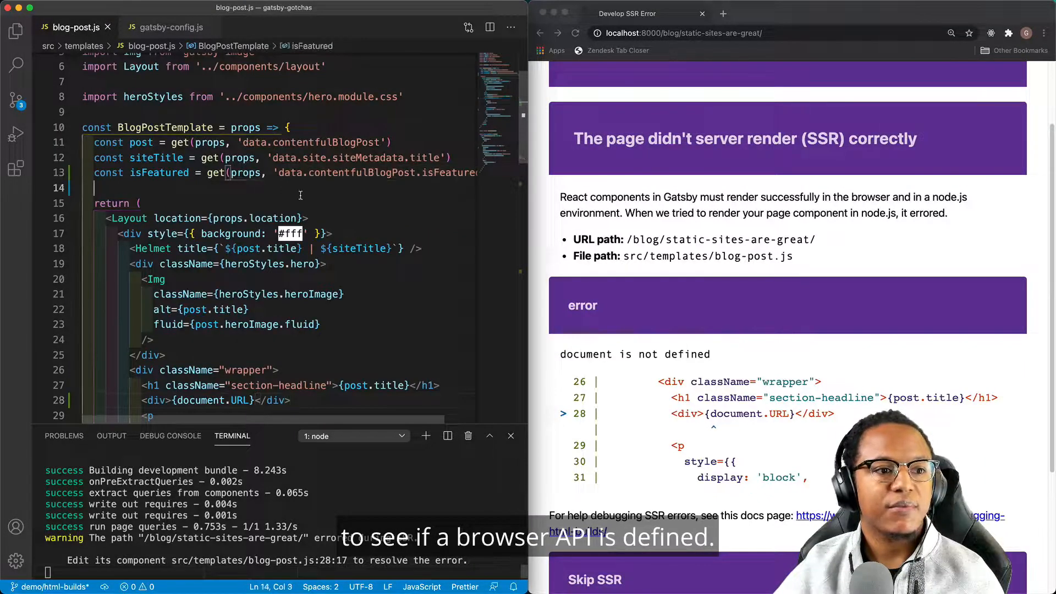
pyautogui.write('const sho')
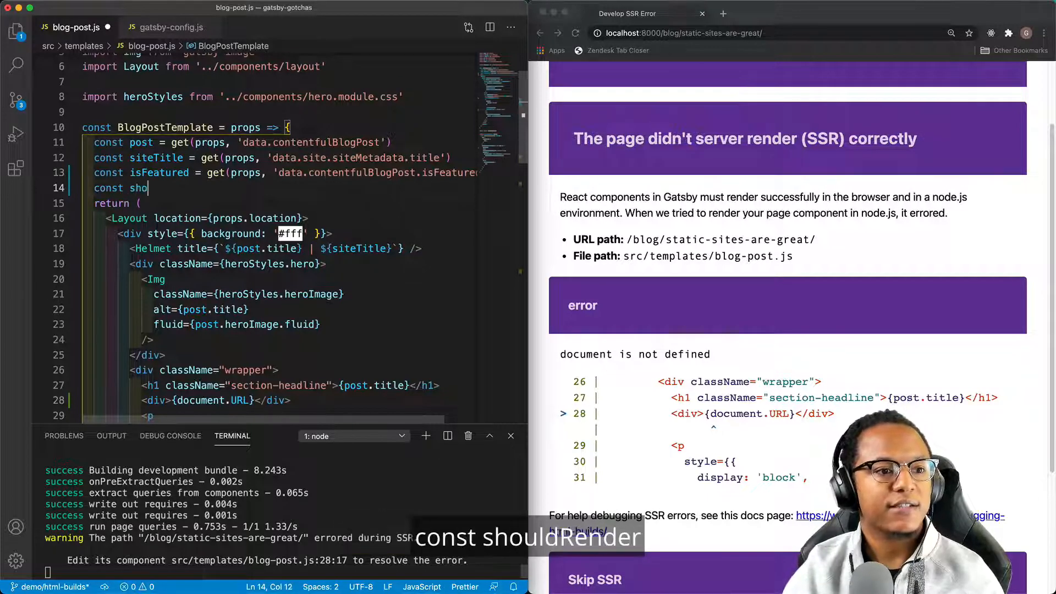
pyautogui.write('uldREn')
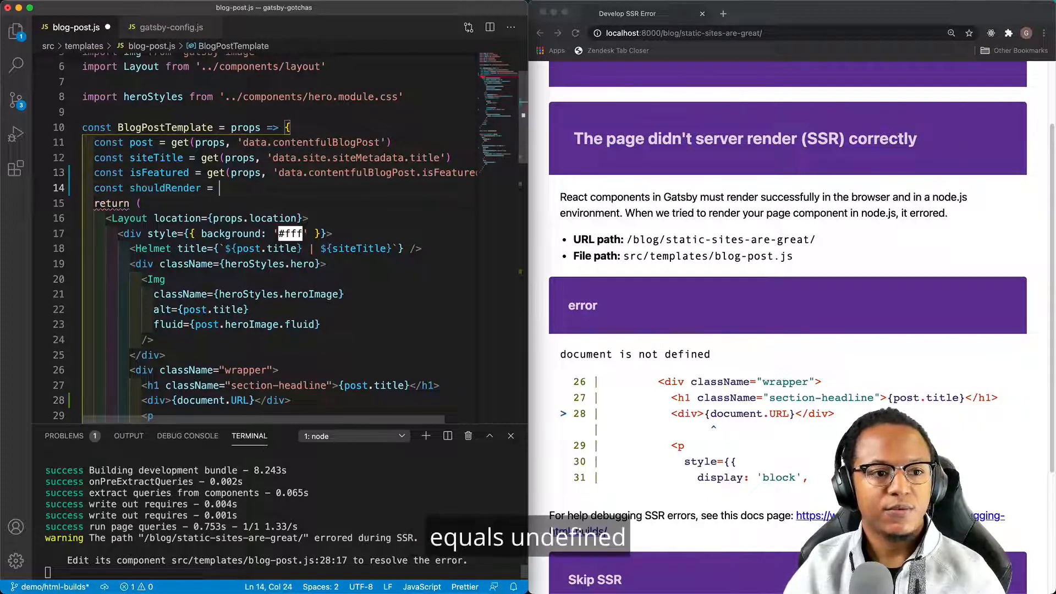
pyautogui.write("'undefined")
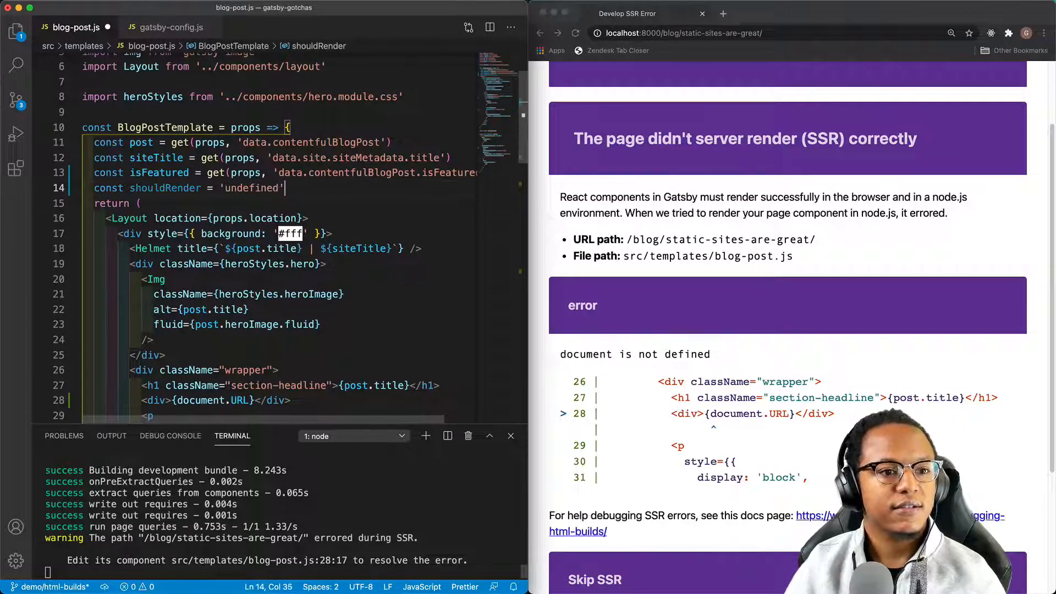
pyautogui.write('!==')
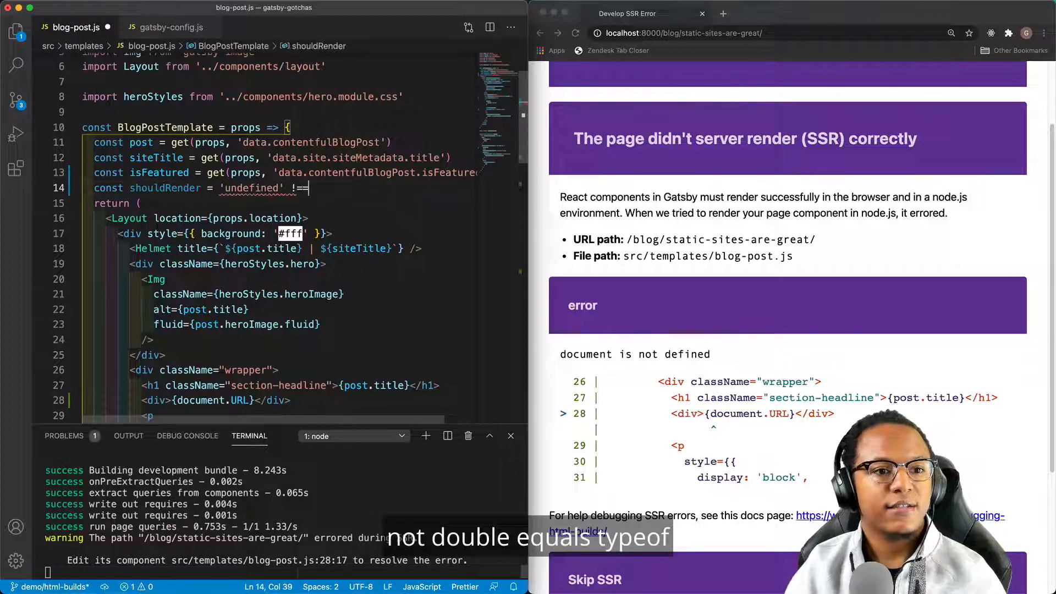
pyautogui.write('type')
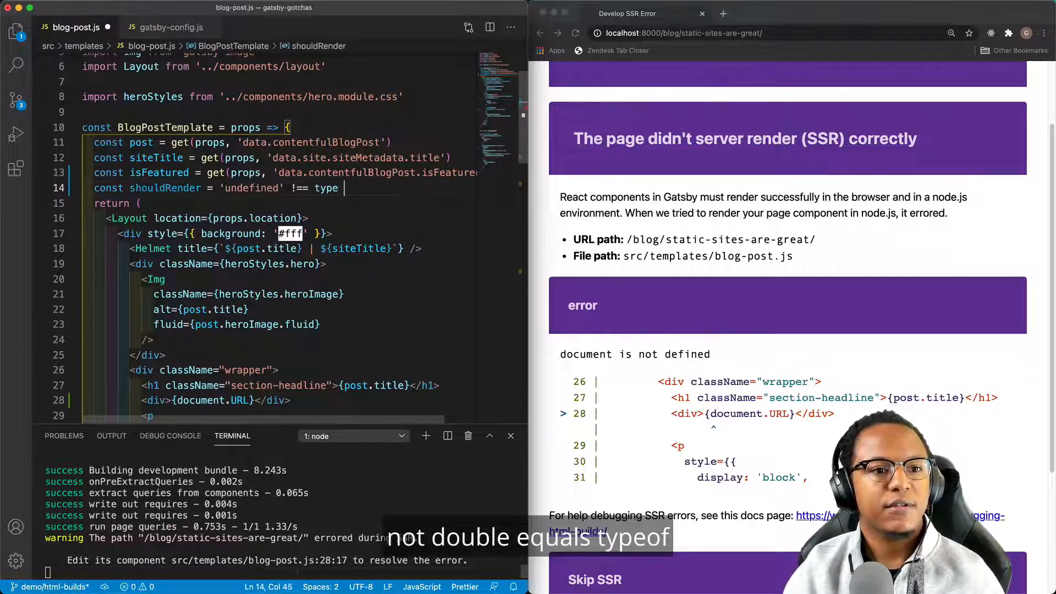
pyautogui.write('typeof')
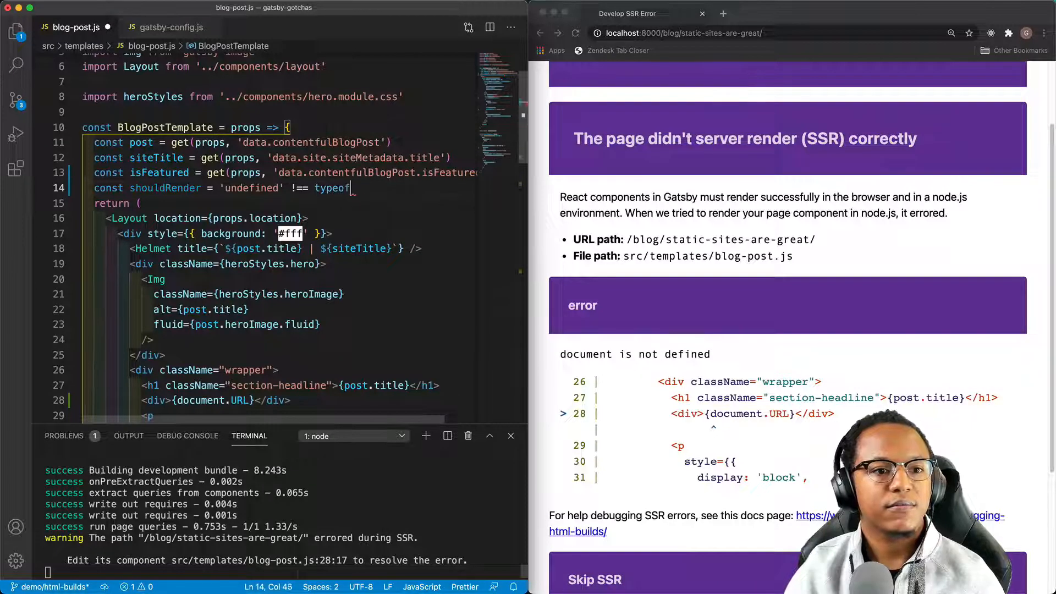
pyautogui.write('window :')
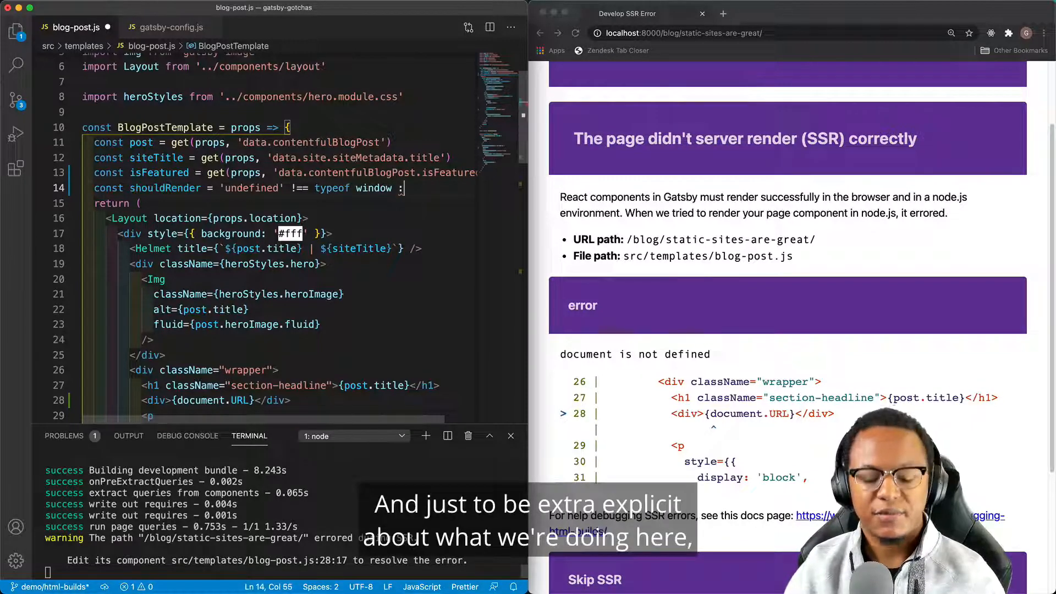
pyautogui.write('true')
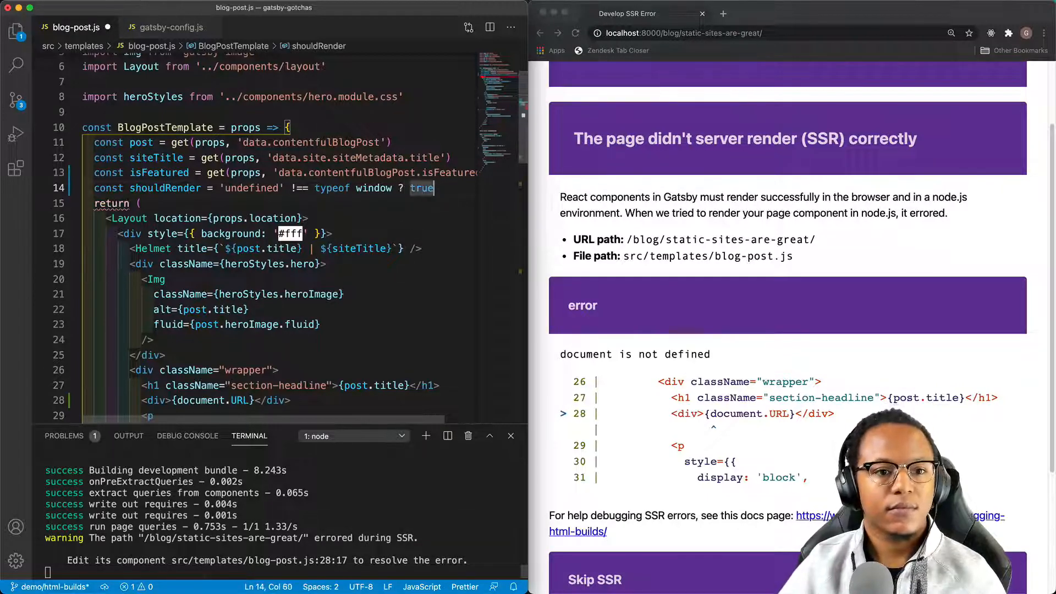
pyautogui.write(':false')
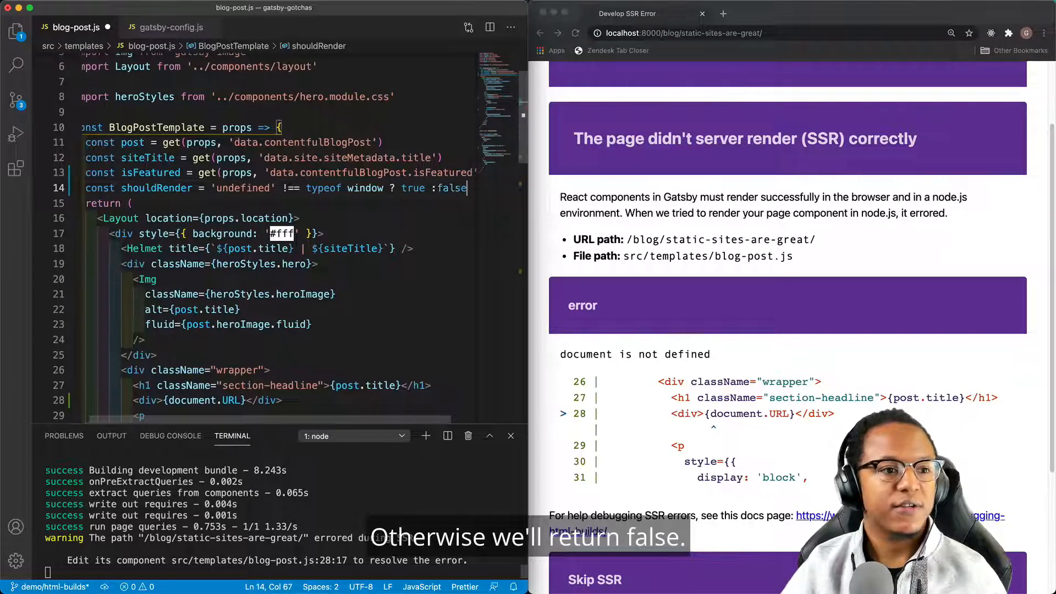
# Wrap the document.URL div as {shouldRender && <div>…</div>}.
pyautogui.scroll(-3)
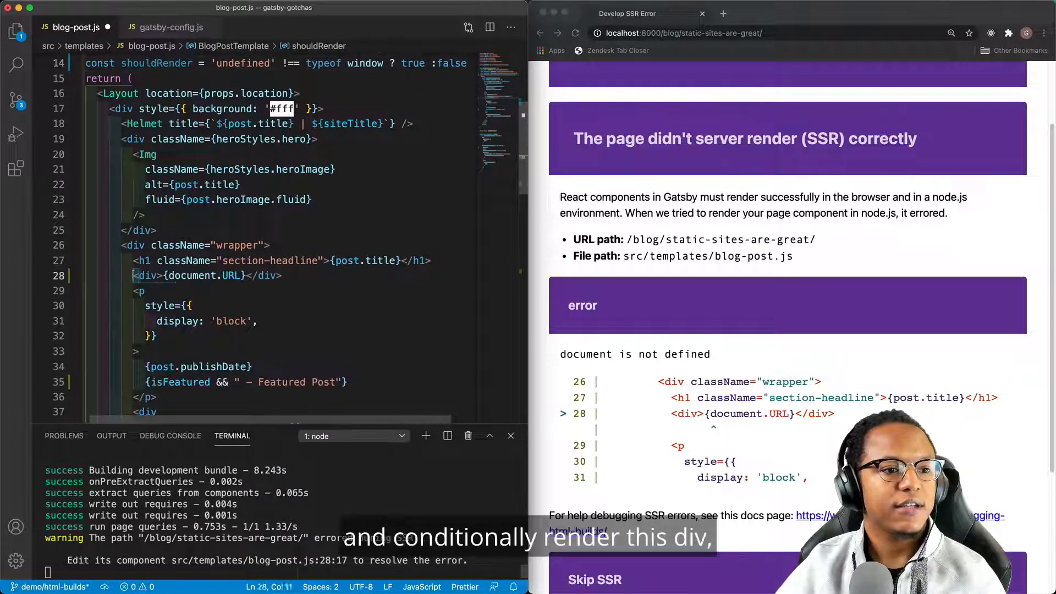
pyautogui.moveTo(133, 275); pyautogui.dragTo(291, 275)
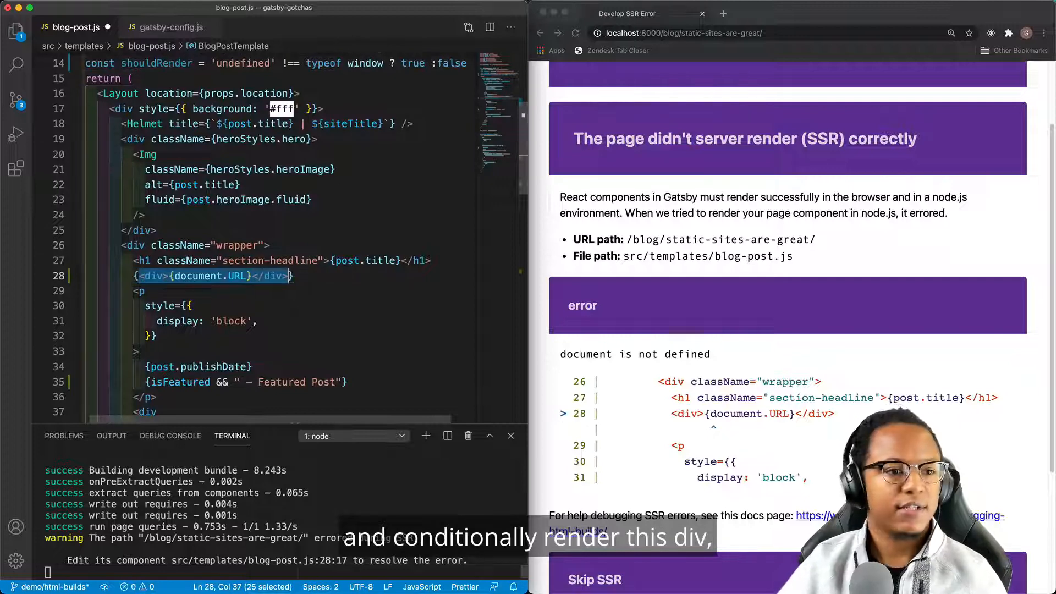
pyautogui.write('shouldRender &&')
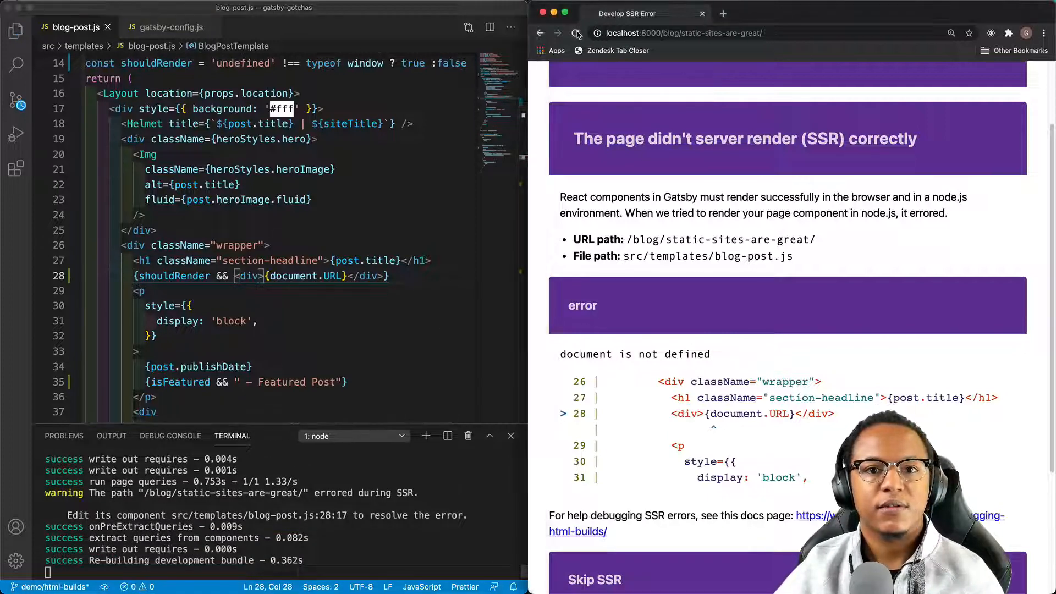
# Reload localhost:8000/blog/static-sites-are-great to confirm the post renders with its URL.
pyautogui.click(578, 33)
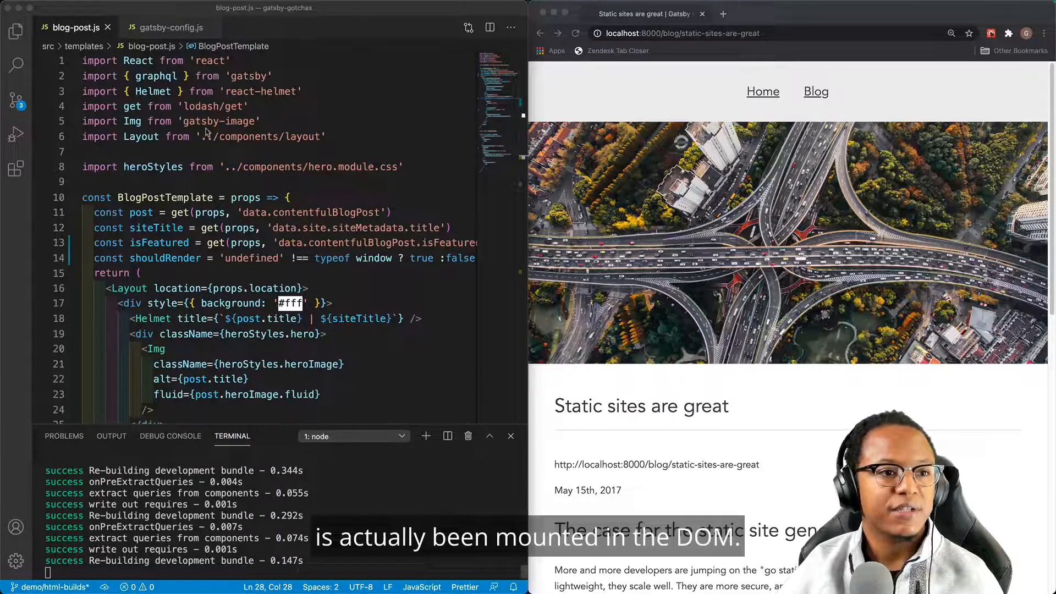
# Extend the React import on line 1 to include { useState, useEffect }.
pyautogui.doubleClick(138, 61)
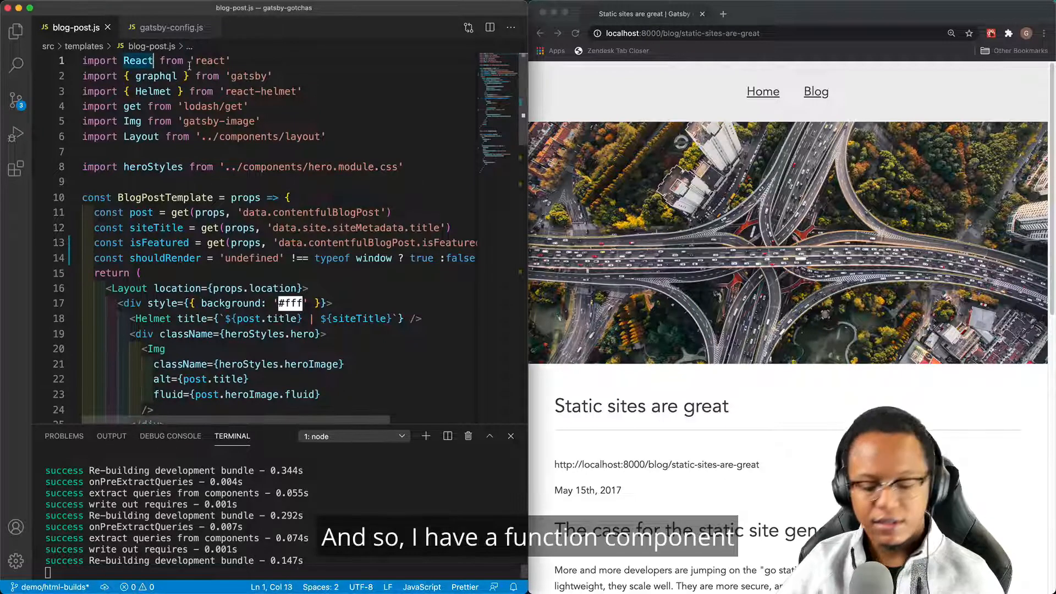
pyautogui.write(', {}')
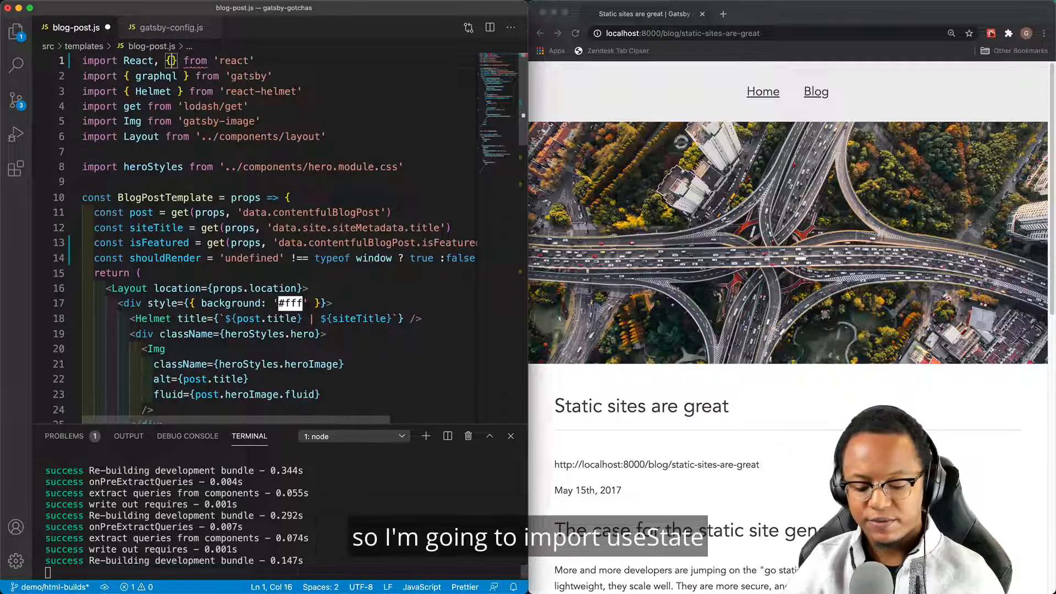
pyautogui.write('useState, useEffe')
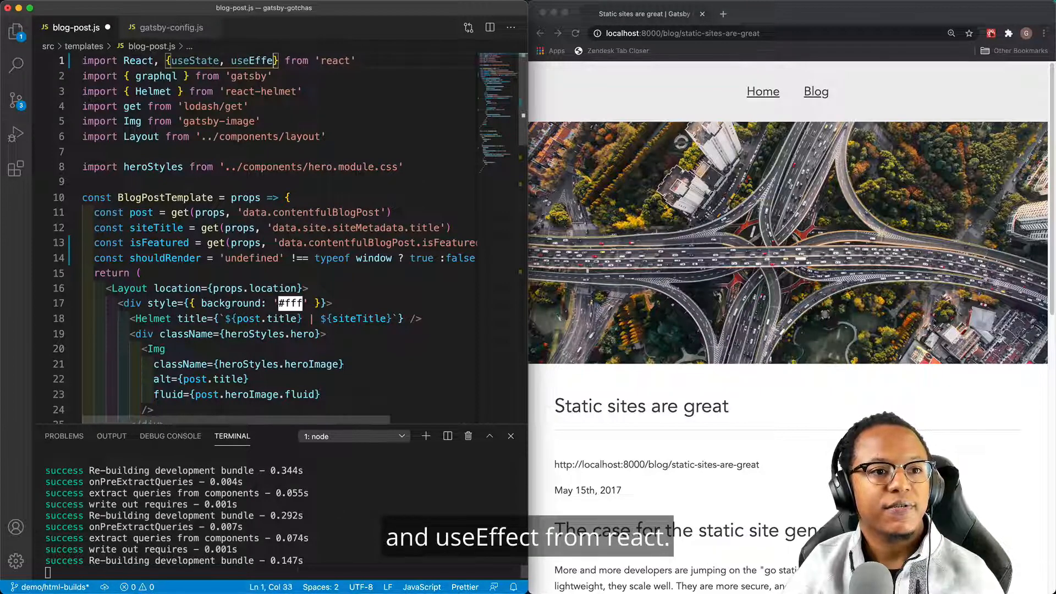
pyautogui.write('ct')
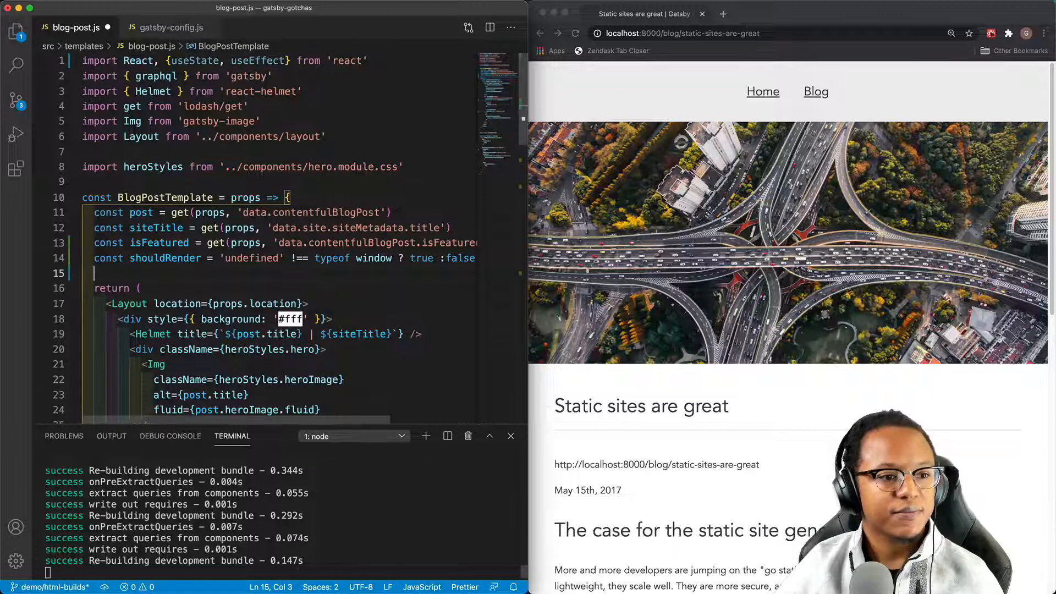
# Declare const [blogUrl, setBlogUrl] = useState('') on line 15.
pyautogui.write('cons')
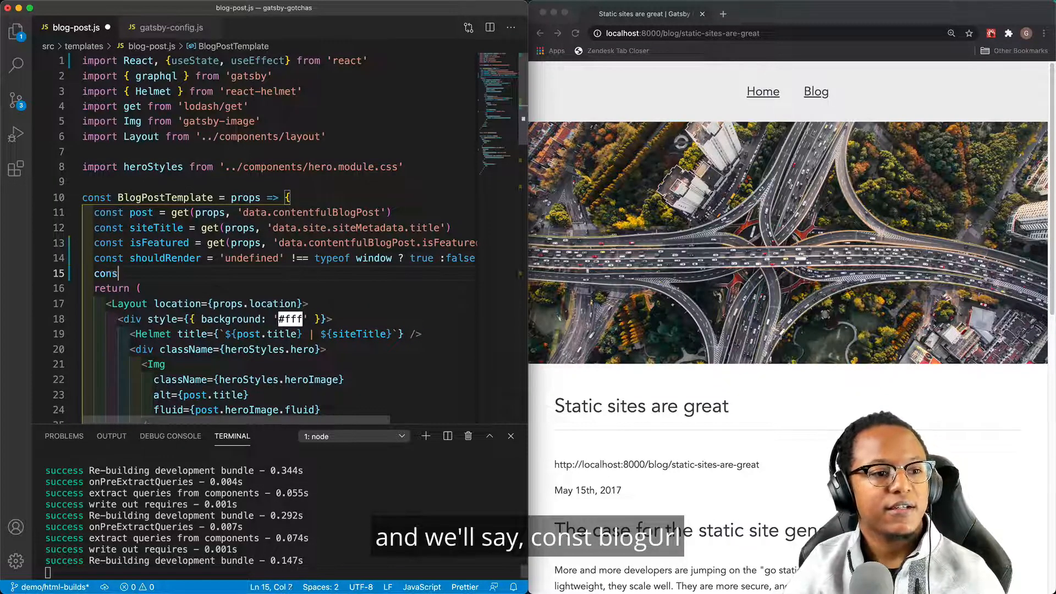
pyautogui.write('blog]')
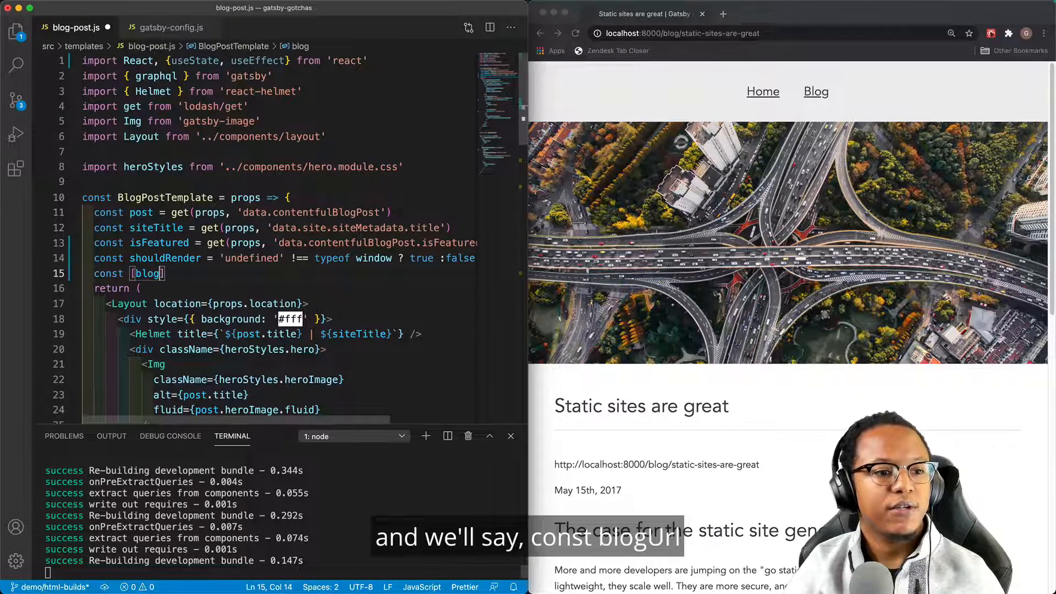
pyautogui.write('Url, setBlogUrl')
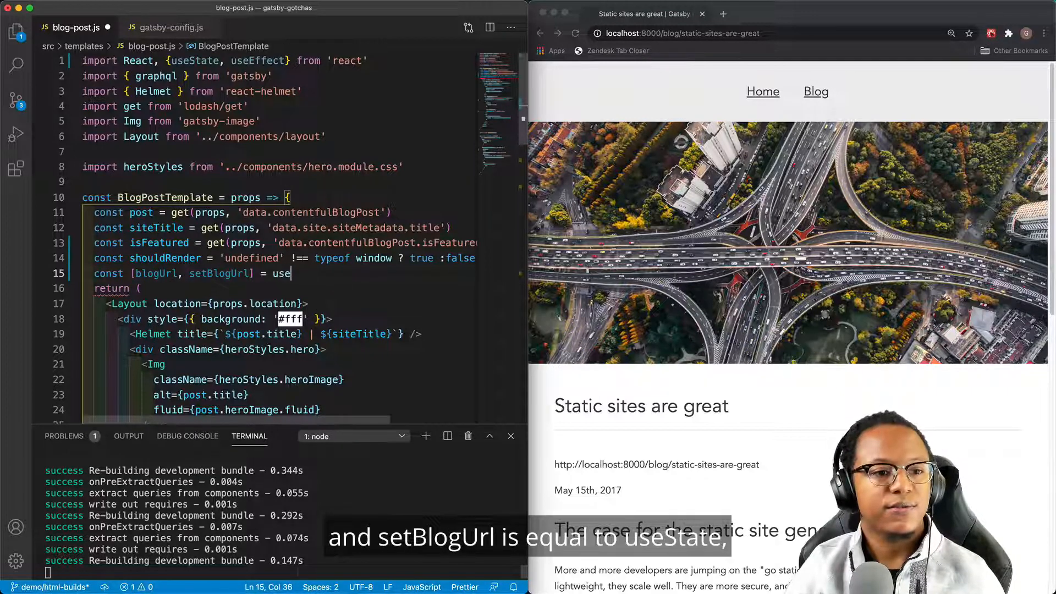
pyautogui.write('State')
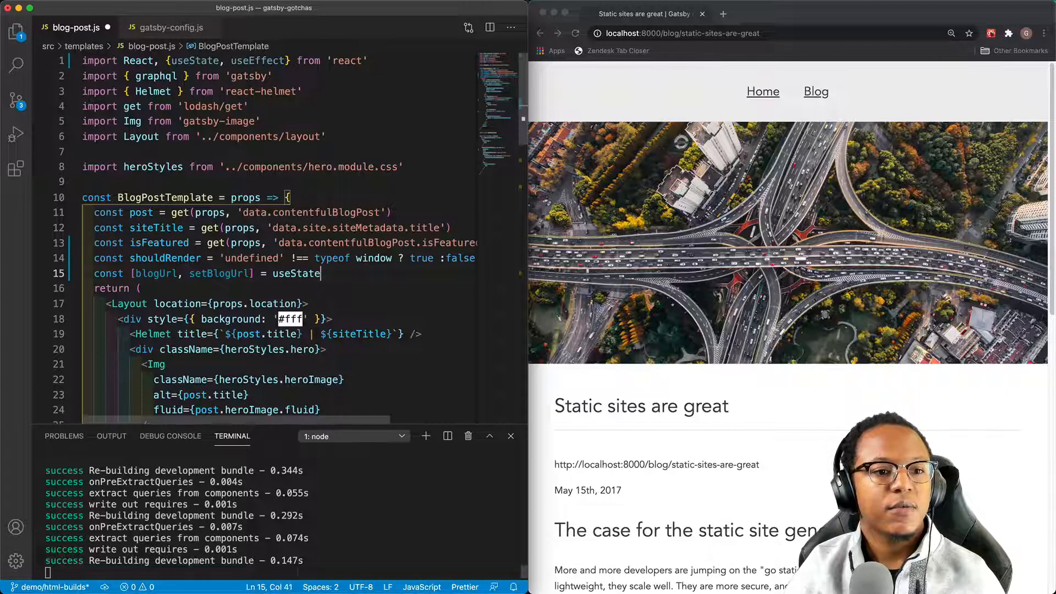
pyautogui.write("('')")
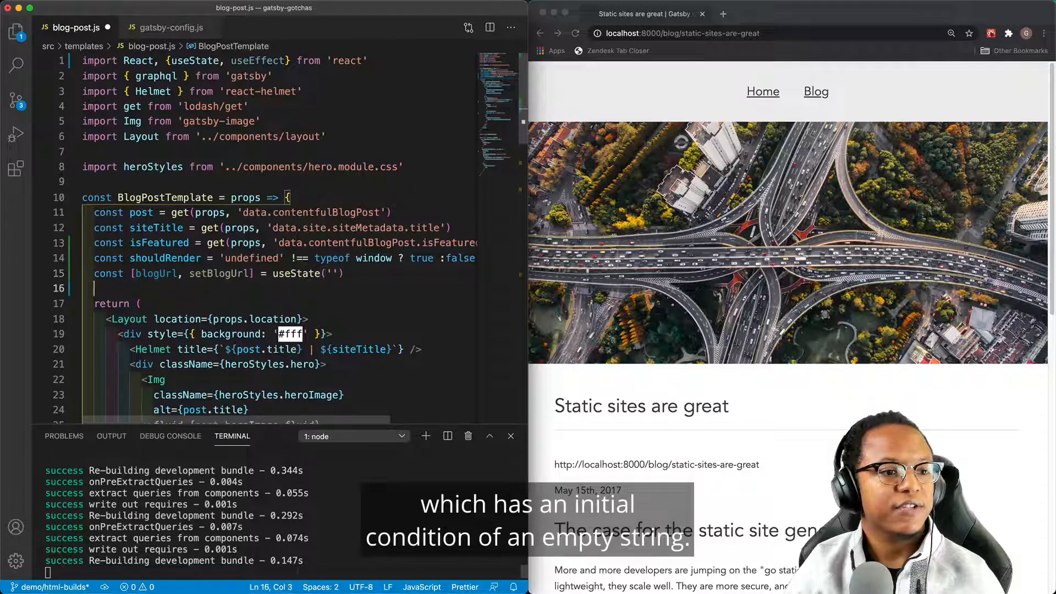
# Write useEffect(() => { setBlogUrl(document.URL) }, [blogUrl]) below the useState line.
pyautogui.write('use')
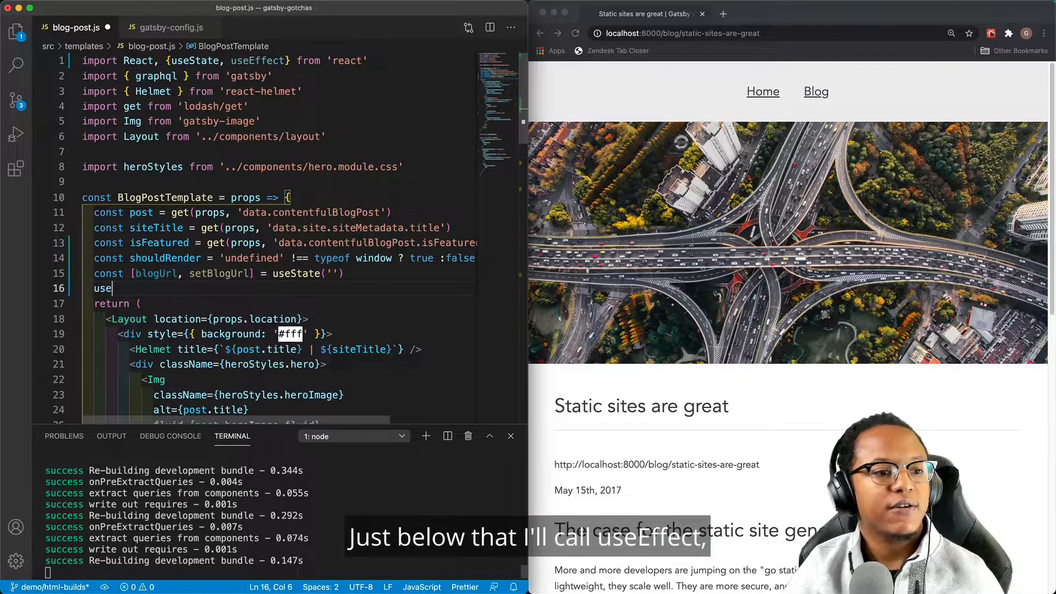
pyautogui.write('Effect()')
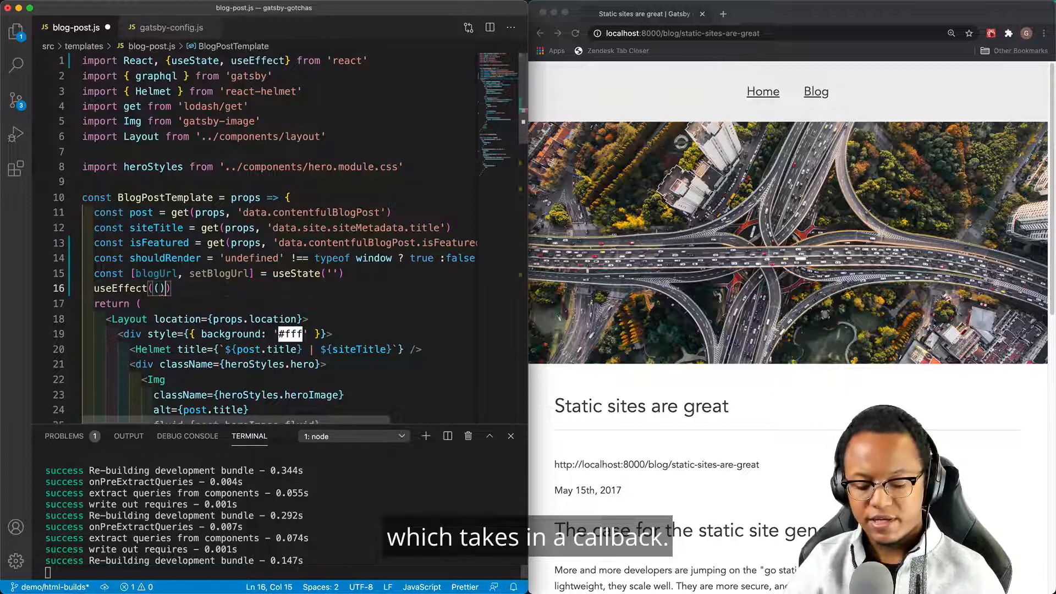
pyautogui.write('=>{')
pyautogui.write('set')
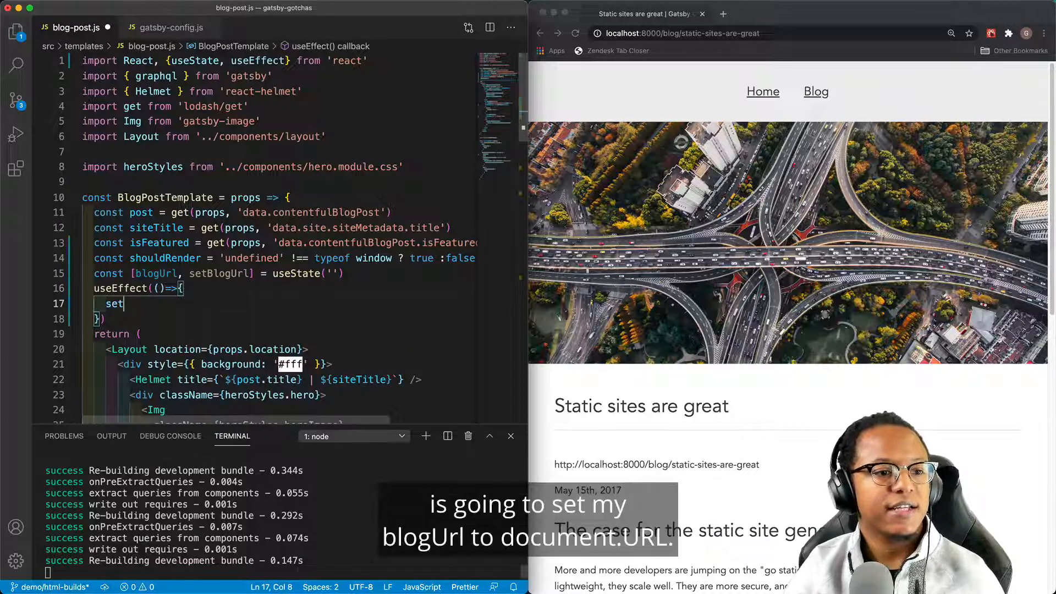
pyautogui.write('BlogUrl(documen')
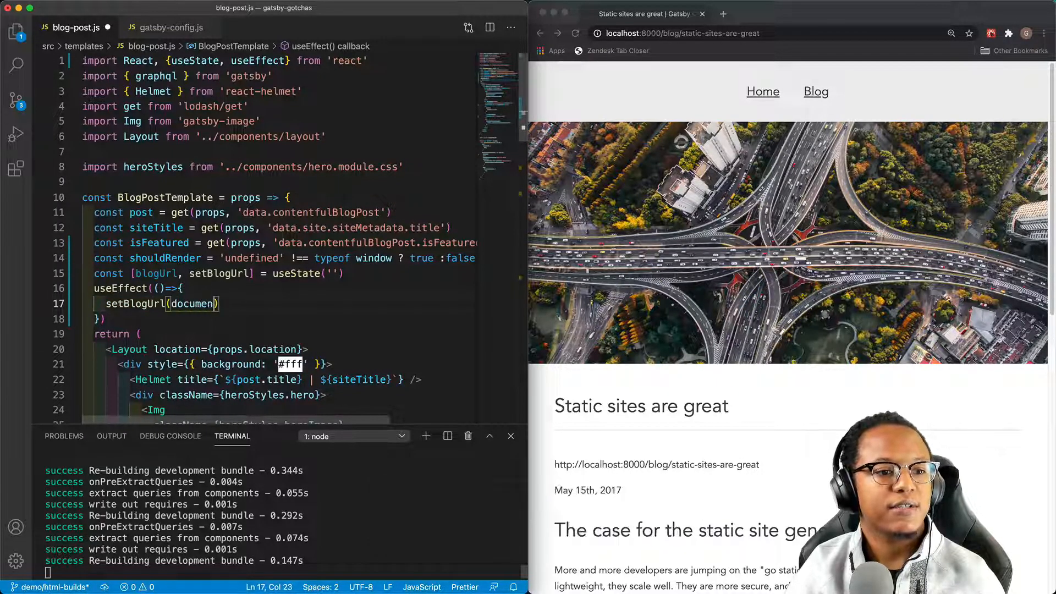
pyautogui.write('.u')
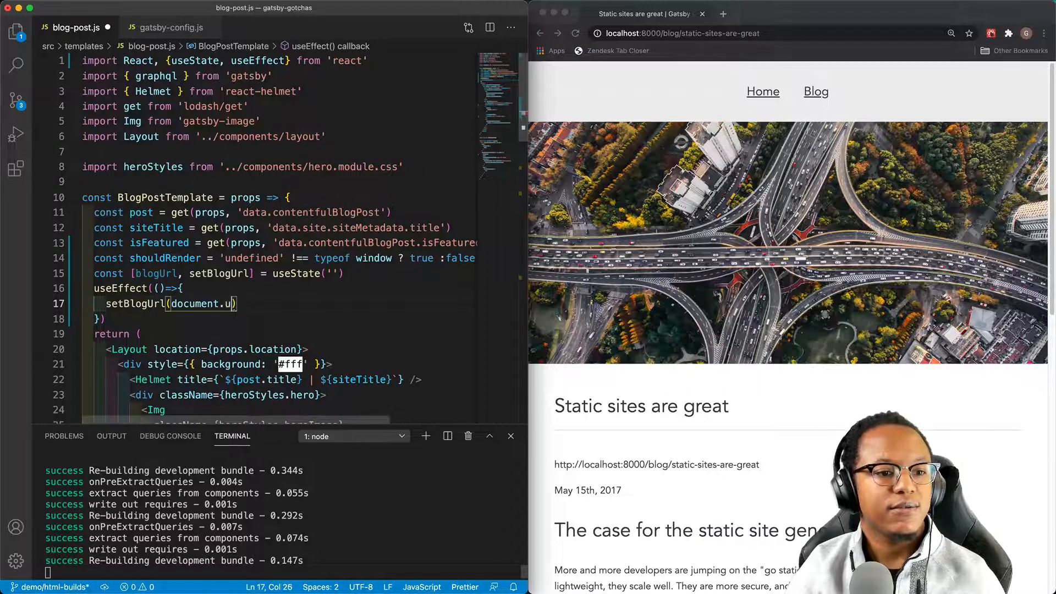
pyautogui.write('RL')
pyautogui.click(305, 319)
pyautogui.write(', [')
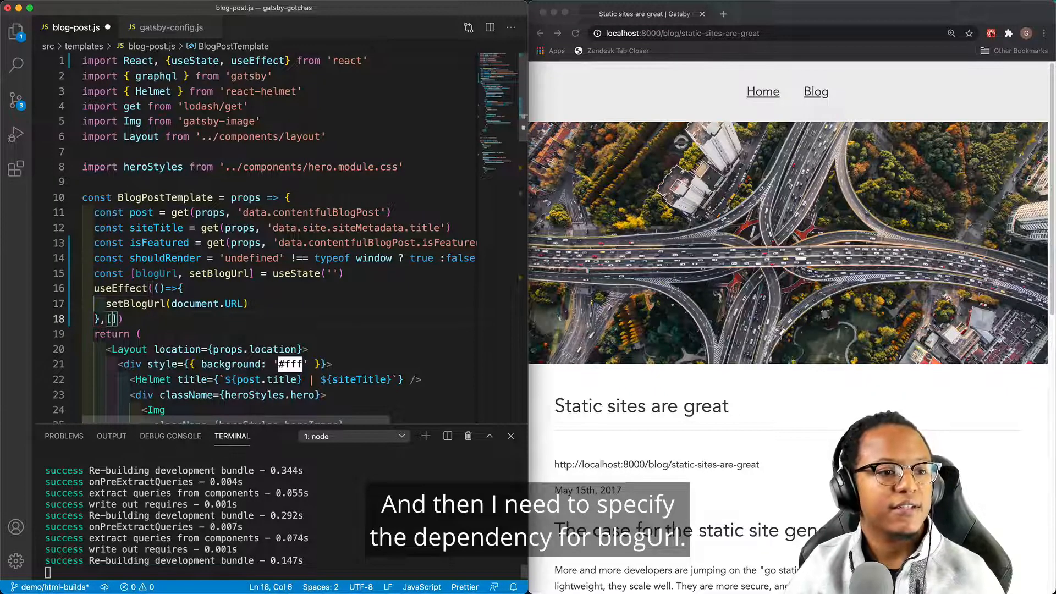
pyautogui.write('blogUrl')
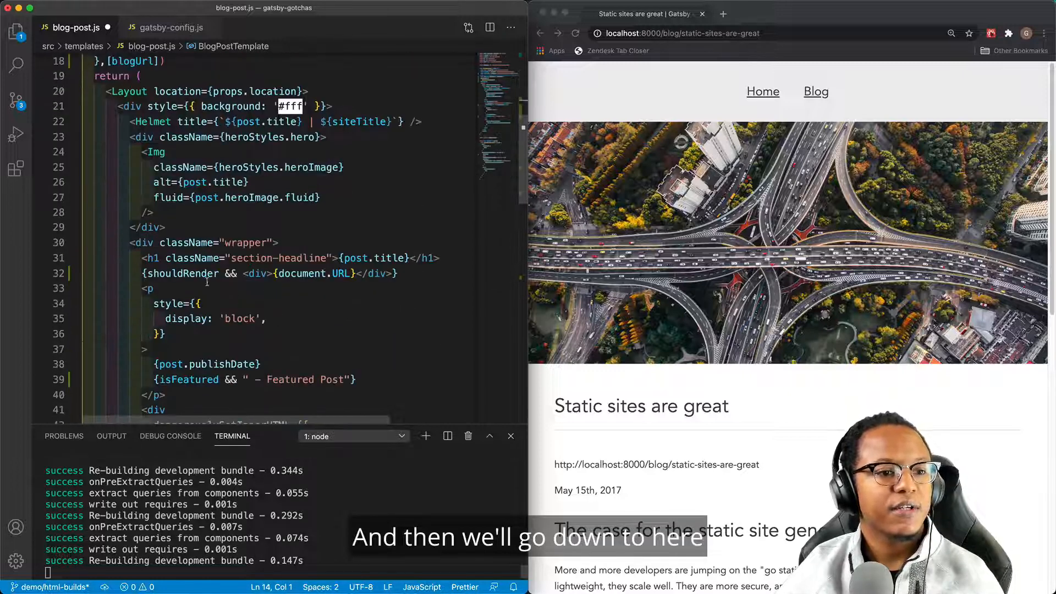
pyautogui.moveTo(142, 274); pyautogui.dragTo(238, 274)
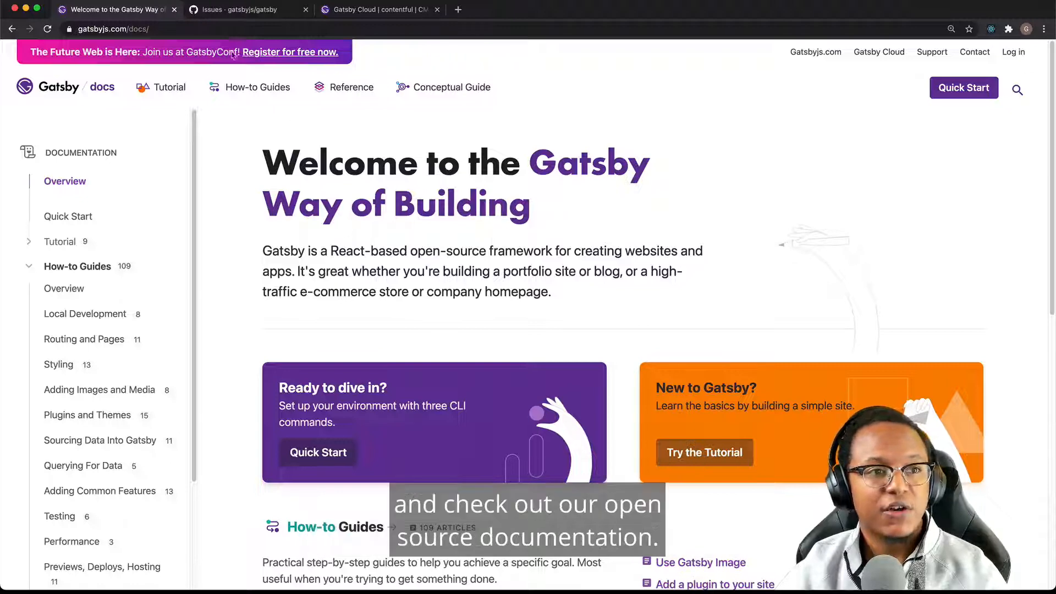
# Switch Chrome to the gatsbyjs/gatsby issues, then to the Gatsby Cloud contentful site dashboard.
pyautogui.click(242, 10)
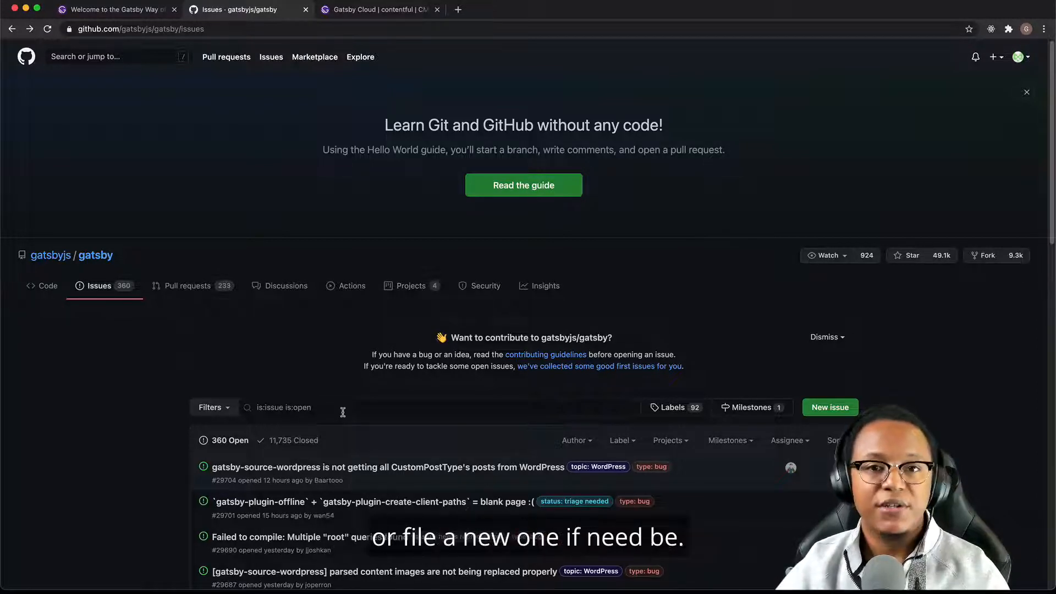
pyautogui.click(377, 10)
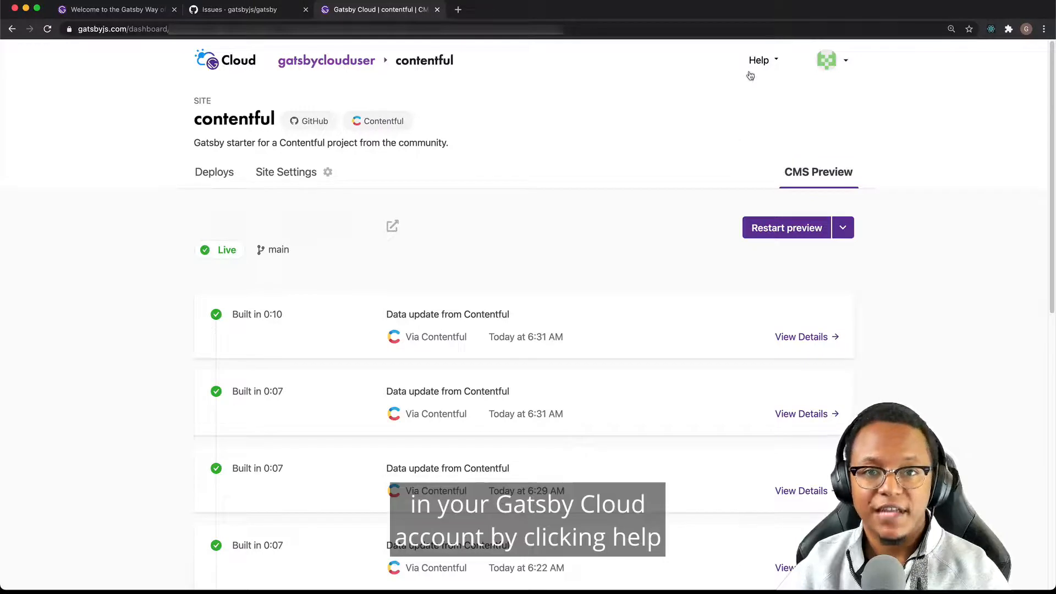
# Show the Help menu with documentation, Product Roadmap, System Status and Contact Support.
pyautogui.click(759, 60)
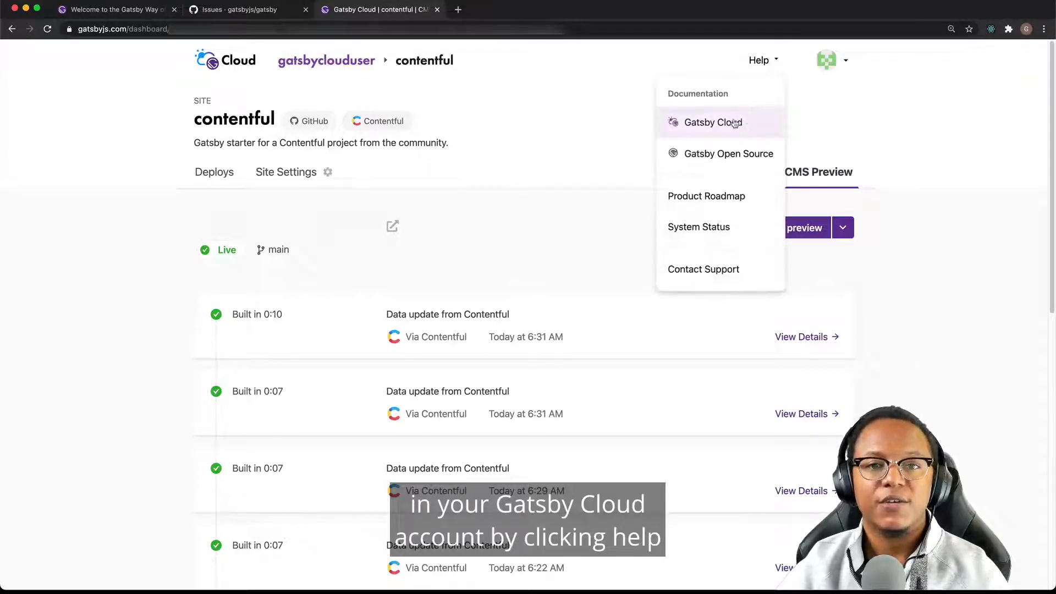